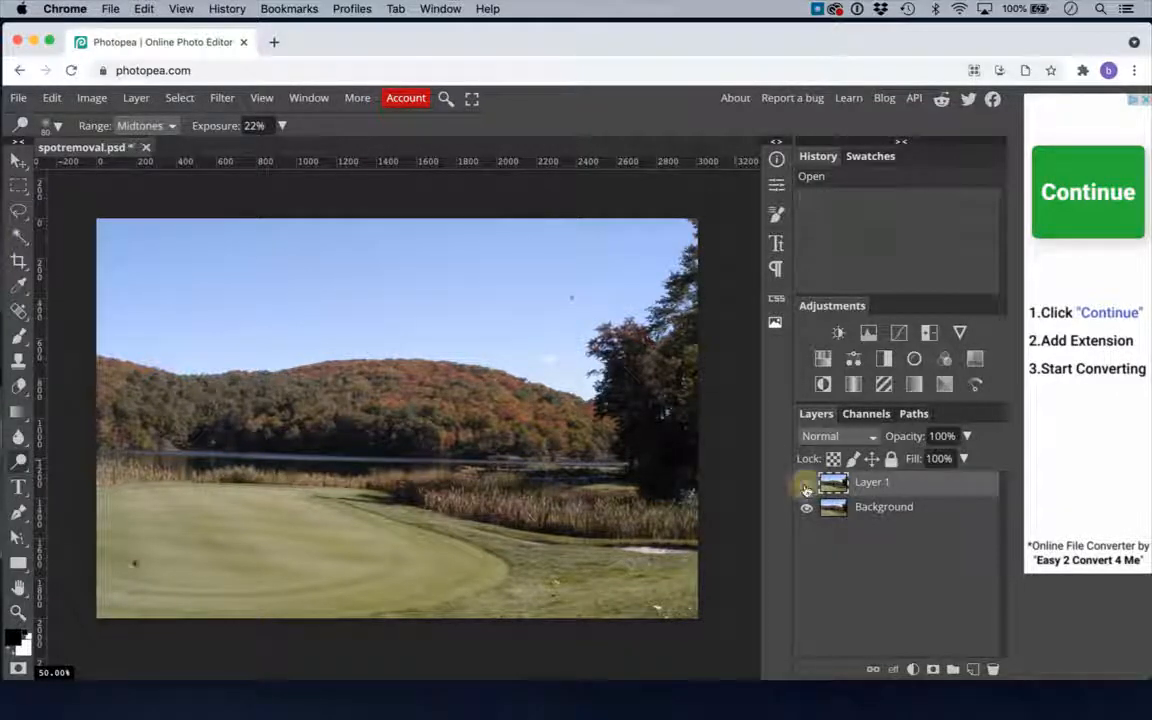
- Toggle Layer 1's visibility on and off to compare against the original photo
{"action": "left_click", "coordinate": [807, 481]}
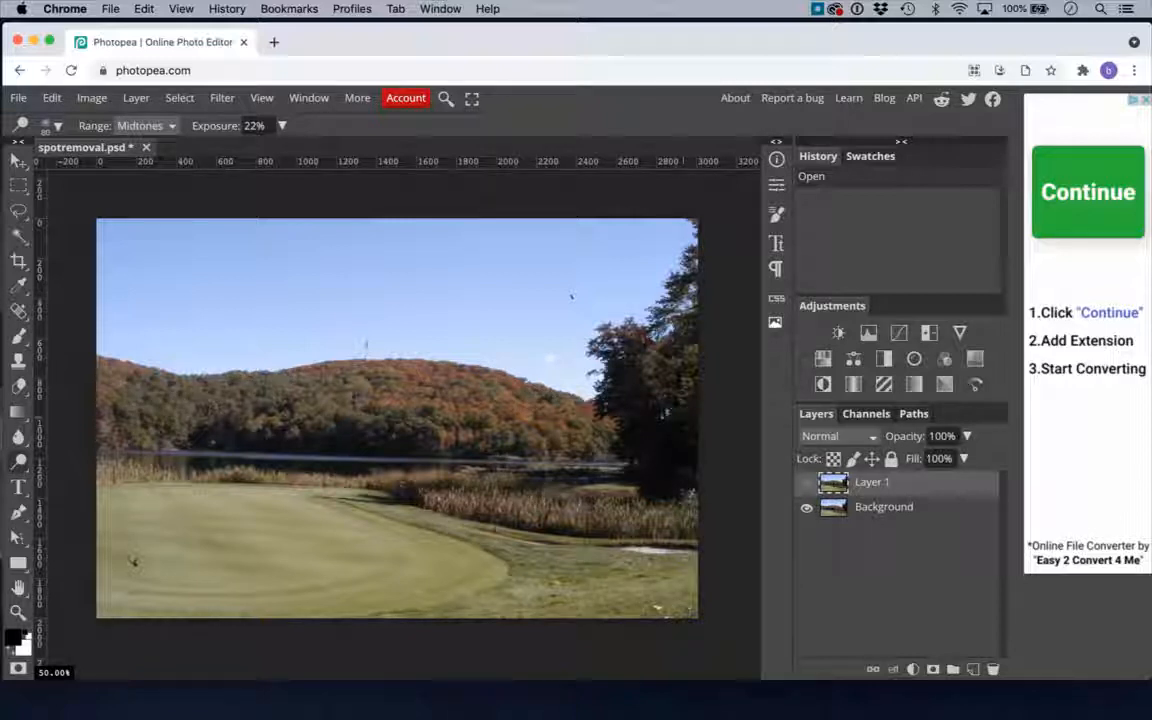
{"action": "left_click", "coordinate": [806, 482]}
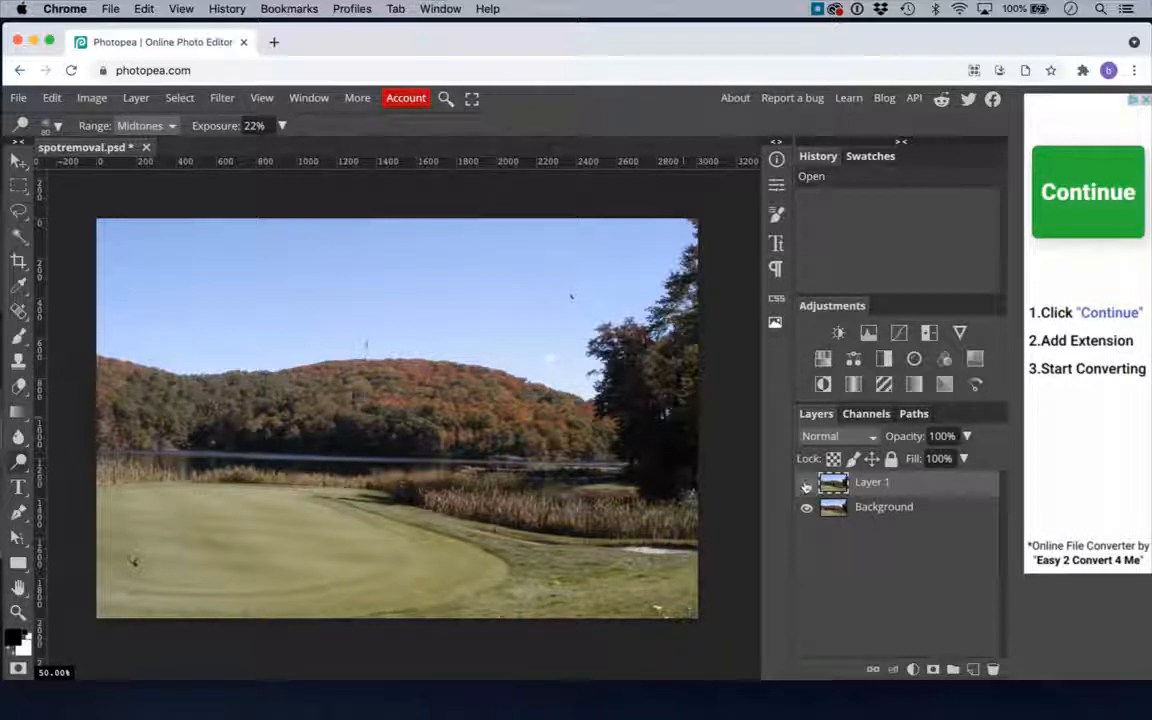
{"action": "left_click", "coordinate": [806, 482]}
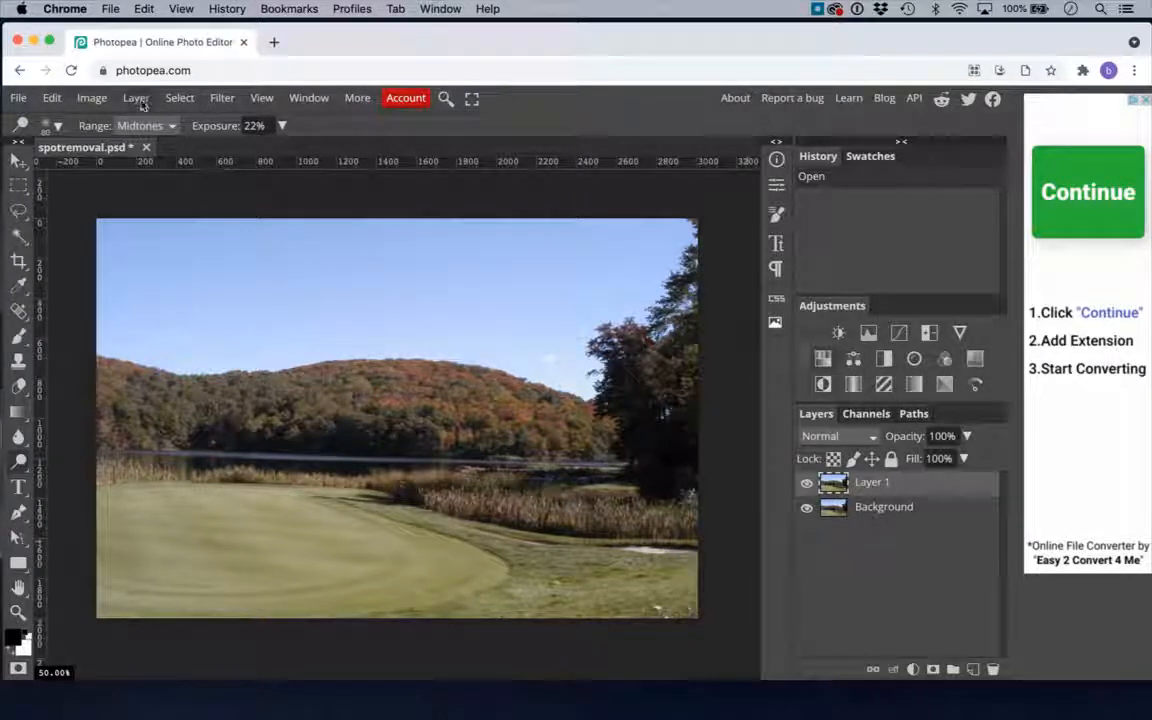
- Add a Brightness/Contrast adjustment layer above Layer 1, leaving brightness and contrast at 0
{"action": "left_click", "coordinate": [135, 97]}
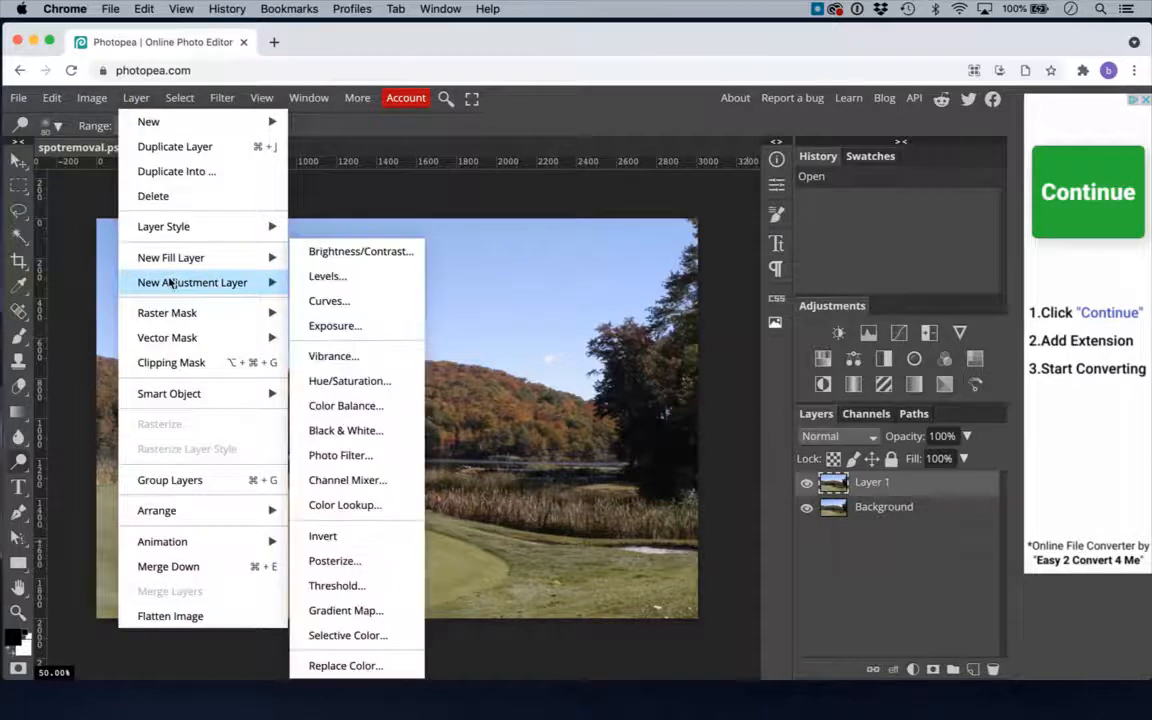
{"action": "mouse_move", "coordinate": [578, 105]}
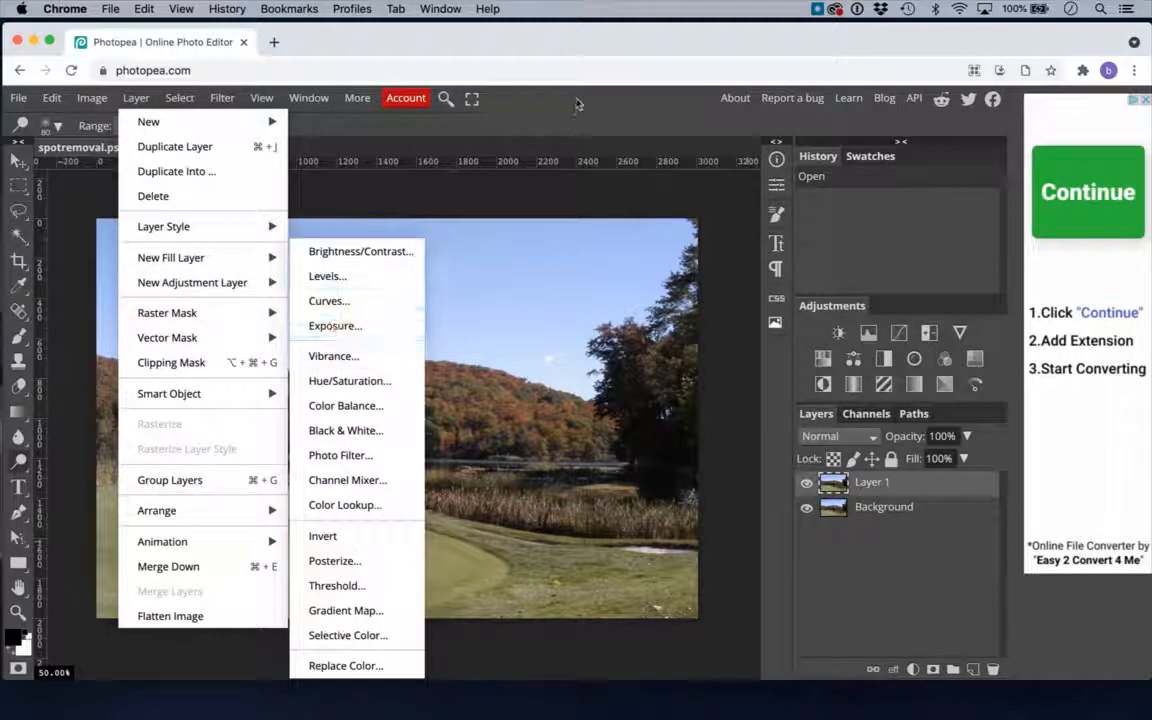
{"action": "left_click", "coordinate": [308, 97]}
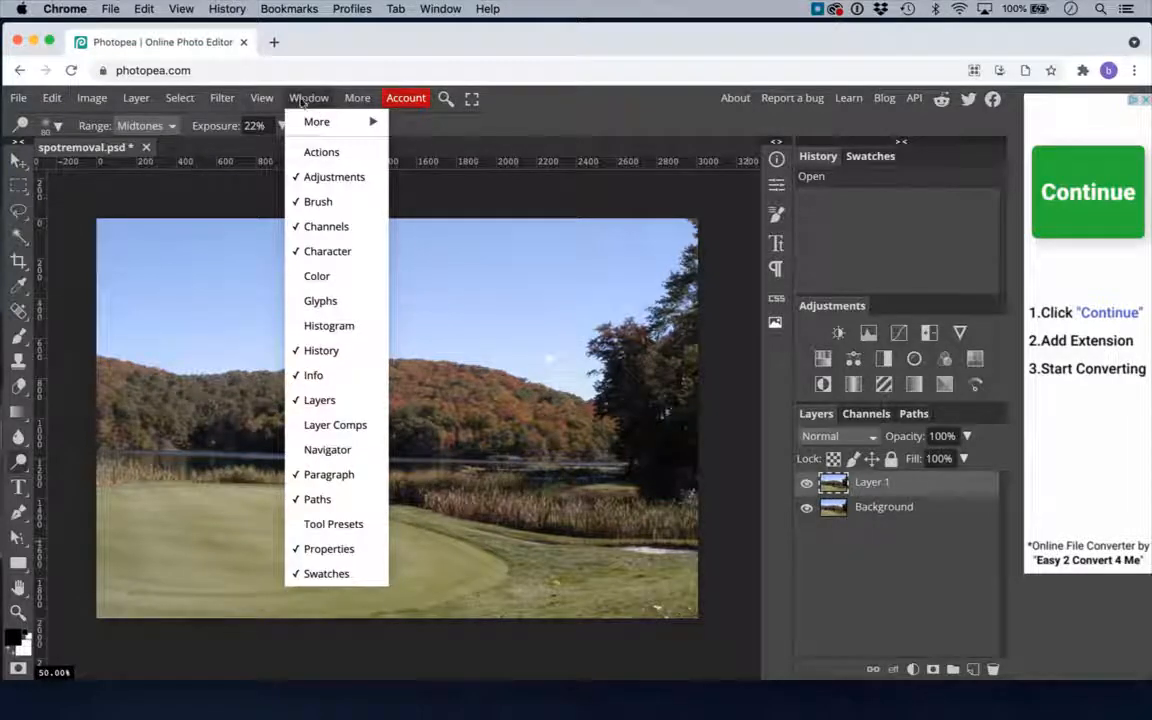
{"action": "mouse_move", "coordinate": [334, 176]}
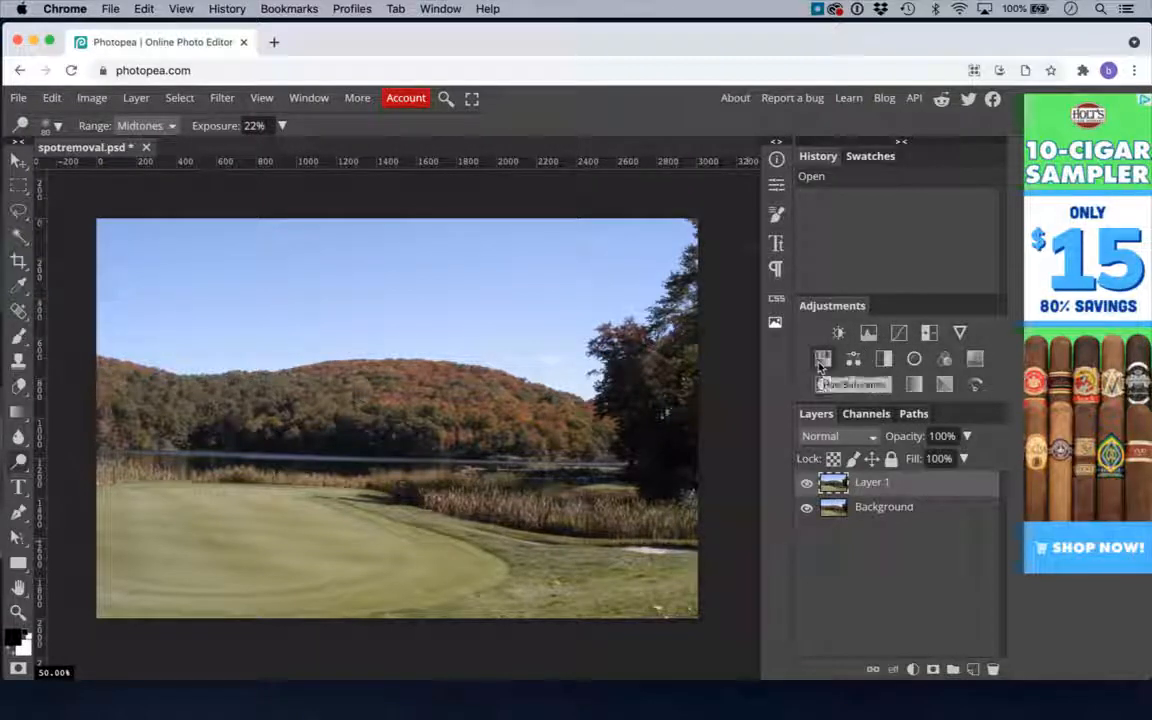
{"action": "mouse_move", "coordinate": [838, 333]}
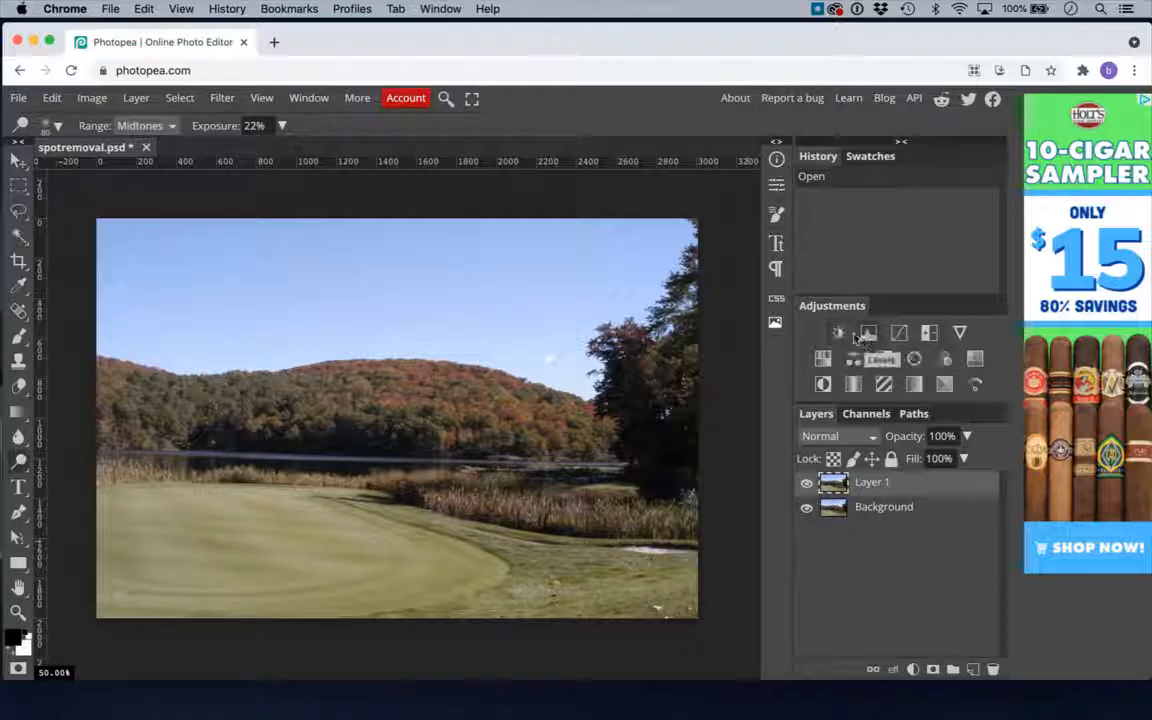
{"action": "left_click", "coordinate": [839, 332]}
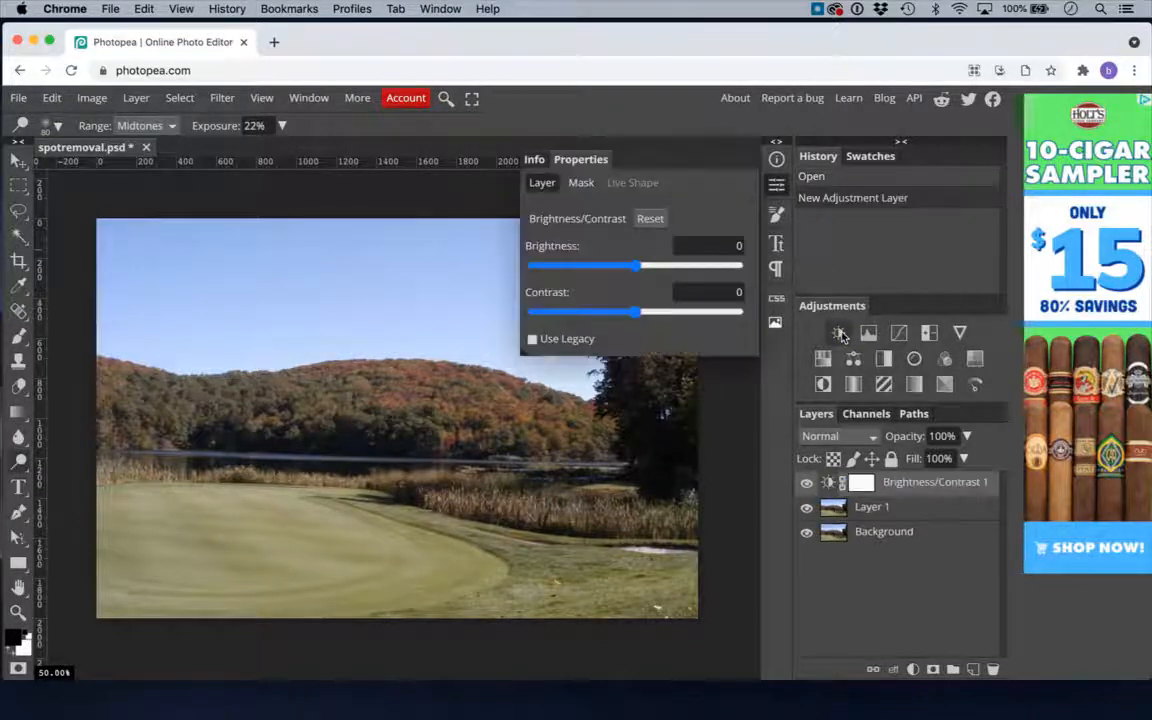
{"action": "left_click_drag", "start_coordinate": [612, 266], "coordinate": [630, 266]}
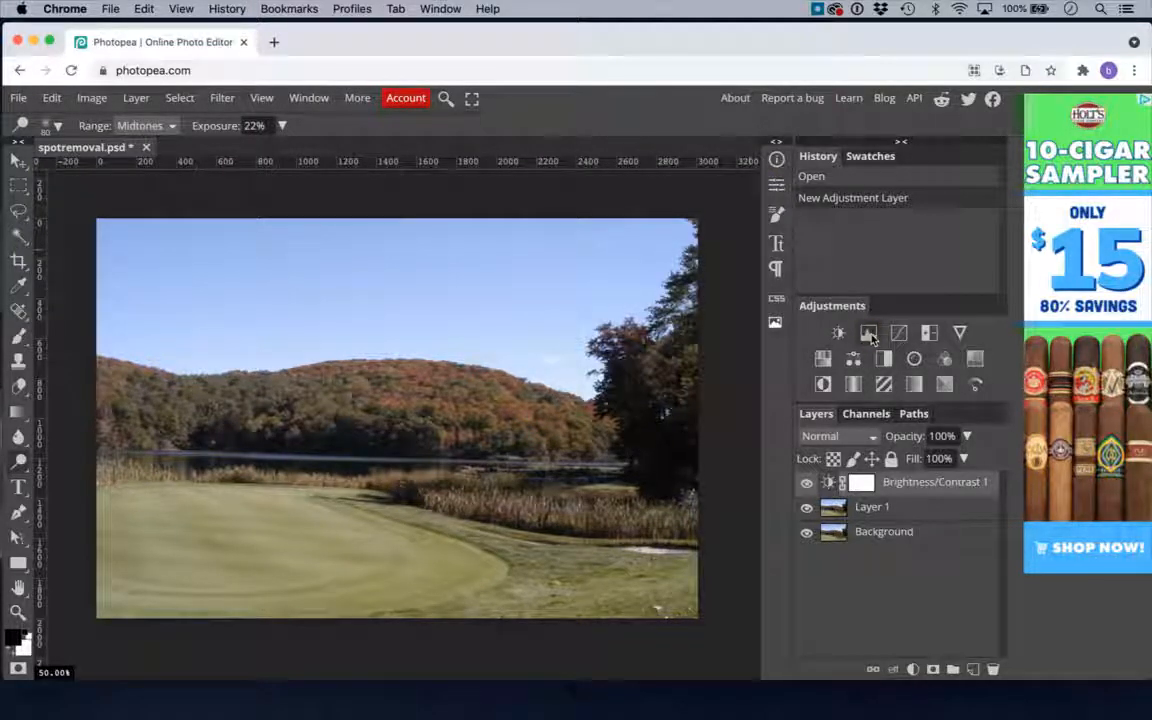
- Add a Levels adjustment layer on top, with its black input level at 6
{"action": "left_click", "coordinate": [868, 333]}
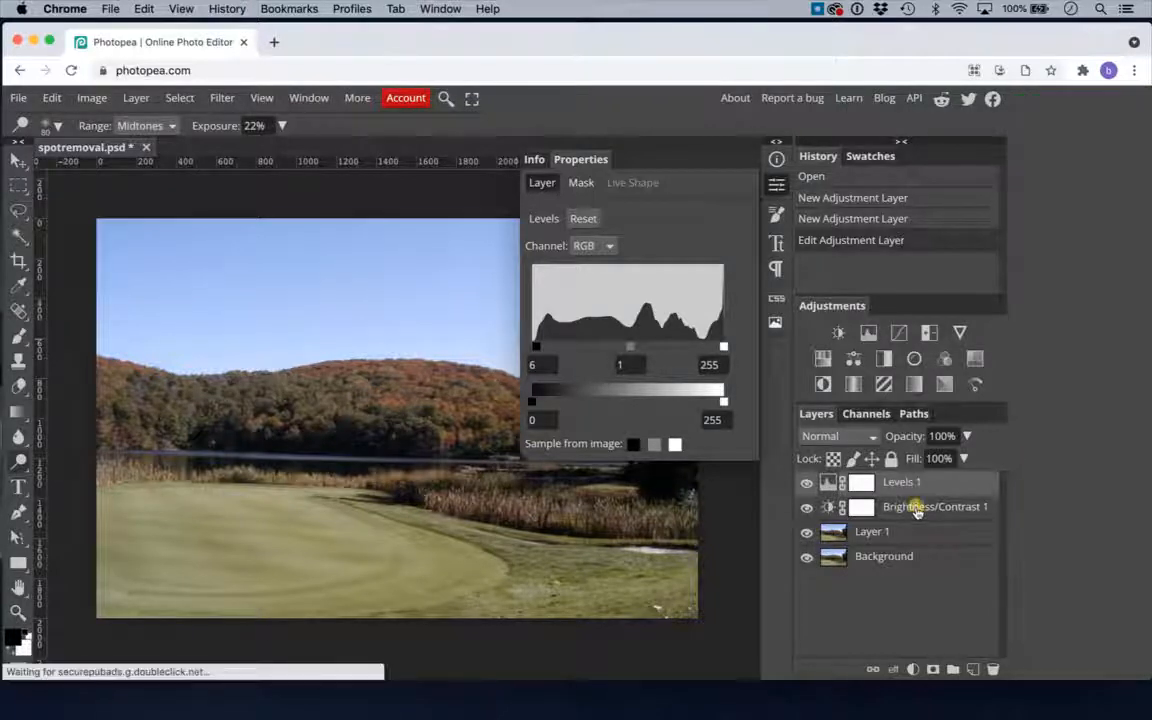
- Select the Brightness/Contrast 1 layer and delete it with the trash icon
{"action": "left_click", "coordinate": [935, 506]}
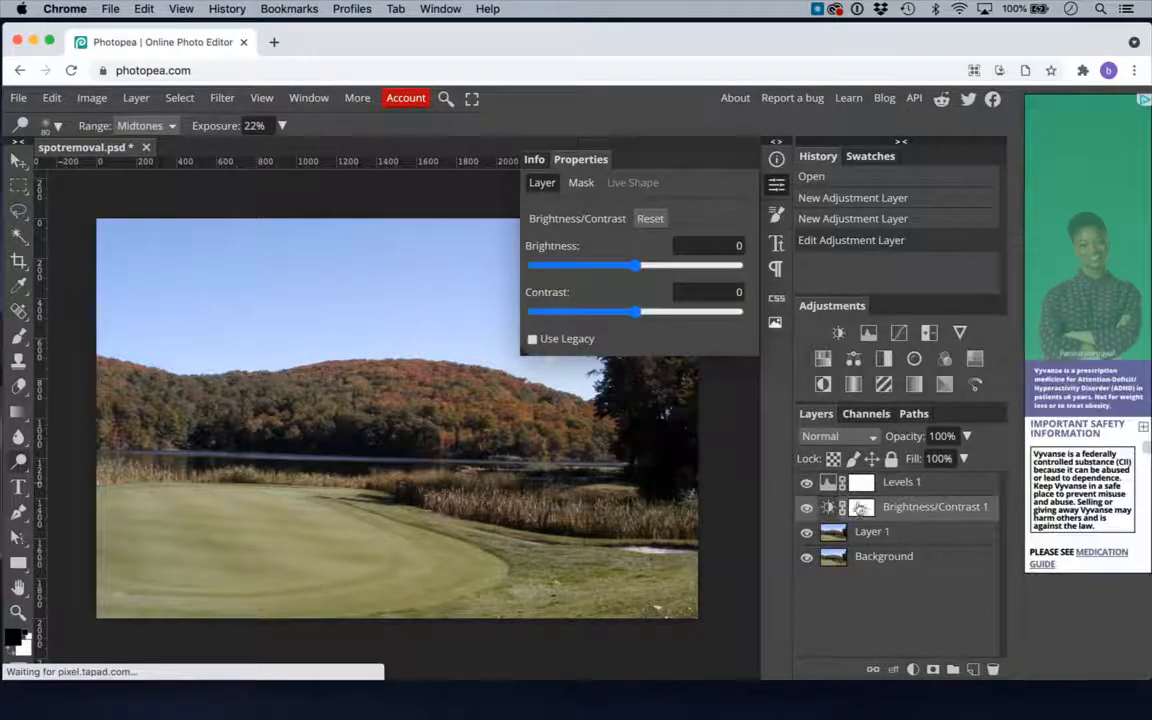
{"action": "left_click", "coordinate": [901, 482]}
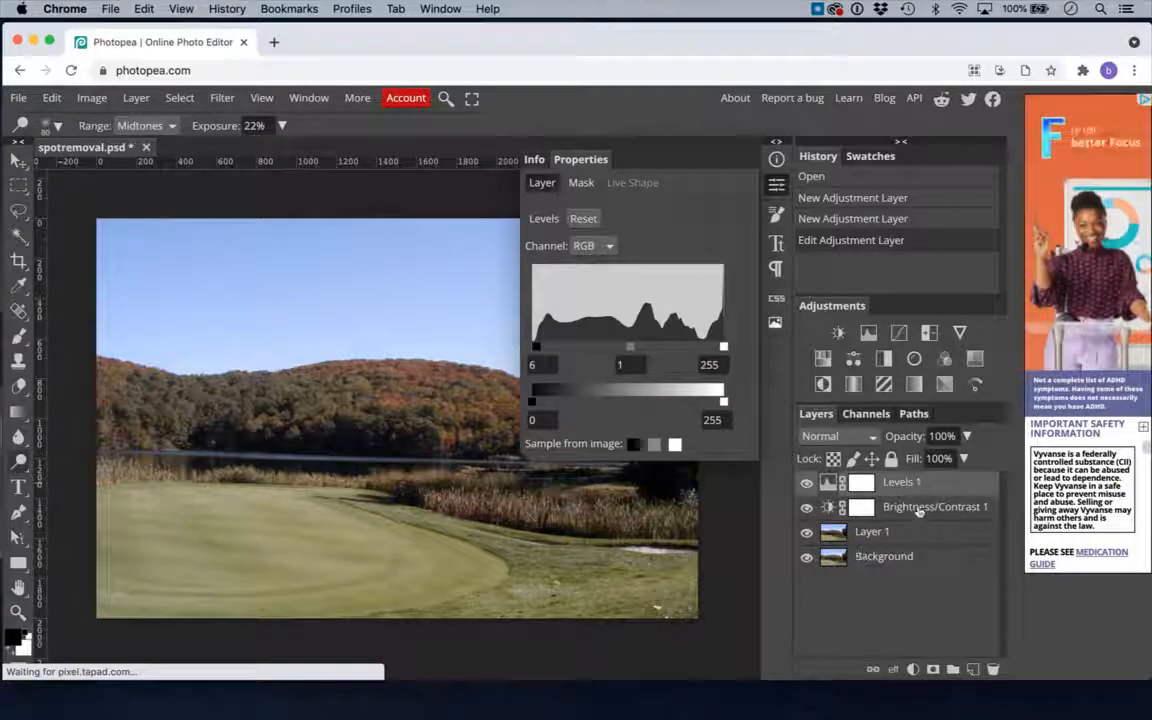
{"action": "left_click", "coordinate": [935, 506]}
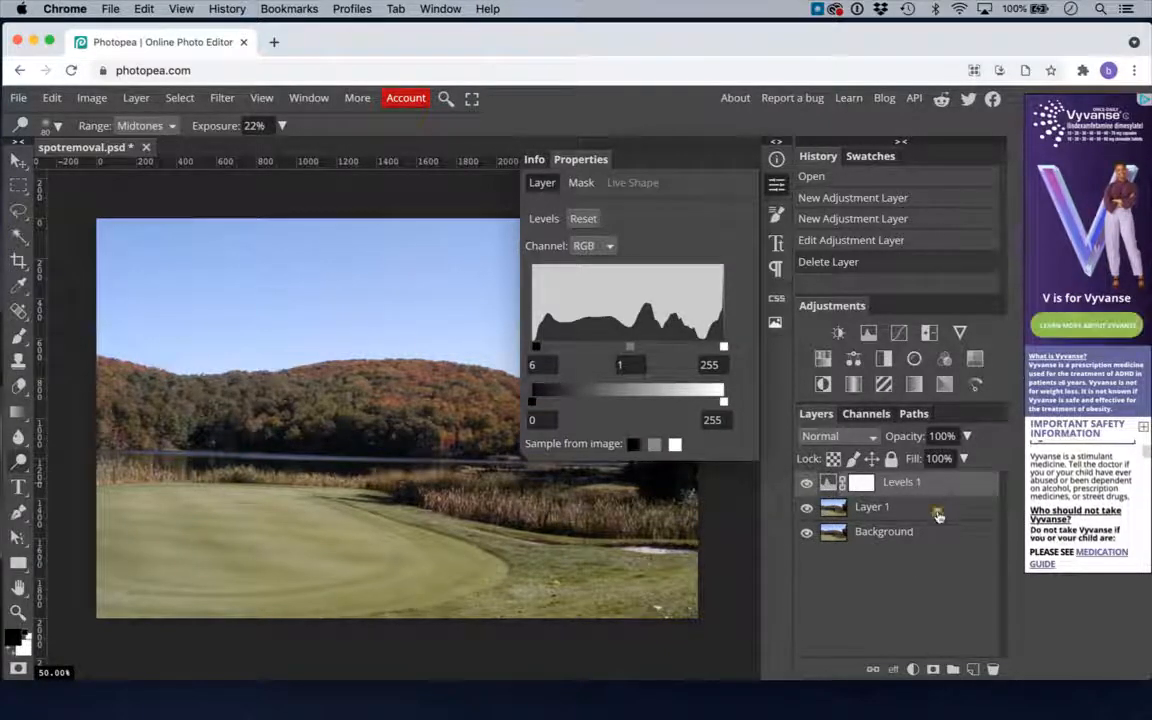
{"action": "left_click", "coordinate": [871, 506]}
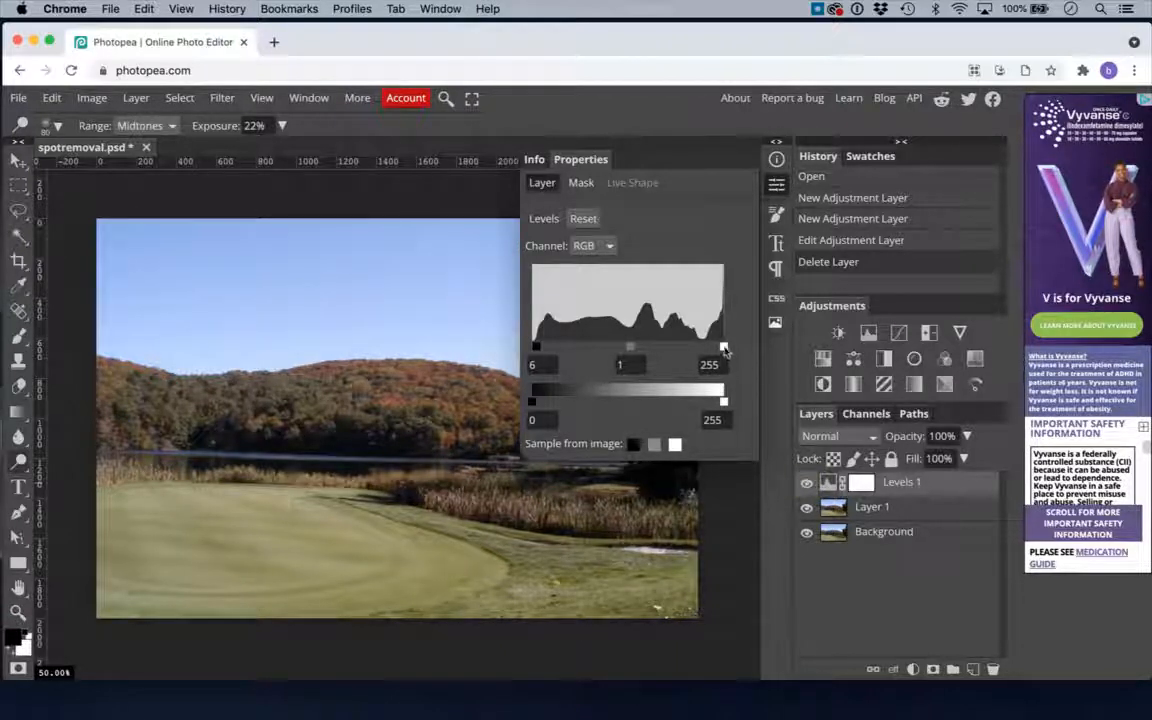
- Try lower Levels white inputs, return it to 255, and toggle Levels 1 to compare
{"action": "left_click_drag", "start_coordinate": [725, 347], "coordinate": [722, 347]}
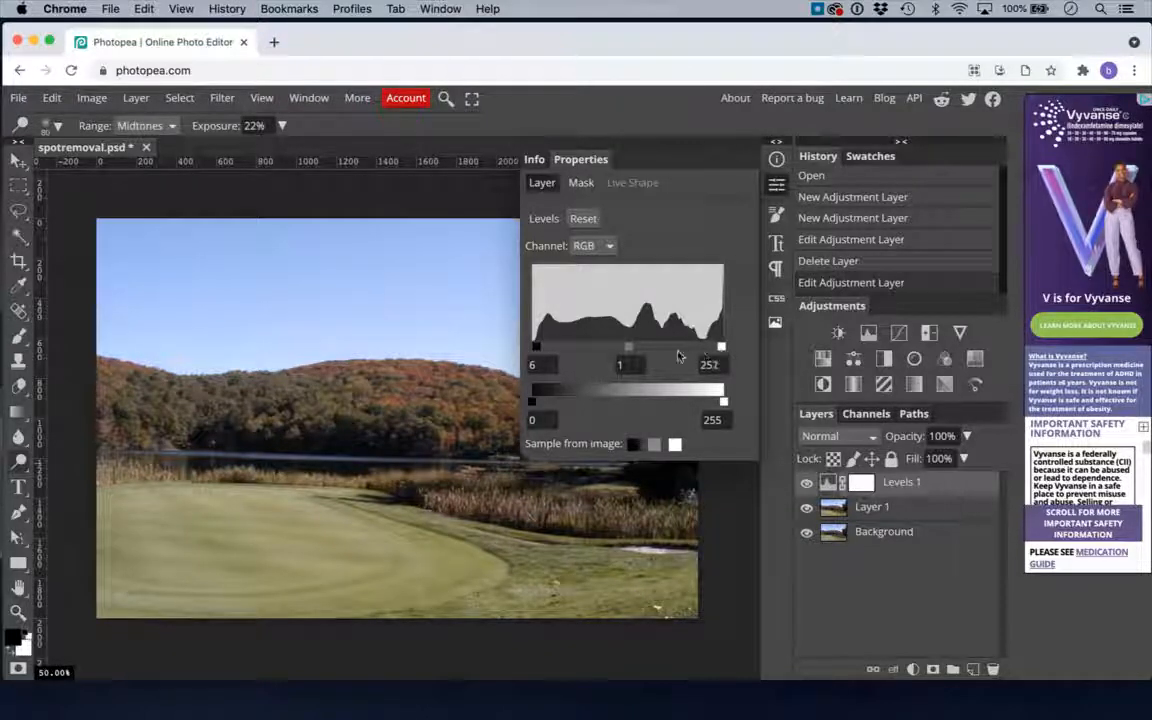
{"action": "left_click_drag", "start_coordinate": [721, 347], "coordinate": [669, 347]}
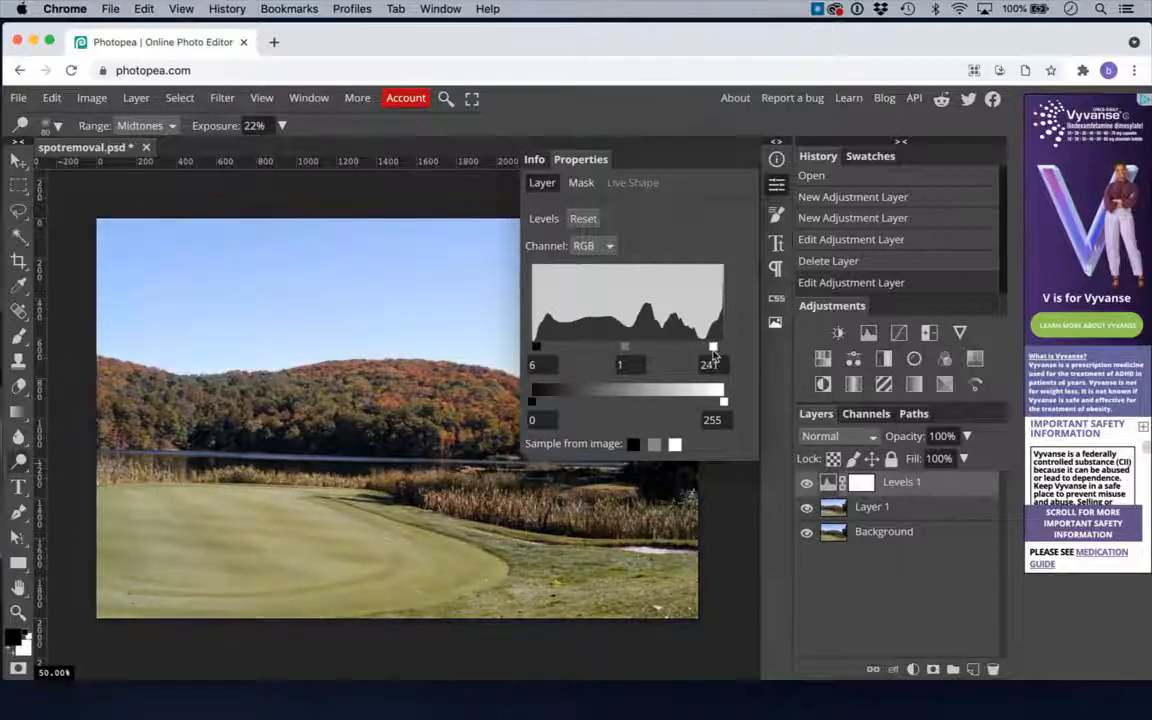
{"action": "left_click_drag", "start_coordinate": [712, 347], "coordinate": [723, 347]}
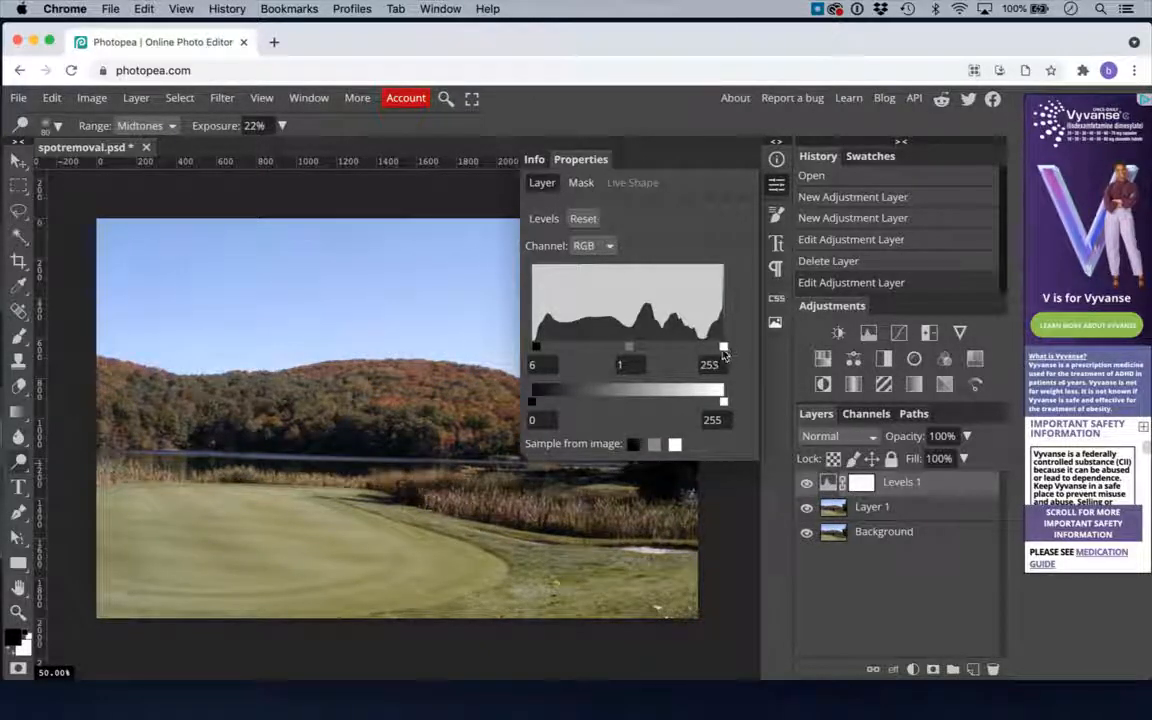
{"action": "left_click_drag", "start_coordinate": [723, 347], "coordinate": [720, 347]}
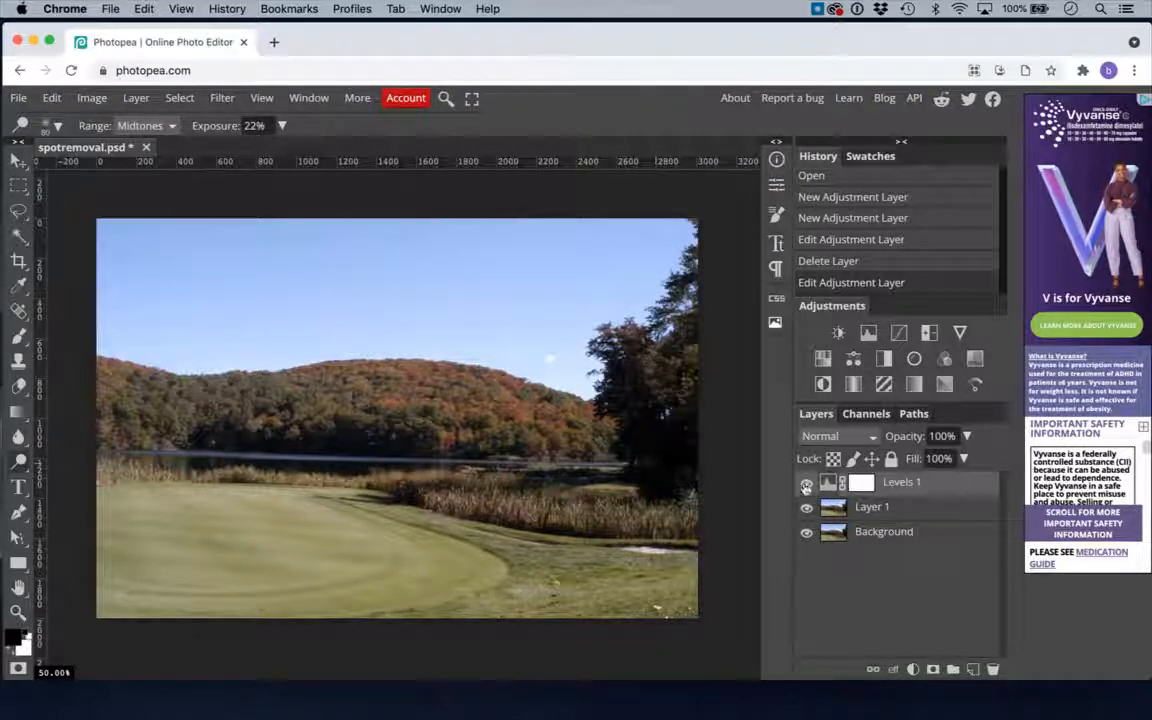
{"action": "left_click", "coordinate": [806, 481]}
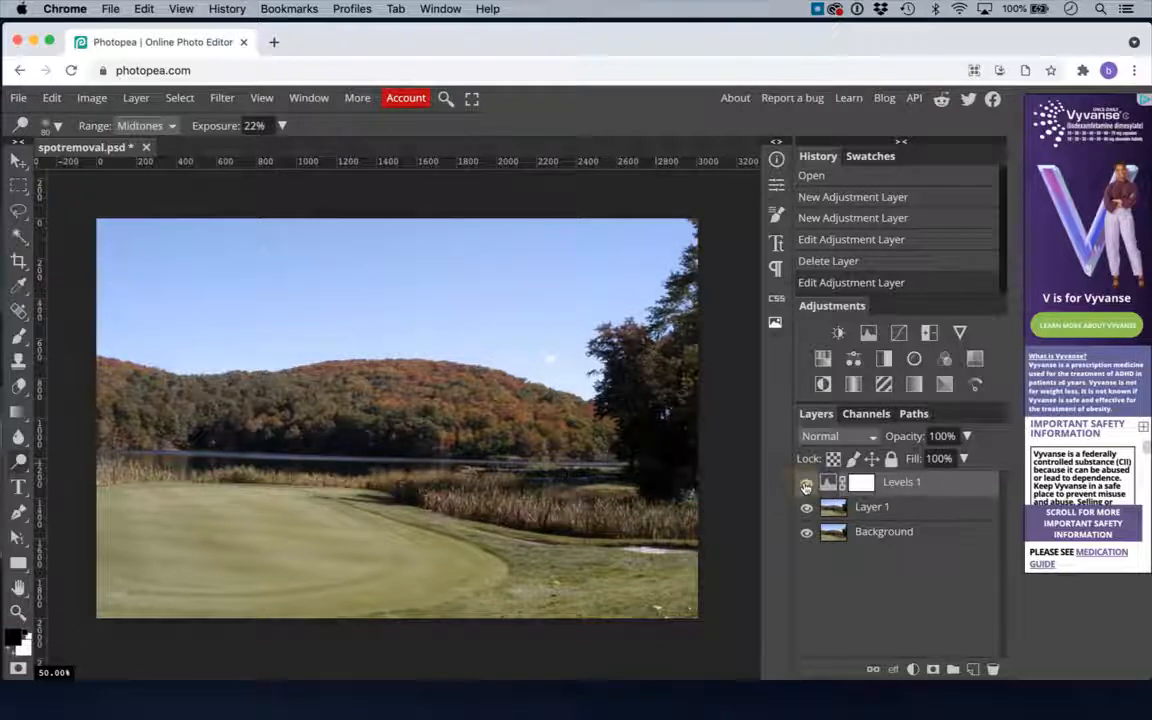
{"action": "left_click", "coordinate": [806, 482]}
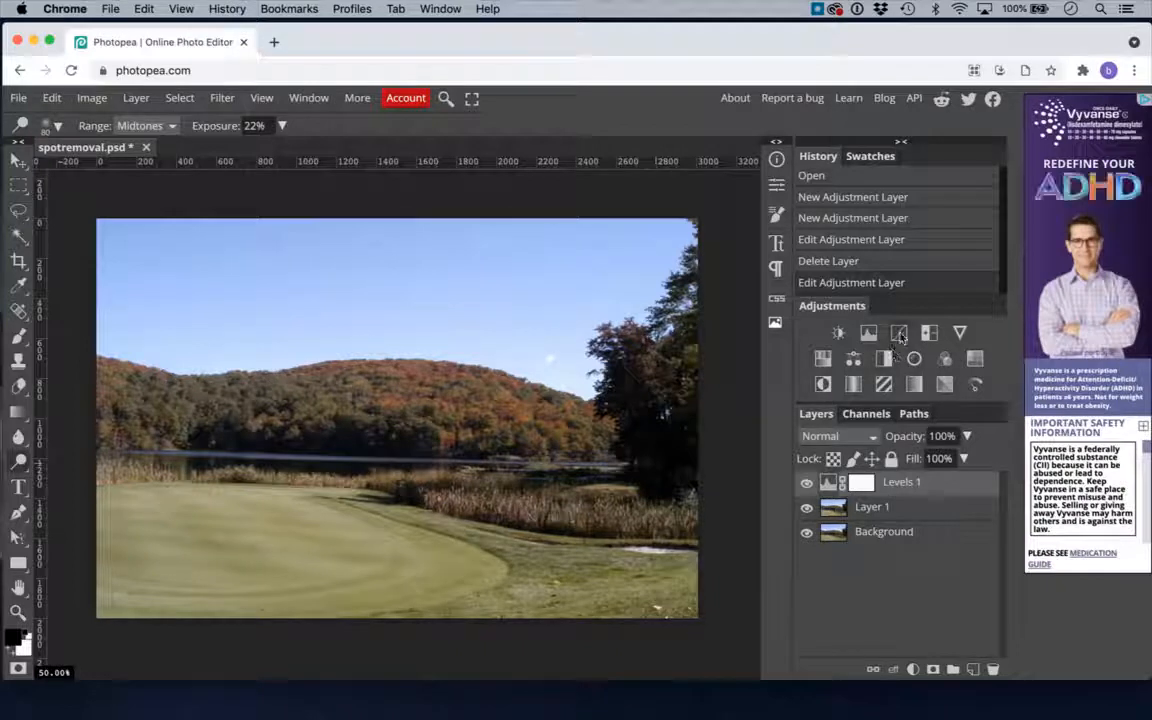
{"action": "mouse_move", "coordinate": [898, 333]}
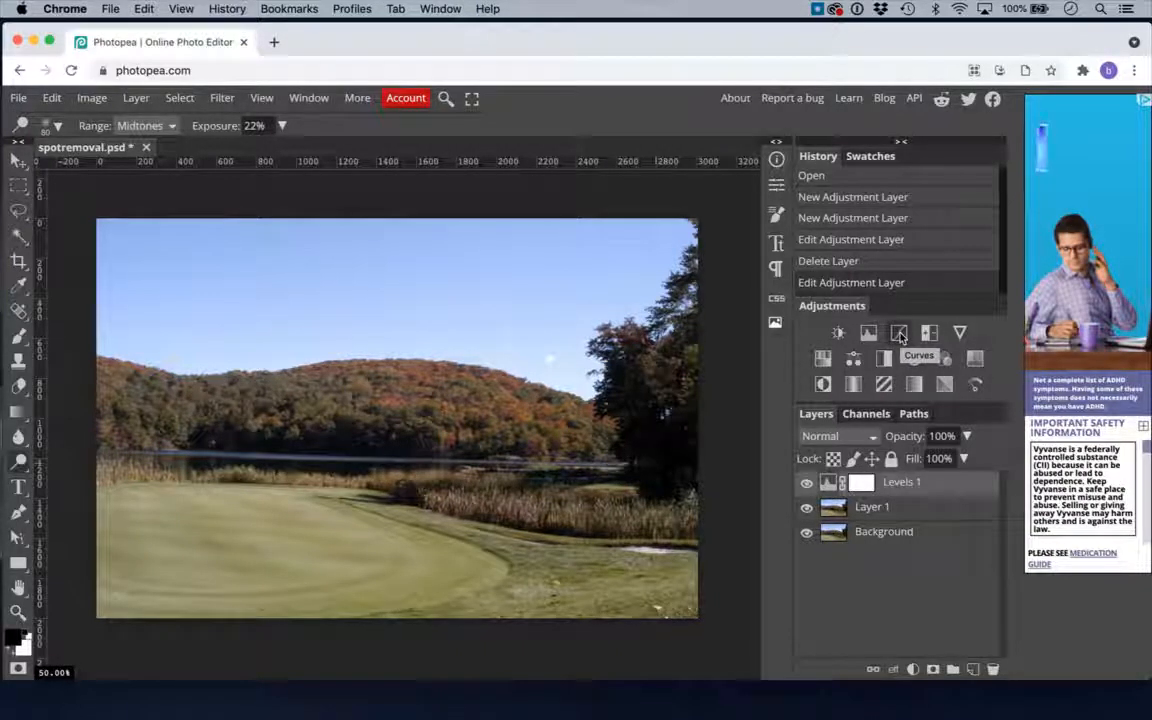
- Add a Curves adjustment layer and place upper and lower points on its RGB curve
{"action": "left_click", "coordinate": [899, 332]}
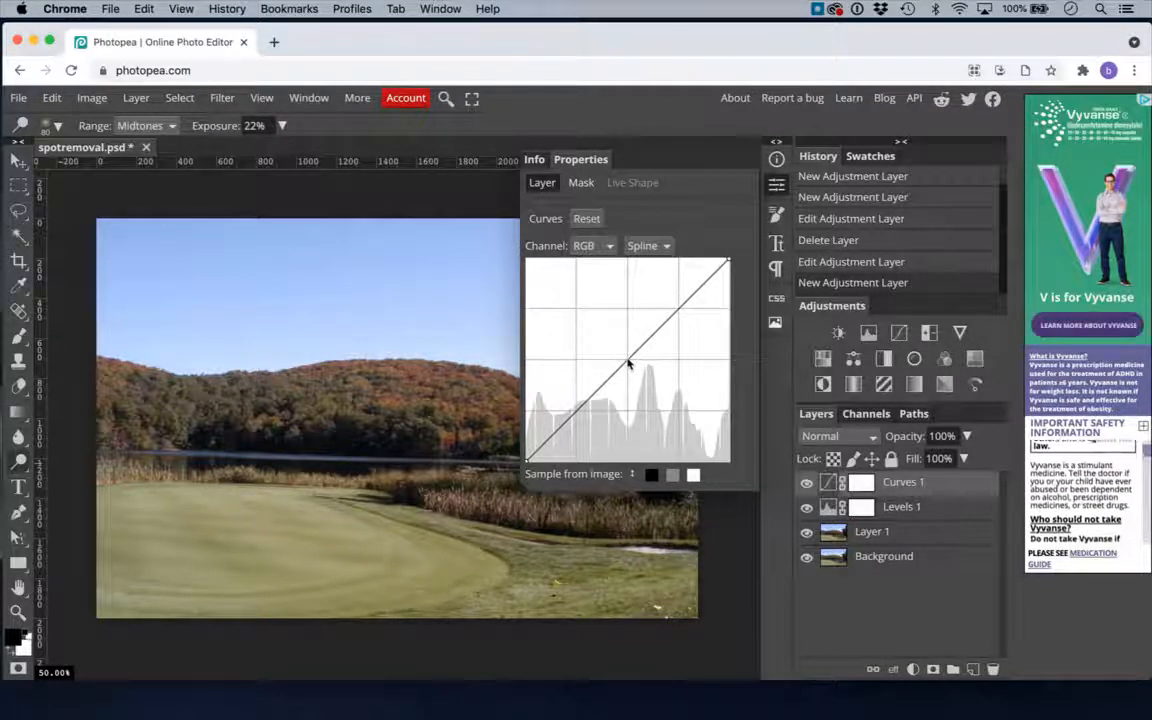
{"action": "left_click_drag", "start_coordinate": [627, 358], "coordinate": [627, 358]}
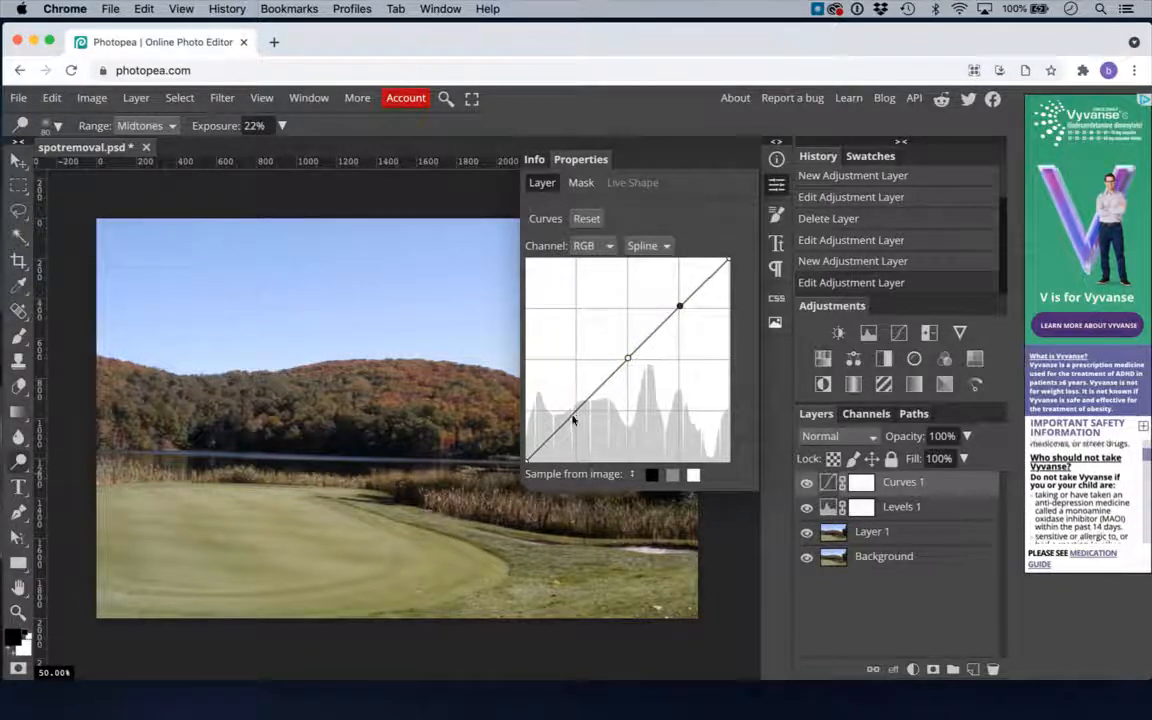
{"action": "left_click_drag", "start_coordinate": [575, 420], "coordinate": [575, 410]}
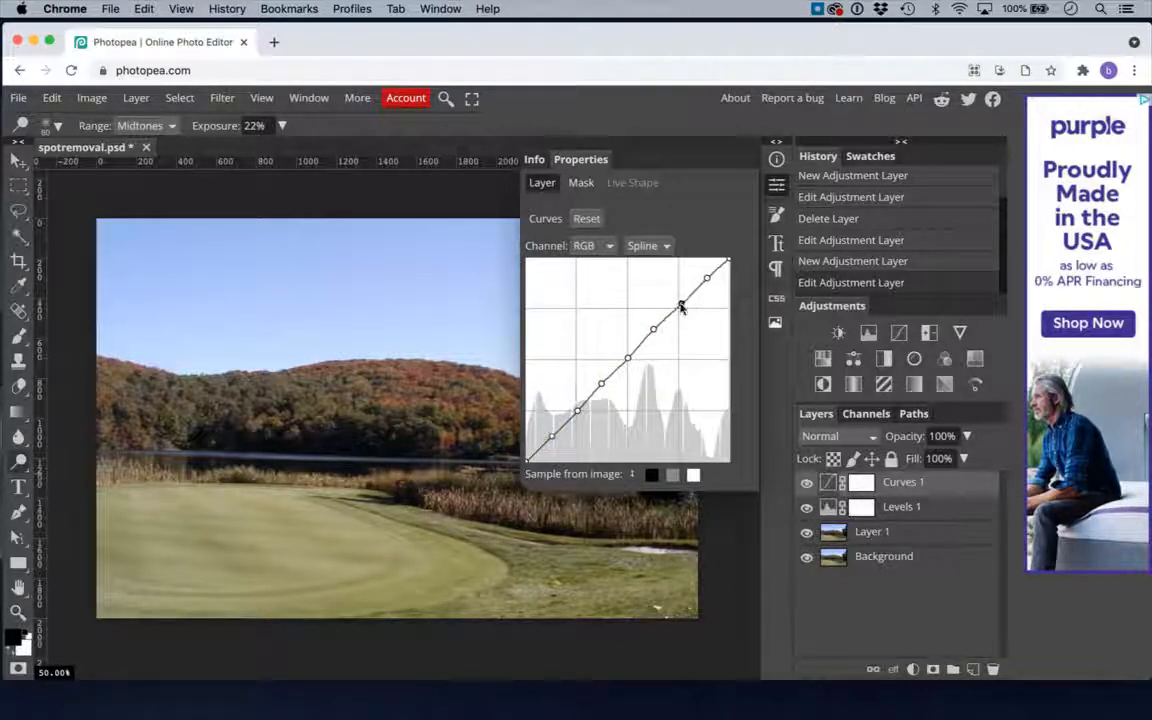
- Drag the Curves 1 highlight, midtone and shadow points into a gentle S-bend
{"action": "left_click_drag", "start_coordinate": [680, 305], "coordinate": [673, 293]}
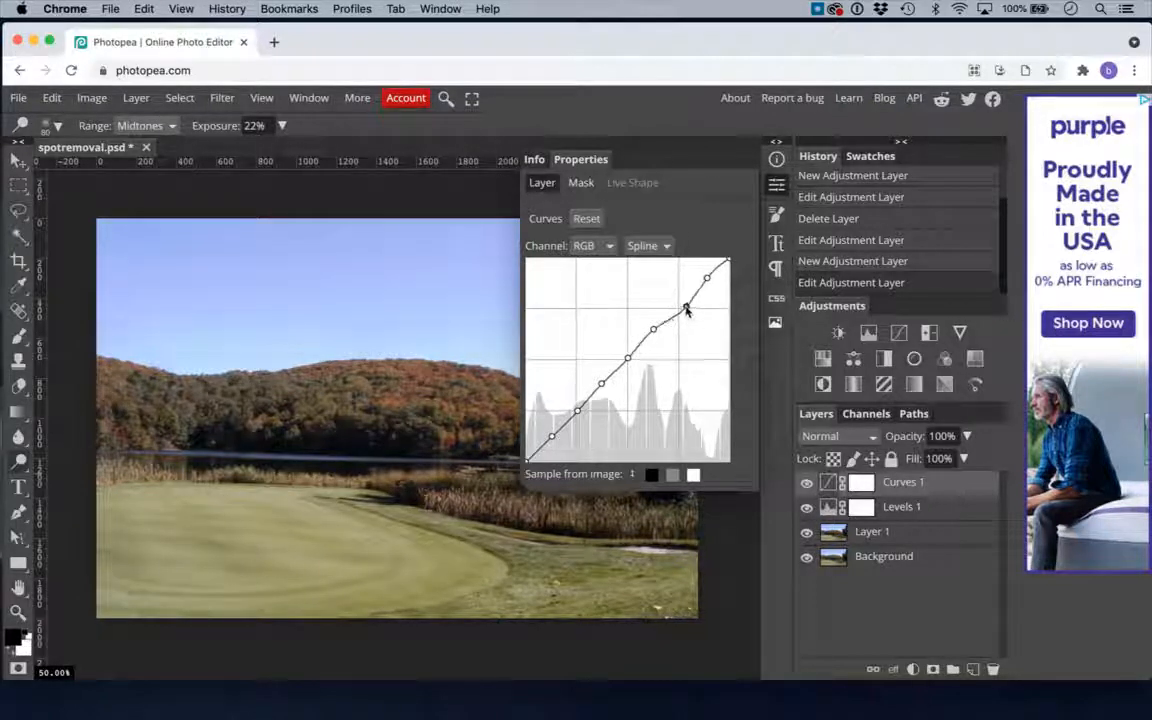
{"action": "left_click_drag", "start_coordinate": [685, 320], "coordinate": [685, 305]}
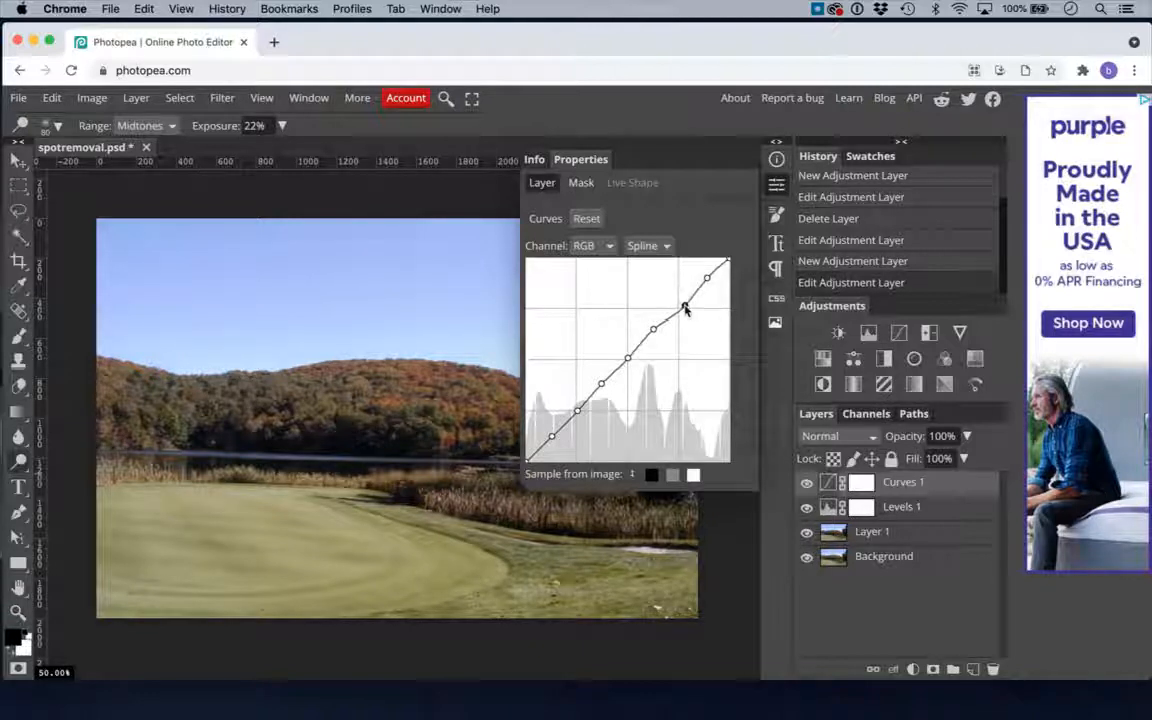
{"action": "left_click_drag", "start_coordinate": [685, 307], "coordinate": [653, 330]}
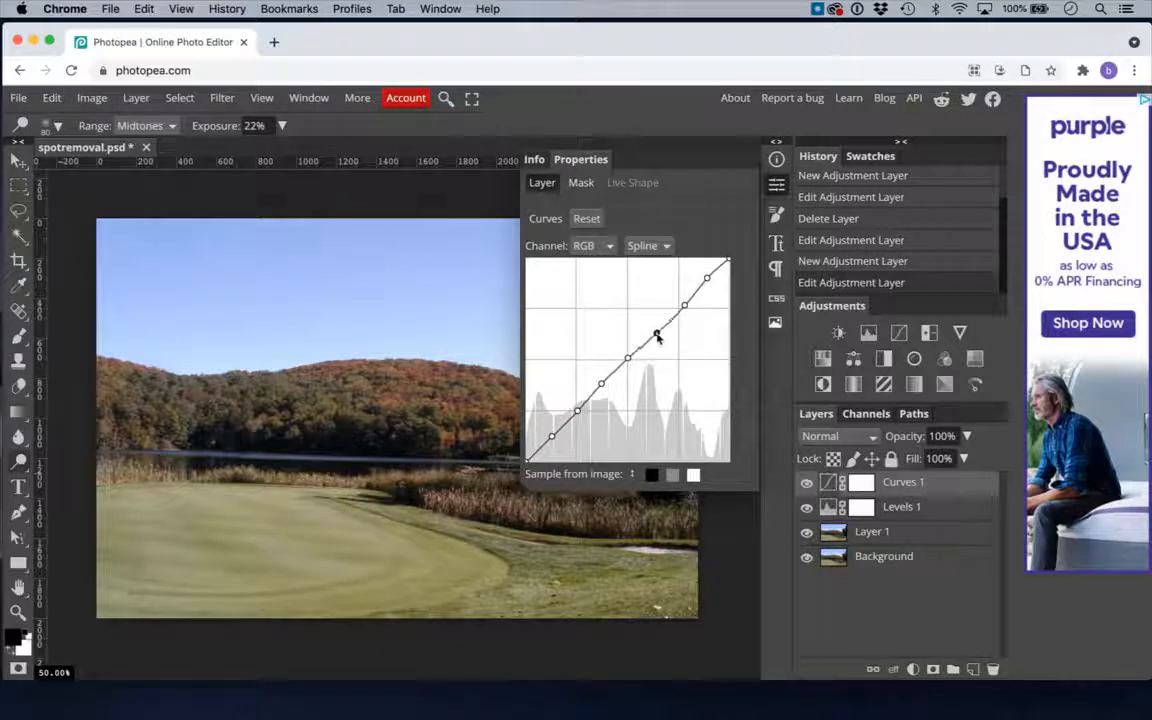
{"action": "left_click_drag", "start_coordinate": [657, 335], "coordinate": [660, 340]}
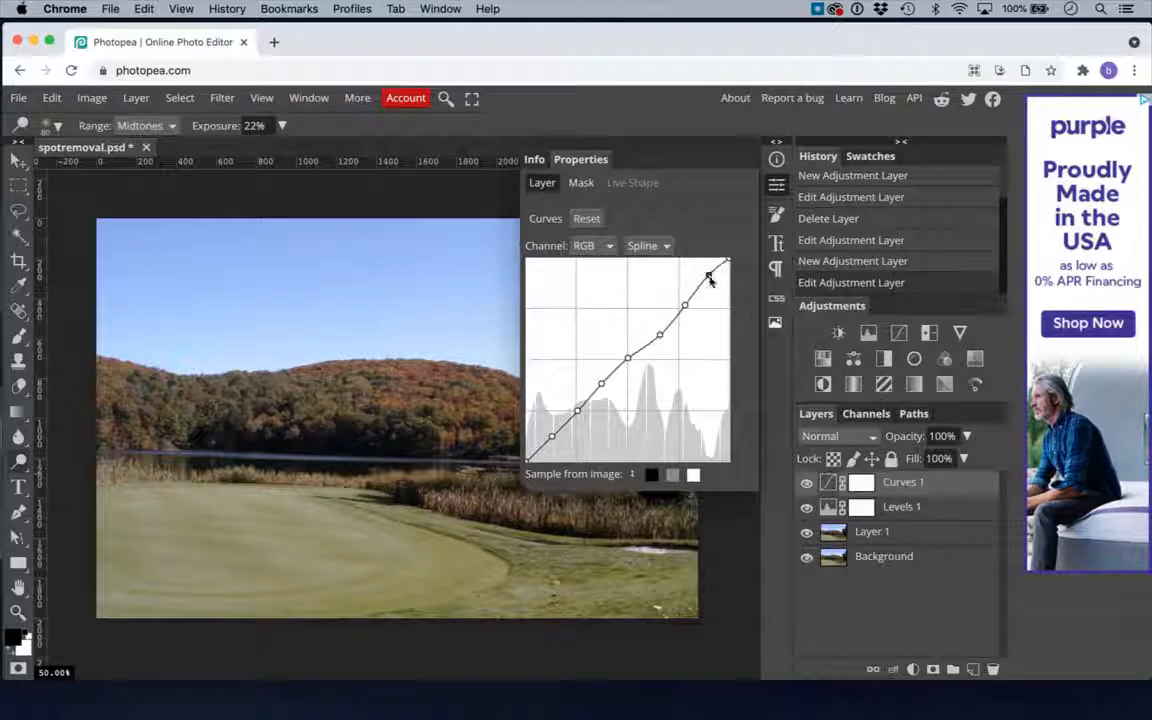
{"action": "left_click_drag", "start_coordinate": [710, 277], "coordinate": [713, 280]}
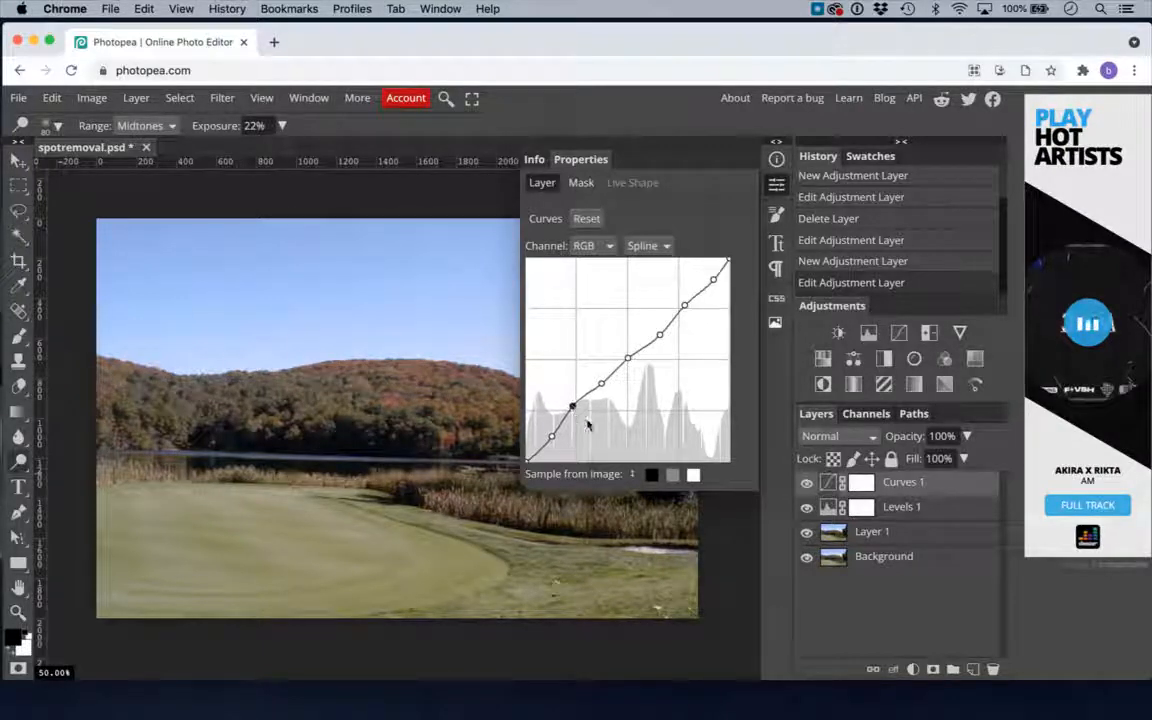
{"action": "left_click_drag", "start_coordinate": [570, 407], "coordinate": [577, 417]}
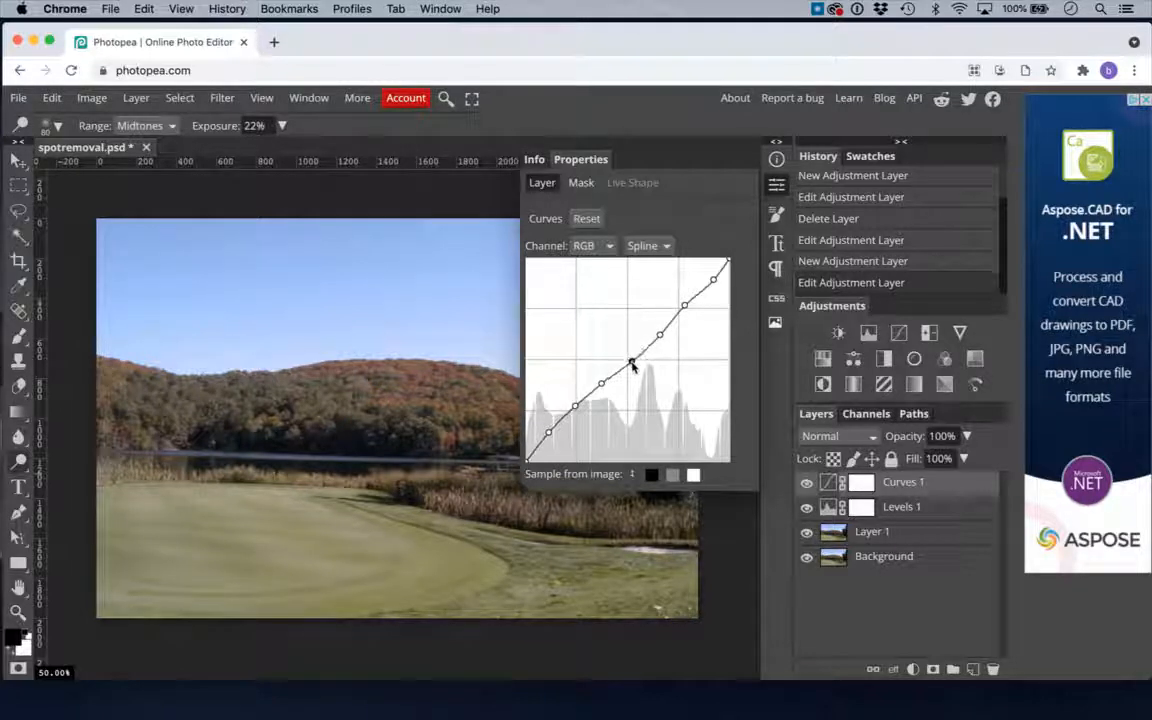
{"action": "left_click_drag", "start_coordinate": [632, 363], "coordinate": [625, 358]}
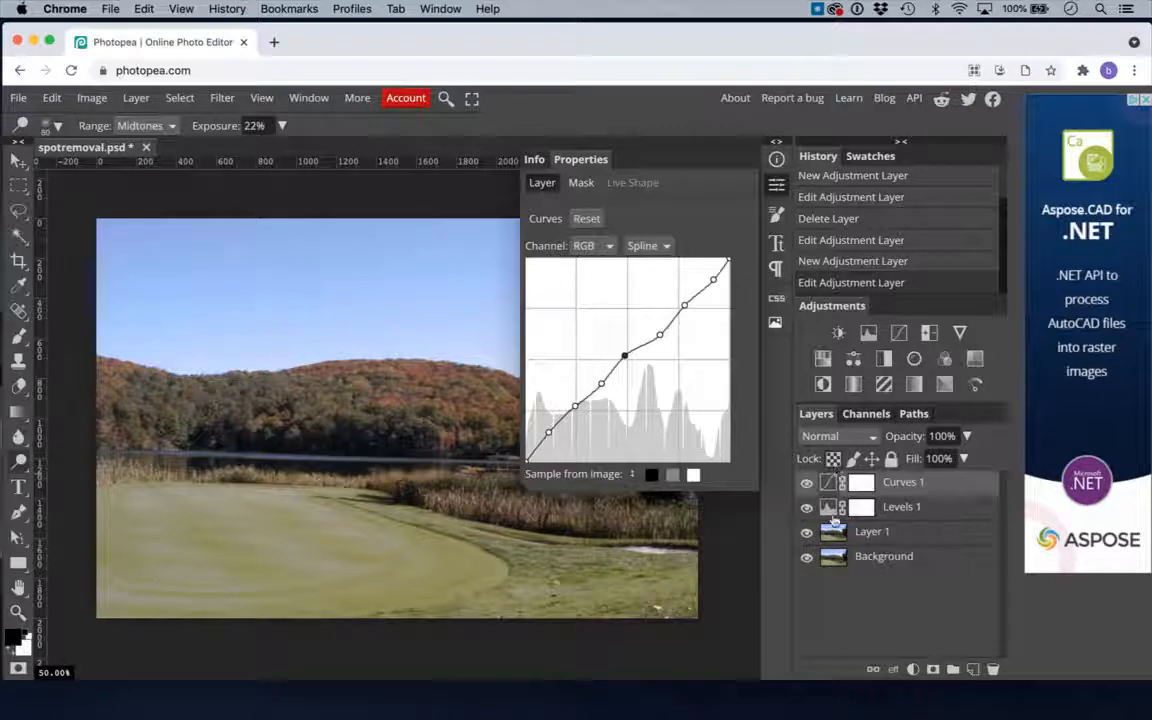
- Compare Curves 1 on and off, then raise the midtone points to brighten the photo
{"action": "left_click", "coordinate": [807, 482]}
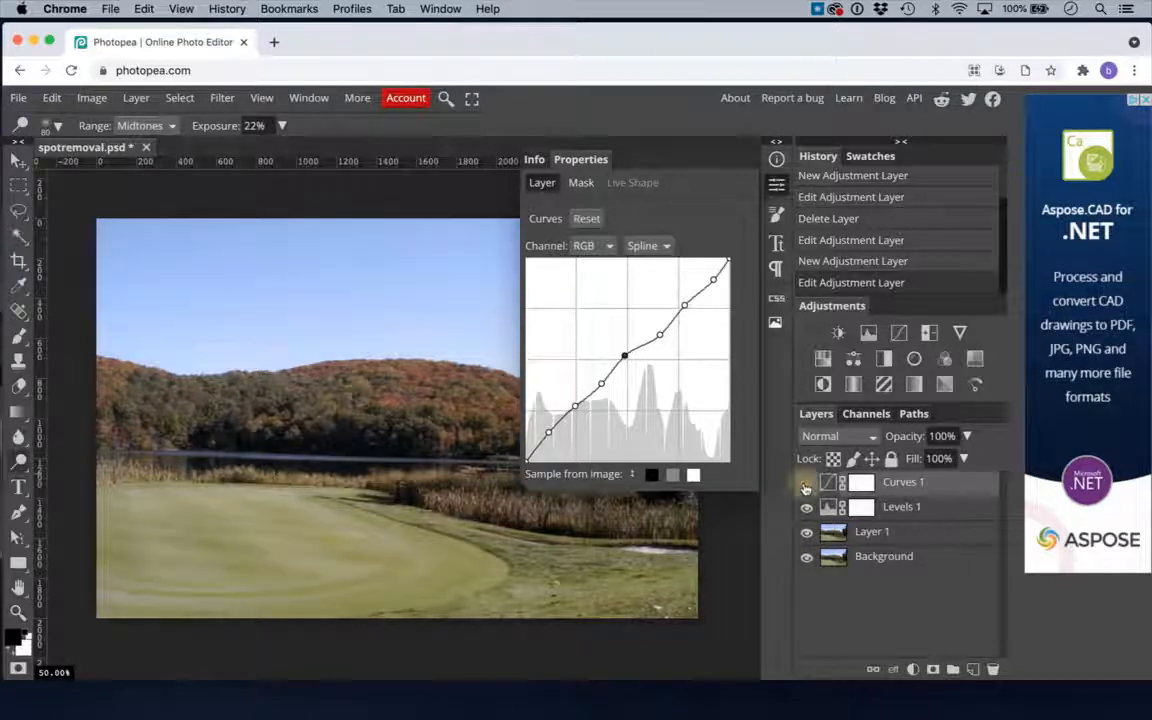
{"action": "left_click", "coordinate": [806, 482]}
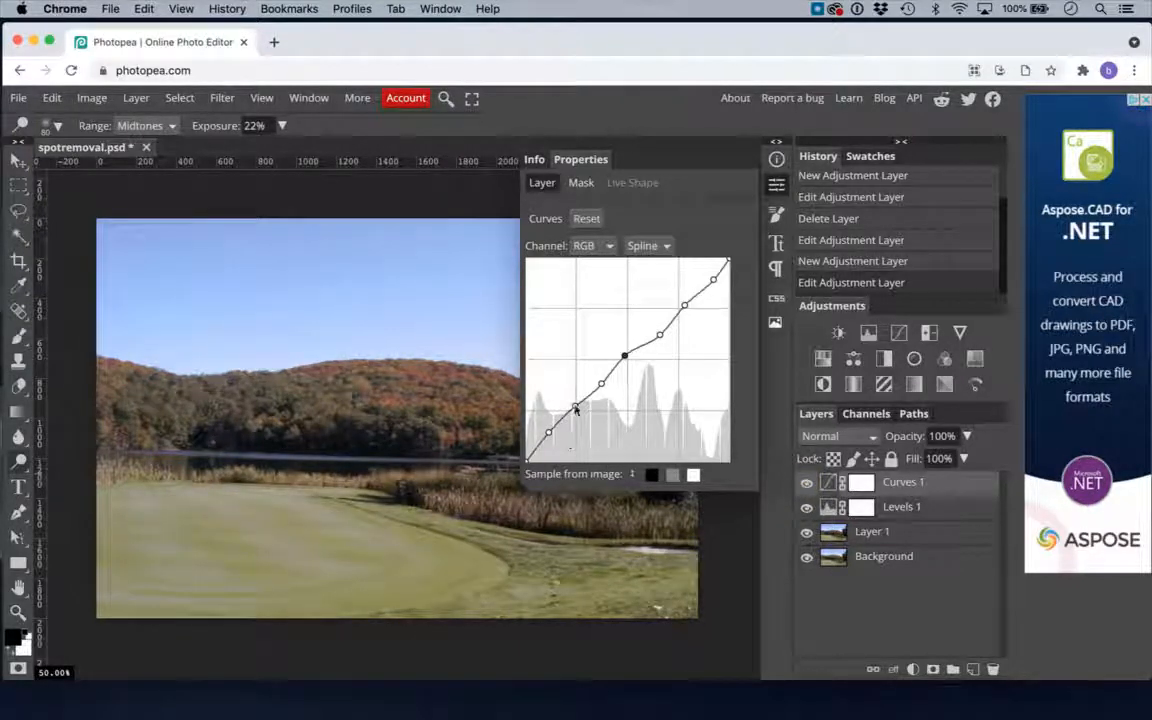
{"action": "left_click_drag", "start_coordinate": [575, 408], "coordinate": [580, 413]}
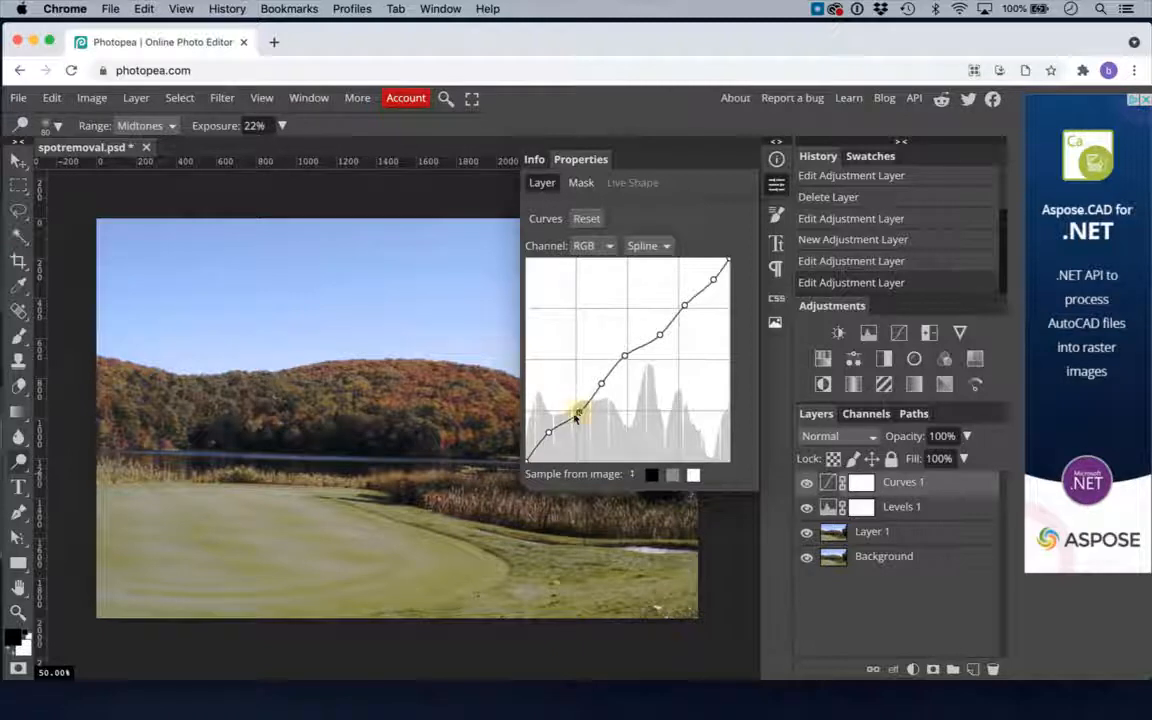
{"action": "left_click_drag", "start_coordinate": [580, 415], "coordinate": [555, 432]}
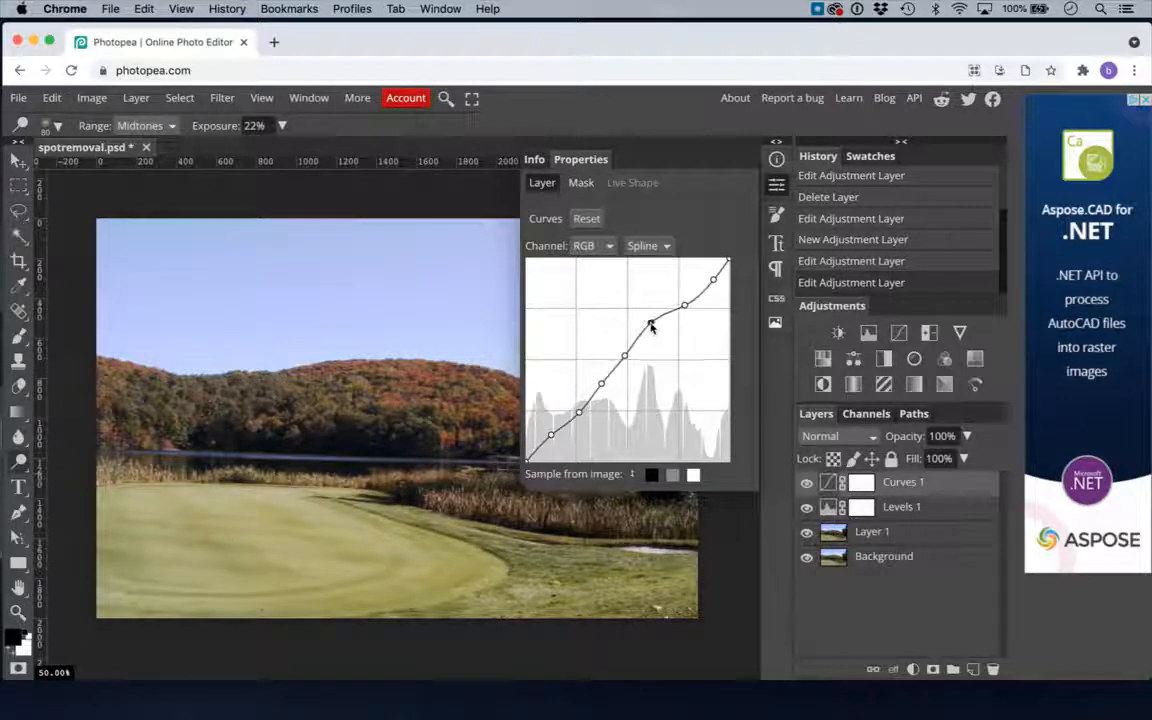
{"action": "left_click_drag", "start_coordinate": [650, 328], "coordinate": [651, 323]}
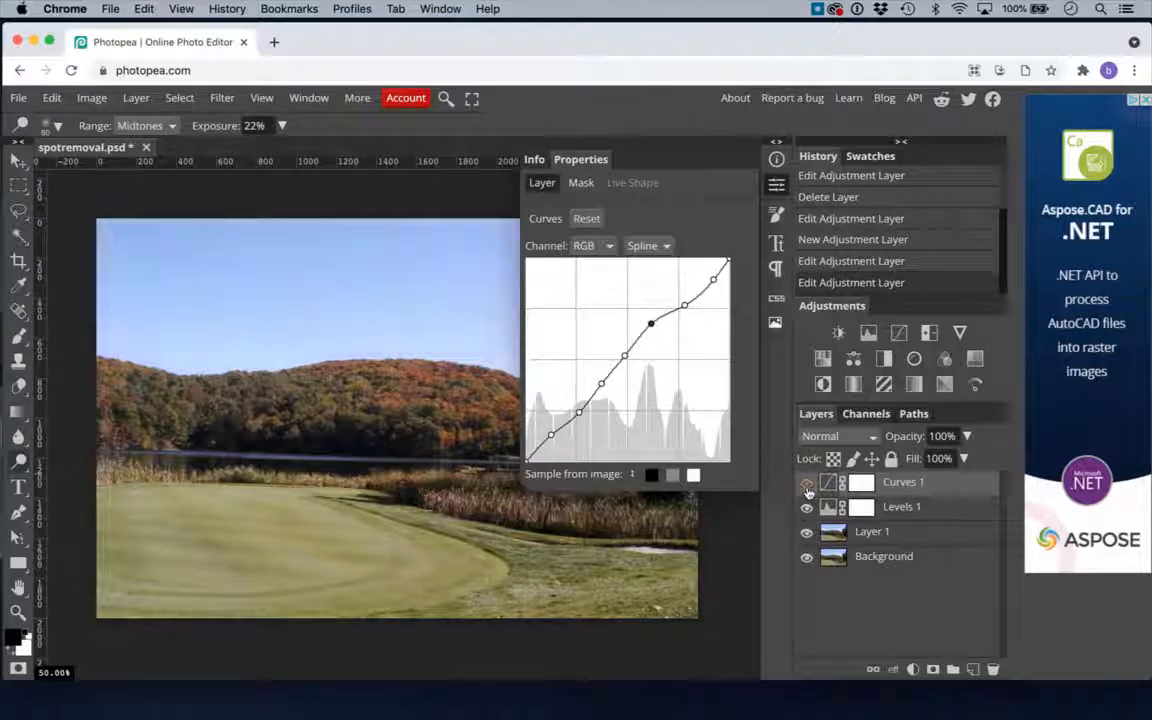
{"action": "left_click", "coordinate": [806, 482]}
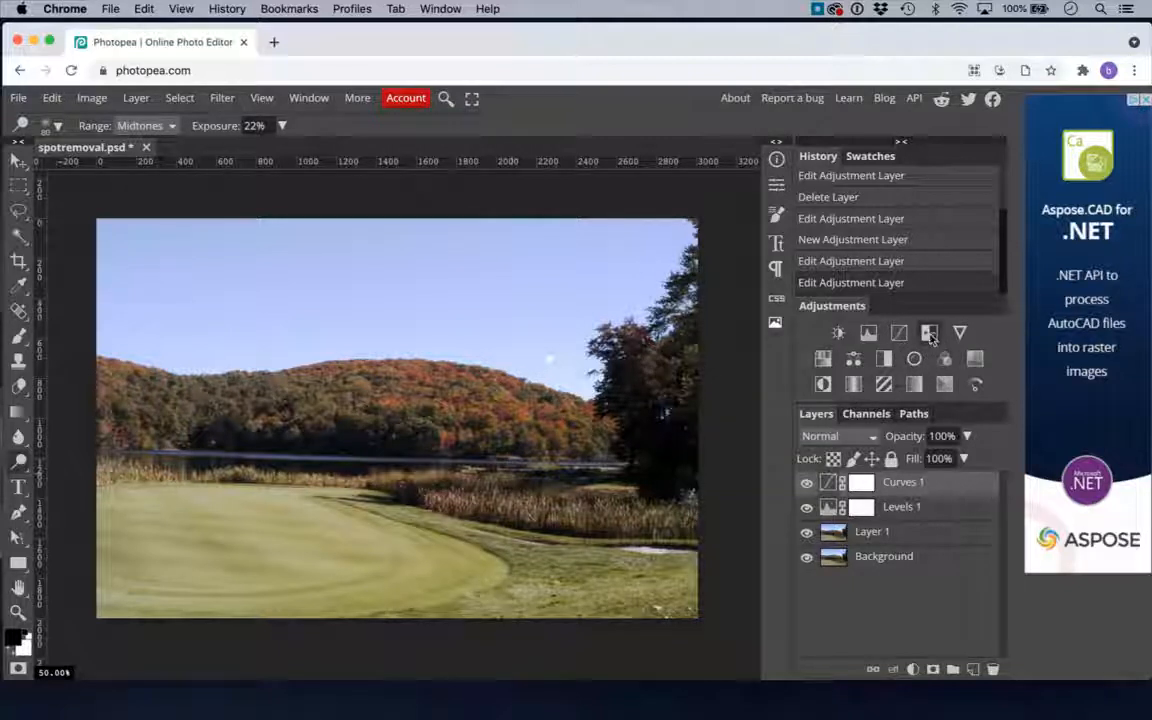
{"action": "left_click", "coordinate": [929, 332]}
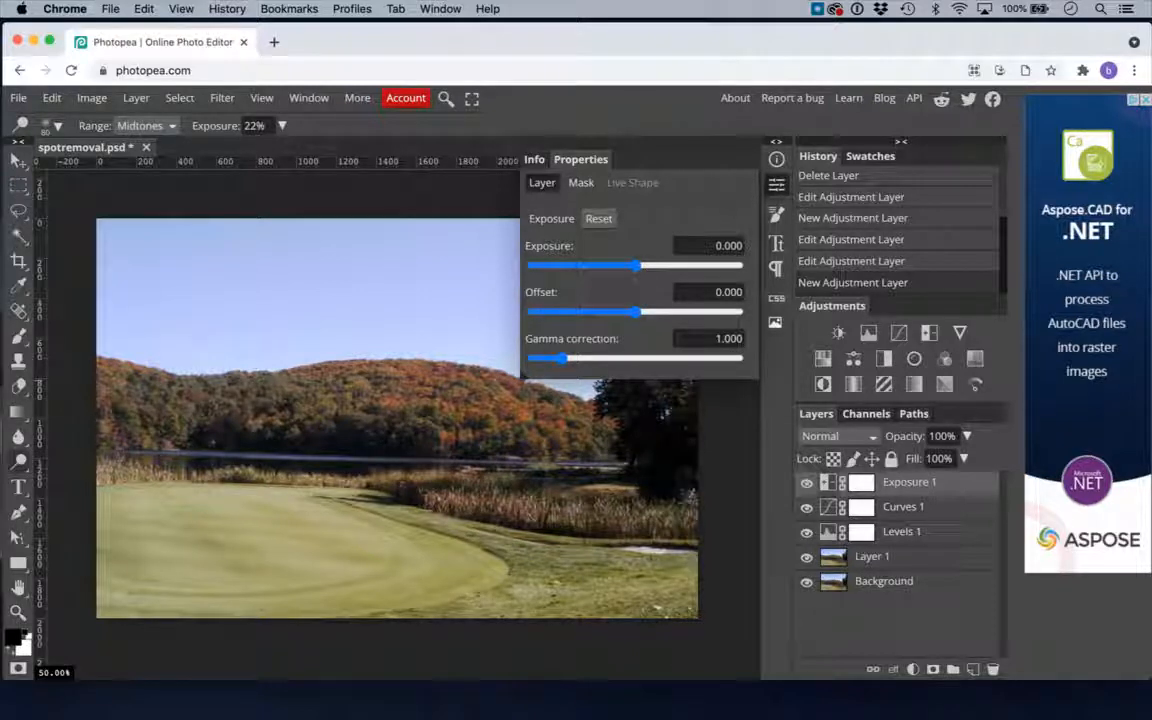
{"action": "left_click_drag", "start_coordinate": [615, 265], "coordinate": [635, 265]}
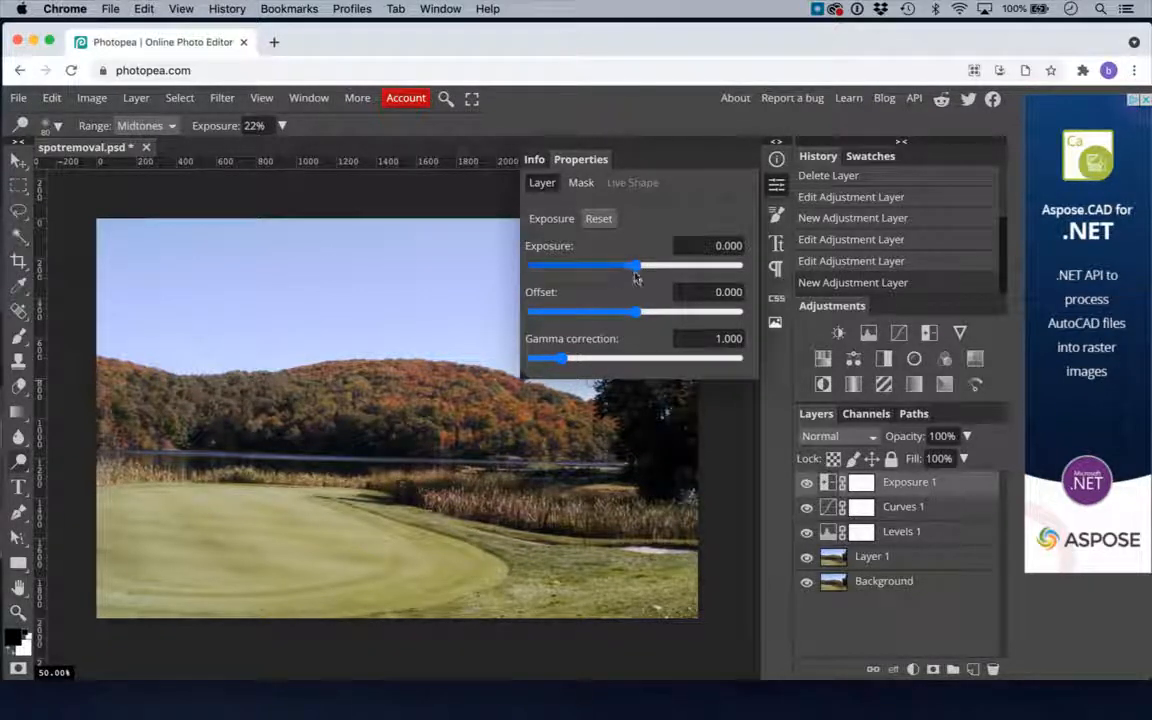
{"action": "left_click_drag", "start_coordinate": [638, 265], "coordinate": [628, 265]}
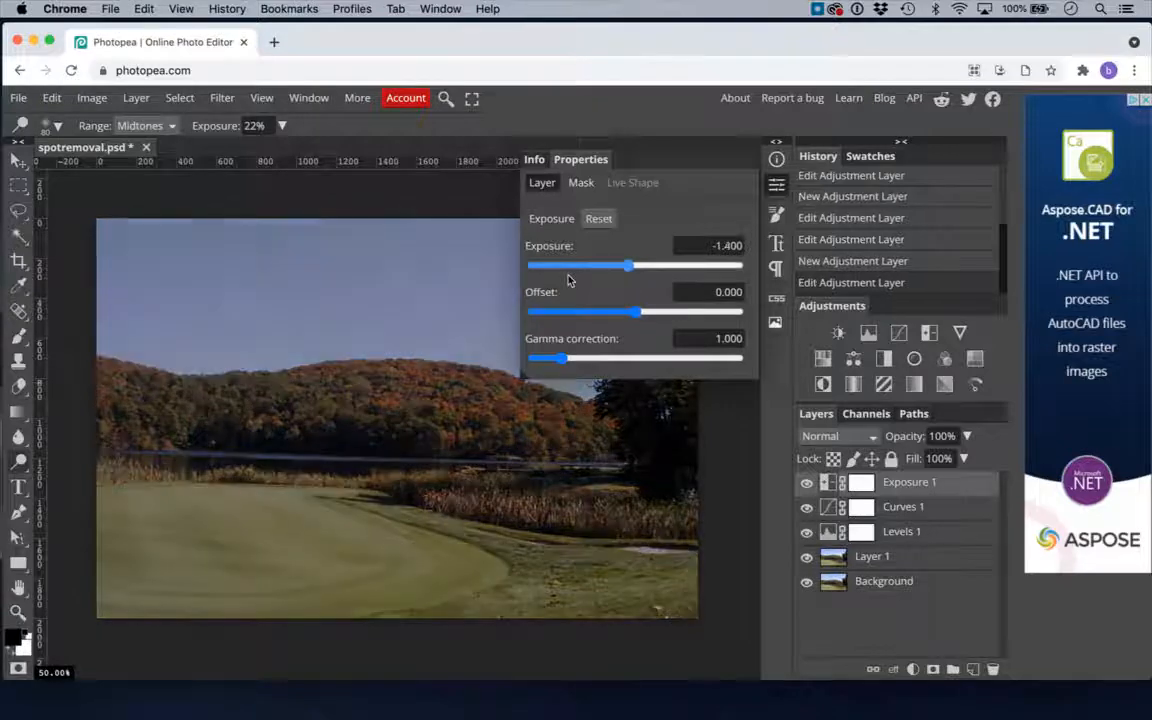
{"action": "left_click_drag", "start_coordinate": [627, 265], "coordinate": [690, 265]}
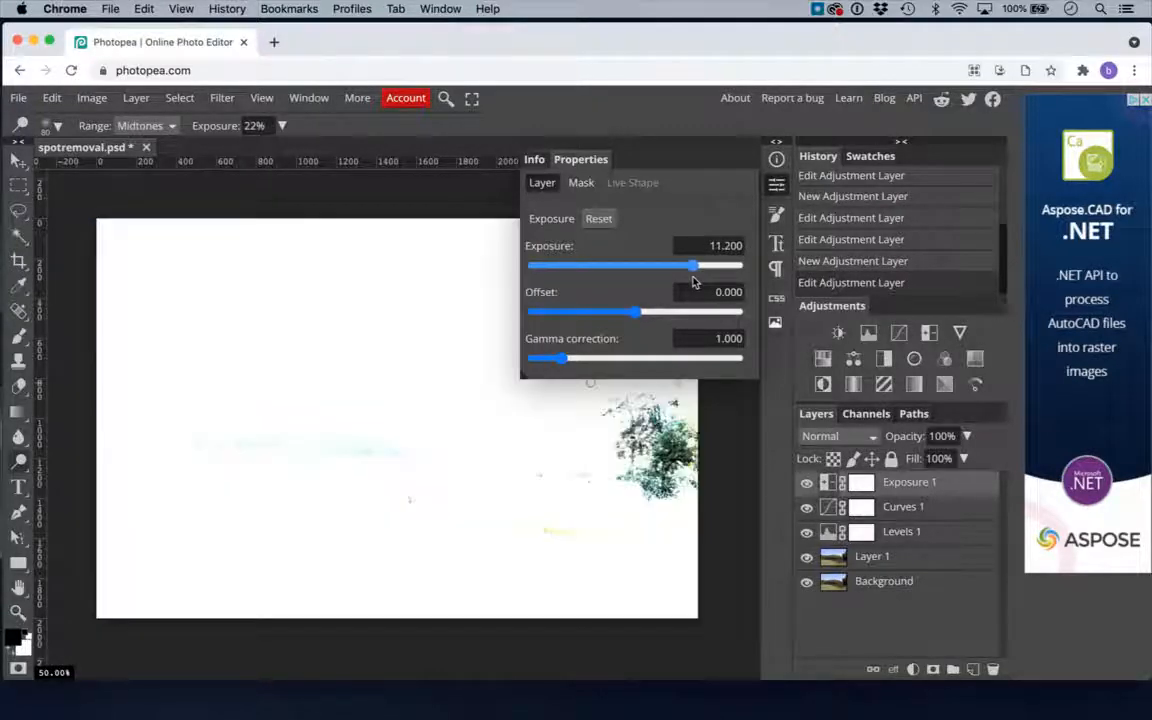
{"action": "left_click_drag", "start_coordinate": [690, 264], "coordinate": [643, 264]}
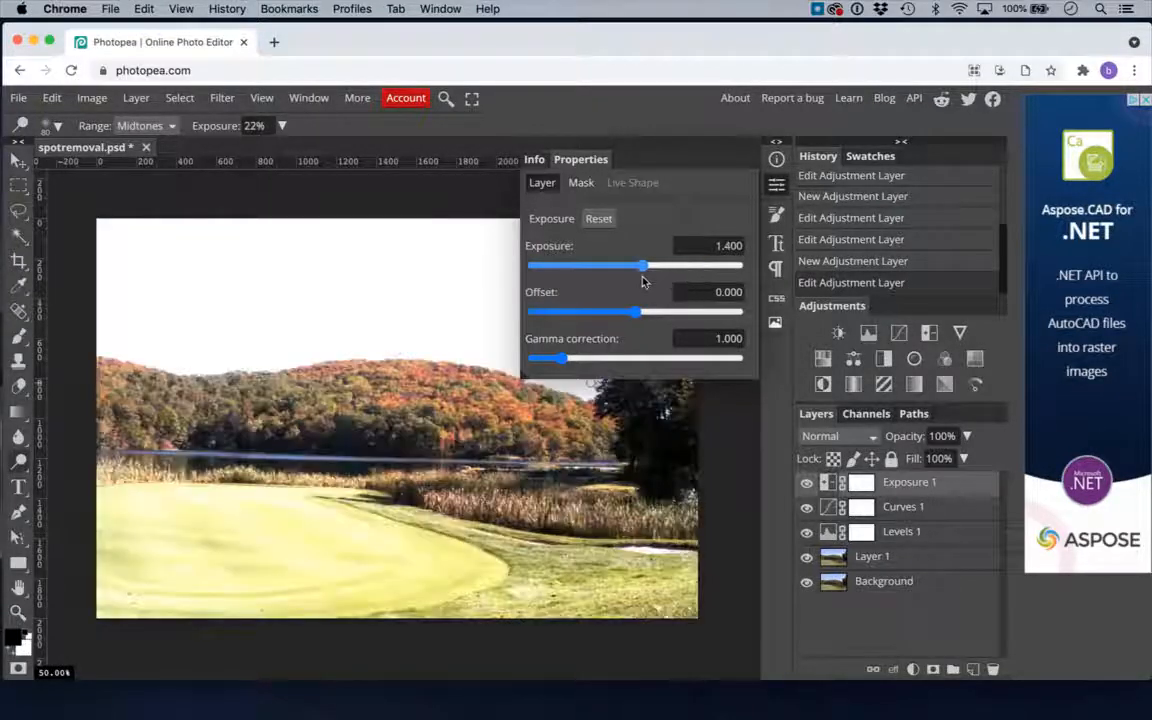
{"action": "left_click_drag", "start_coordinate": [643, 265], "coordinate": [680, 265]}
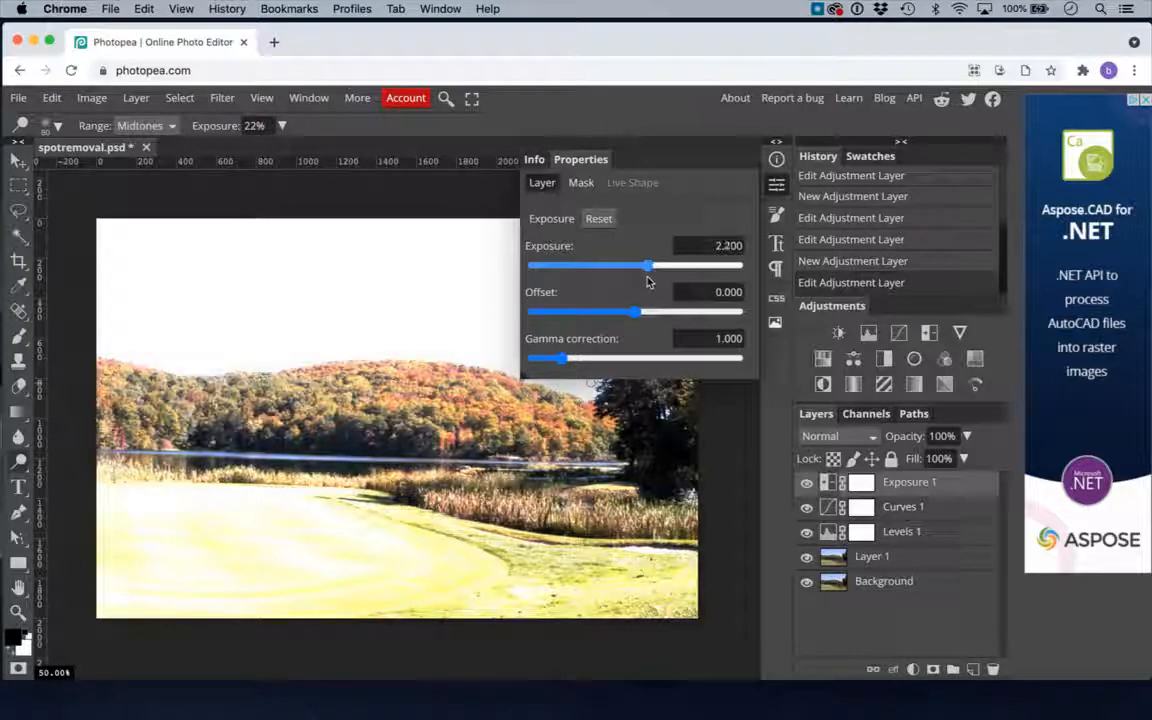
{"action": "left_click_drag", "start_coordinate": [645, 265], "coordinate": [655, 265]}
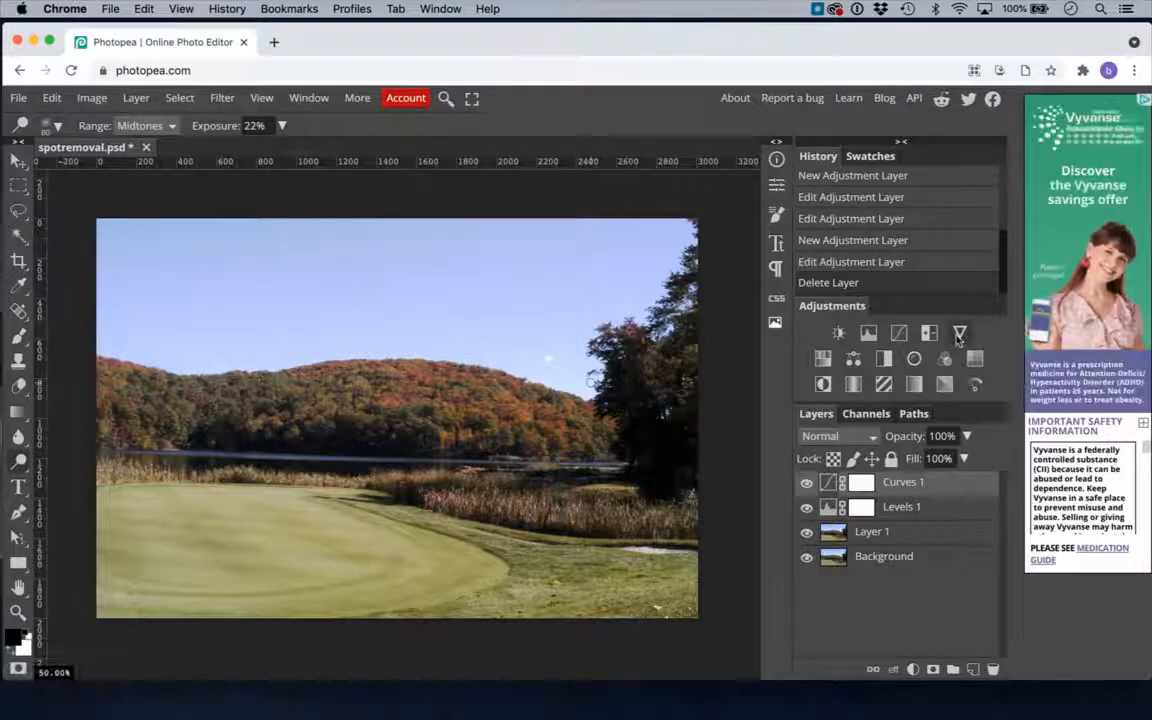
- Add a Vibrance adjustment layer and set vibrance to 32, keeping saturation at 0
{"action": "left_click", "coordinate": [959, 333]}
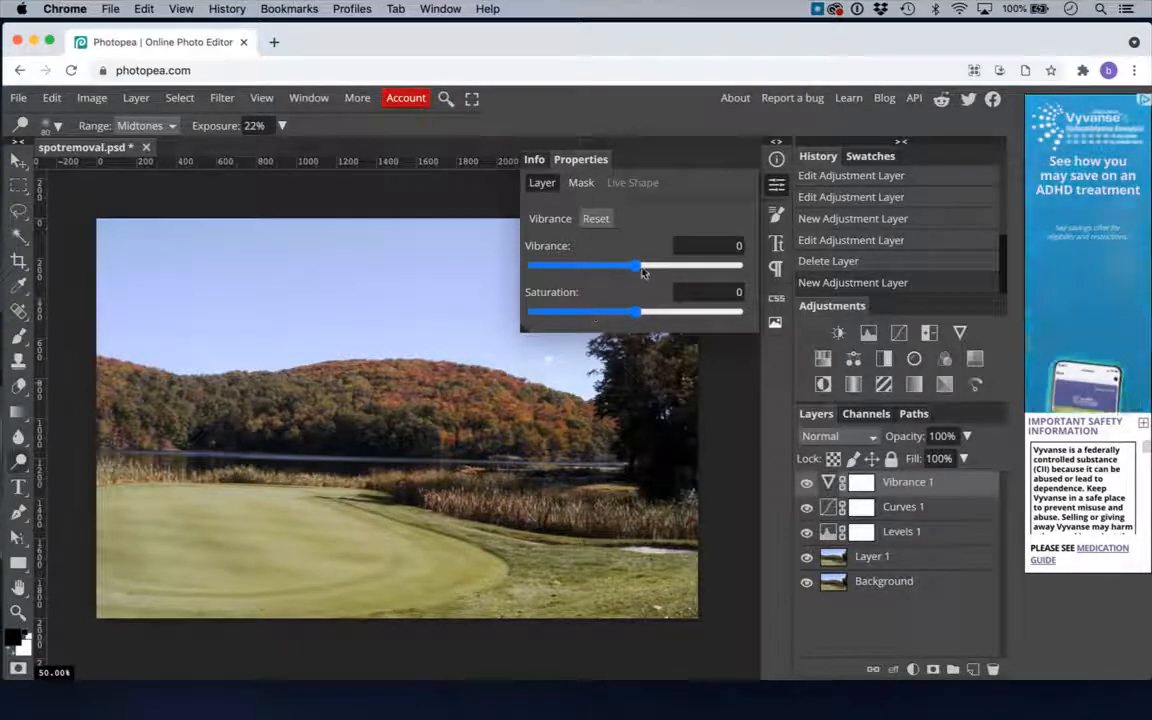
{"action": "left_click_drag", "start_coordinate": [635, 265], "coordinate": [642, 265]}
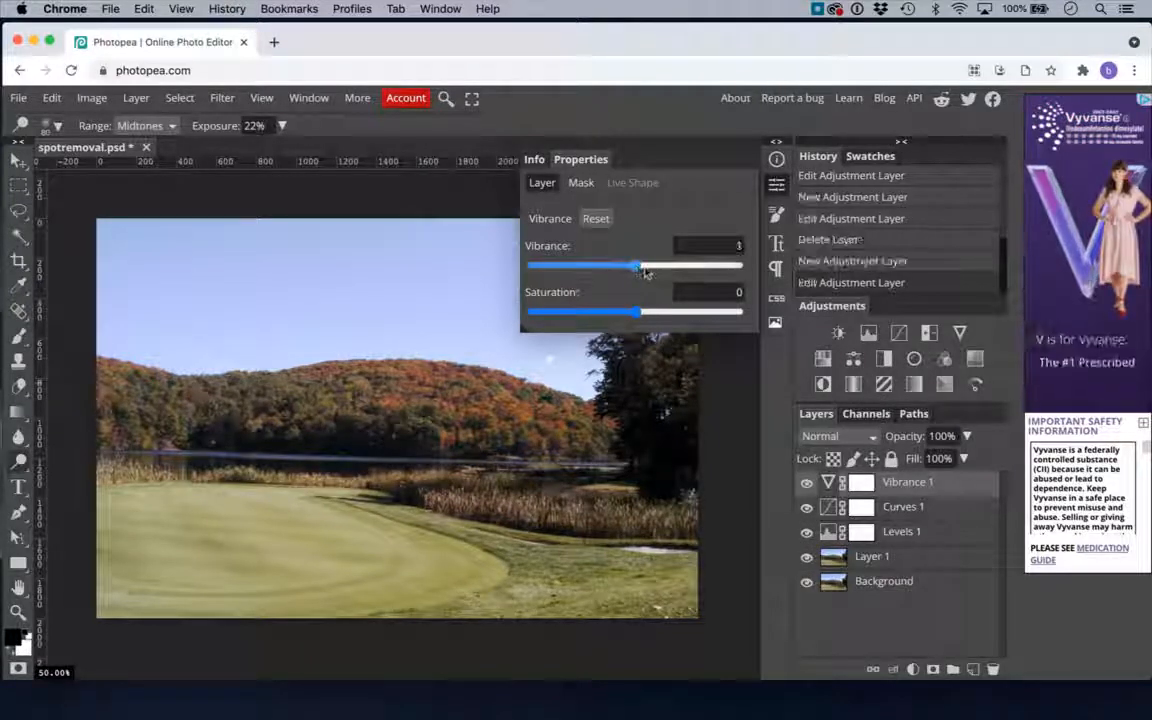
{"action": "left_click_drag", "start_coordinate": [640, 265], "coordinate": [658, 265]}
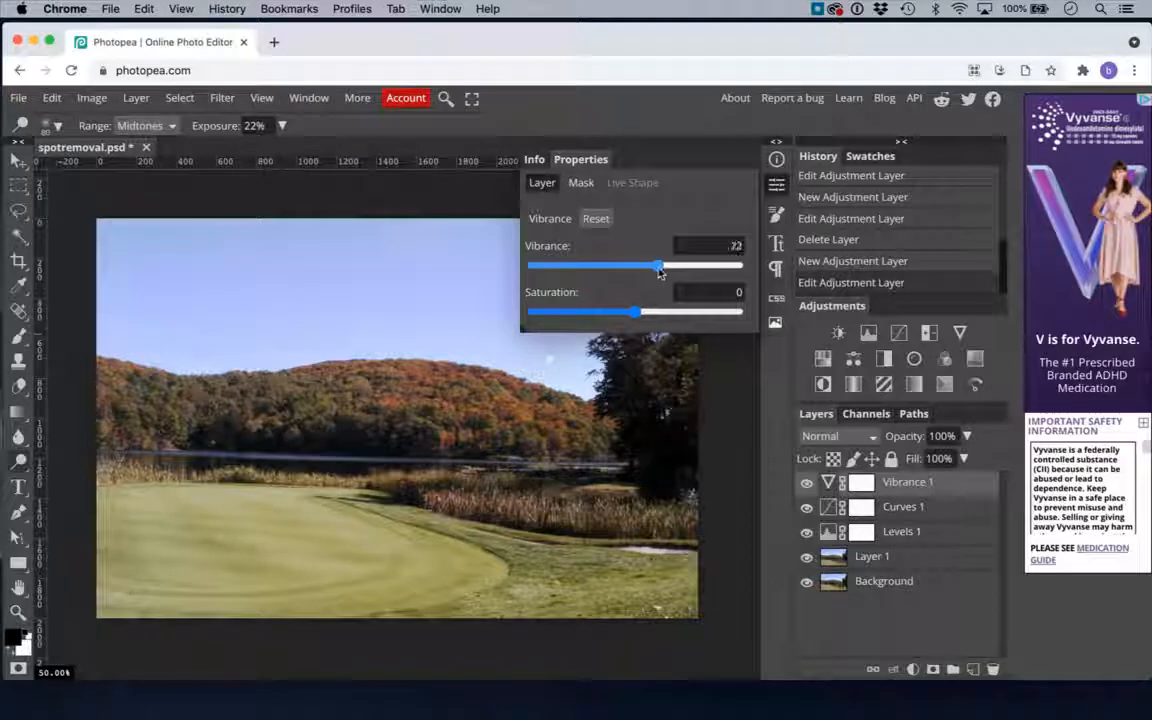
{"action": "left_click_drag", "start_coordinate": [658, 264], "coordinate": [630, 264]}
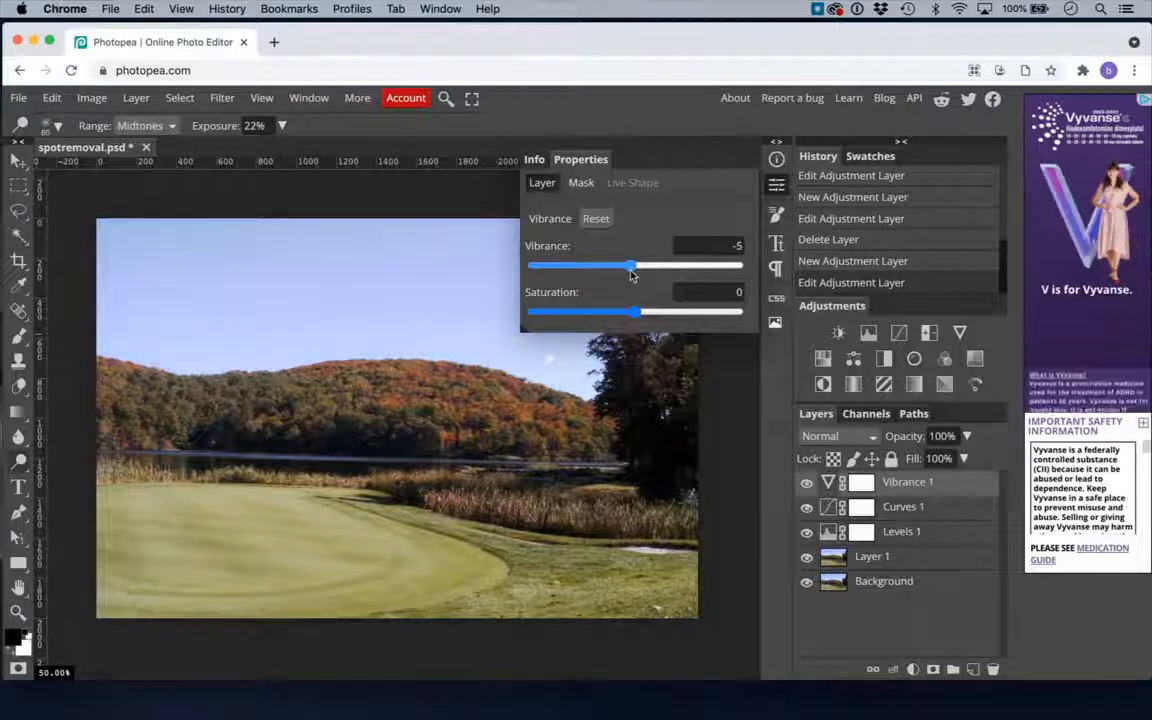
{"action": "left_click_drag", "start_coordinate": [630, 265], "coordinate": [658, 265]}
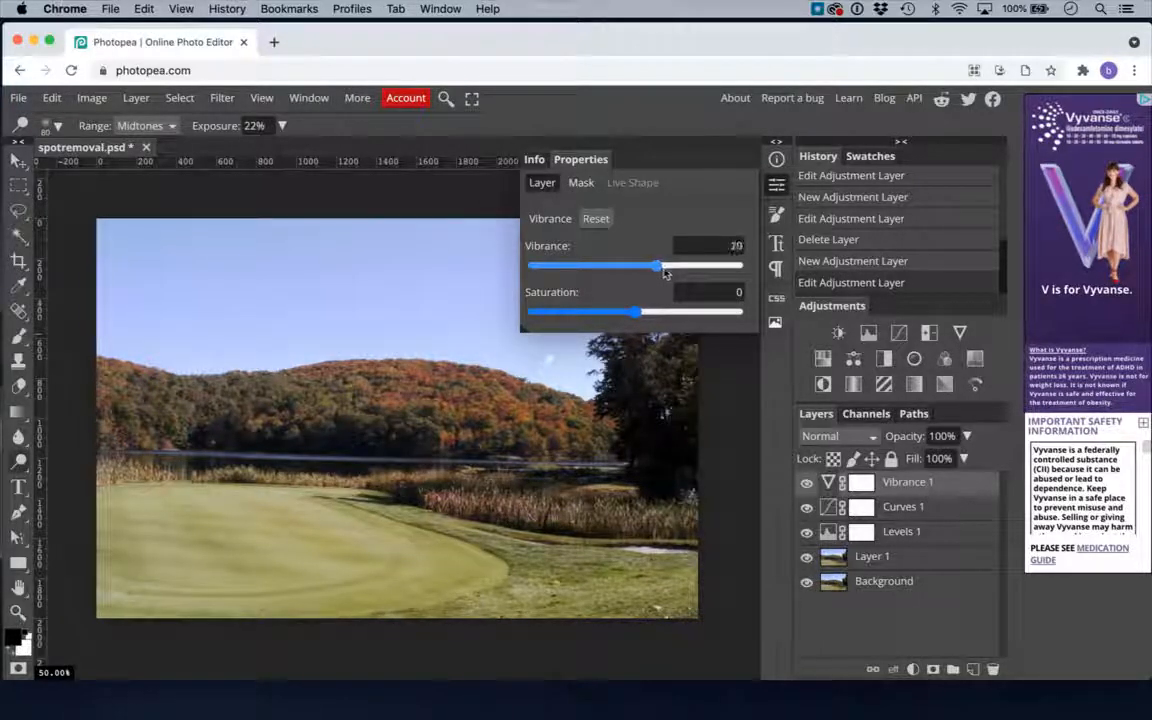
{"action": "left_click_drag", "start_coordinate": [658, 265], "coordinate": [650, 265]}
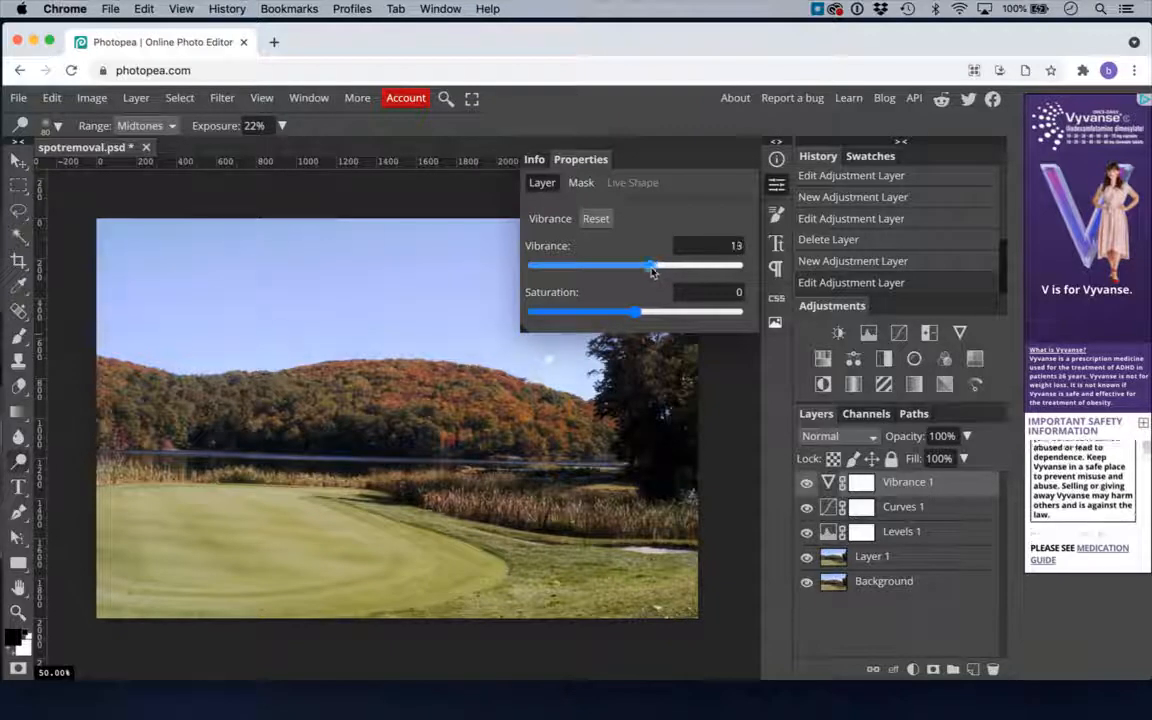
{"action": "left_click_drag", "start_coordinate": [648, 265], "coordinate": [655, 265]}
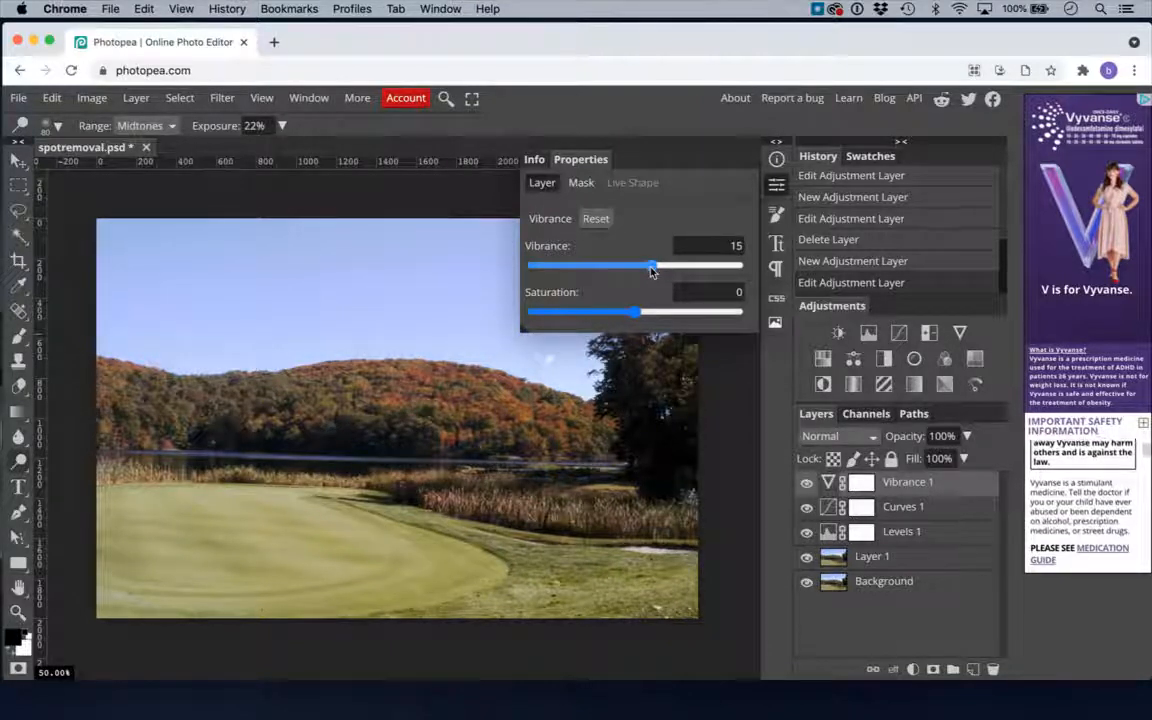
{"action": "left_click_drag", "start_coordinate": [652, 264], "coordinate": [668, 264]}
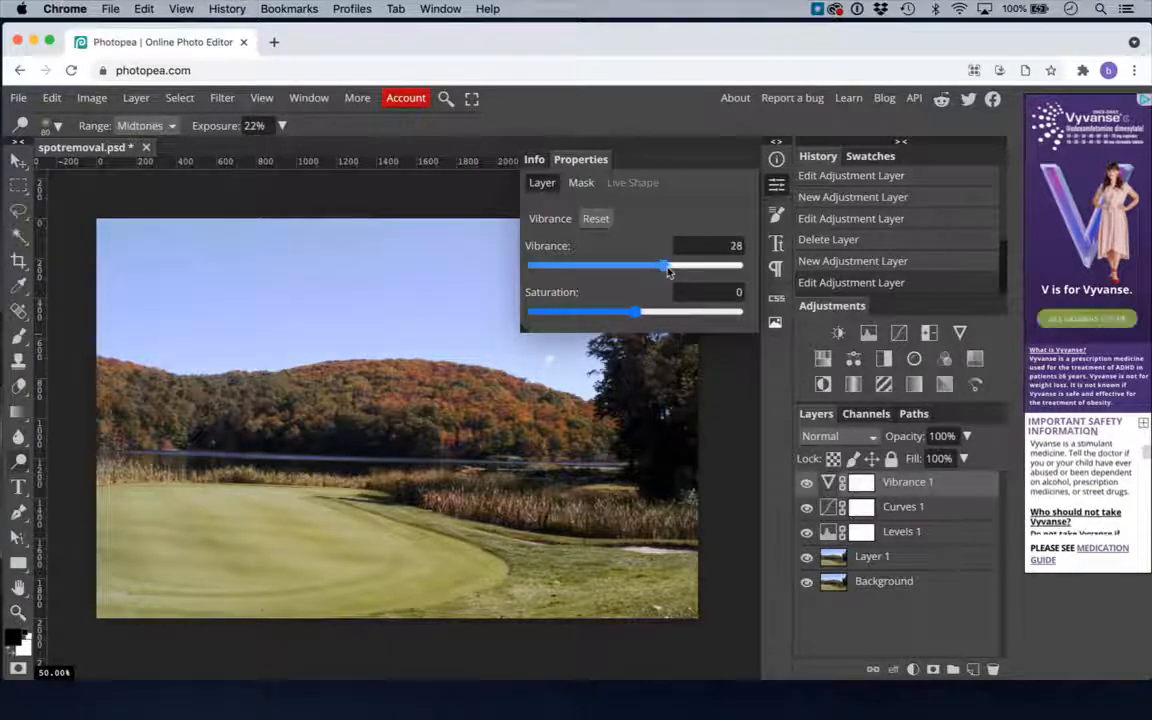
{"action": "left_click_drag", "start_coordinate": [662, 265], "coordinate": [670, 265]}
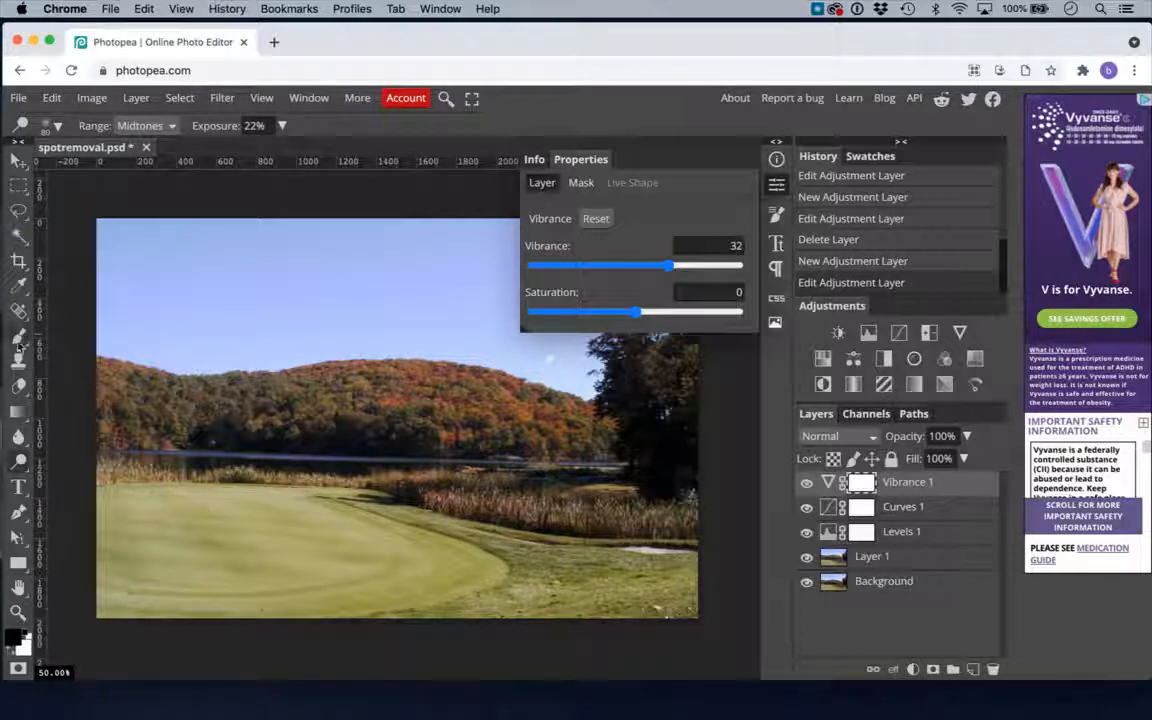
- Use a 15 px Brush at about 27% hardness to paint the Vibrance 1 mask's top area
{"action": "left_click", "coordinate": [18, 340]}
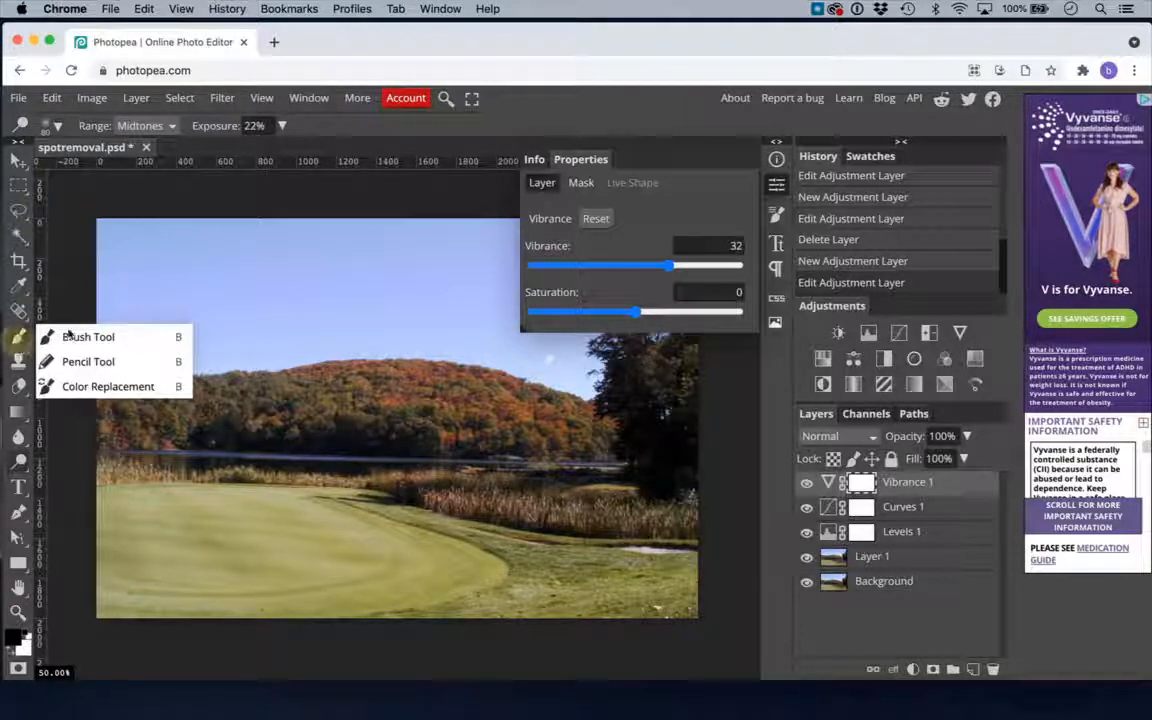
{"action": "left_click", "coordinate": [88, 337]}
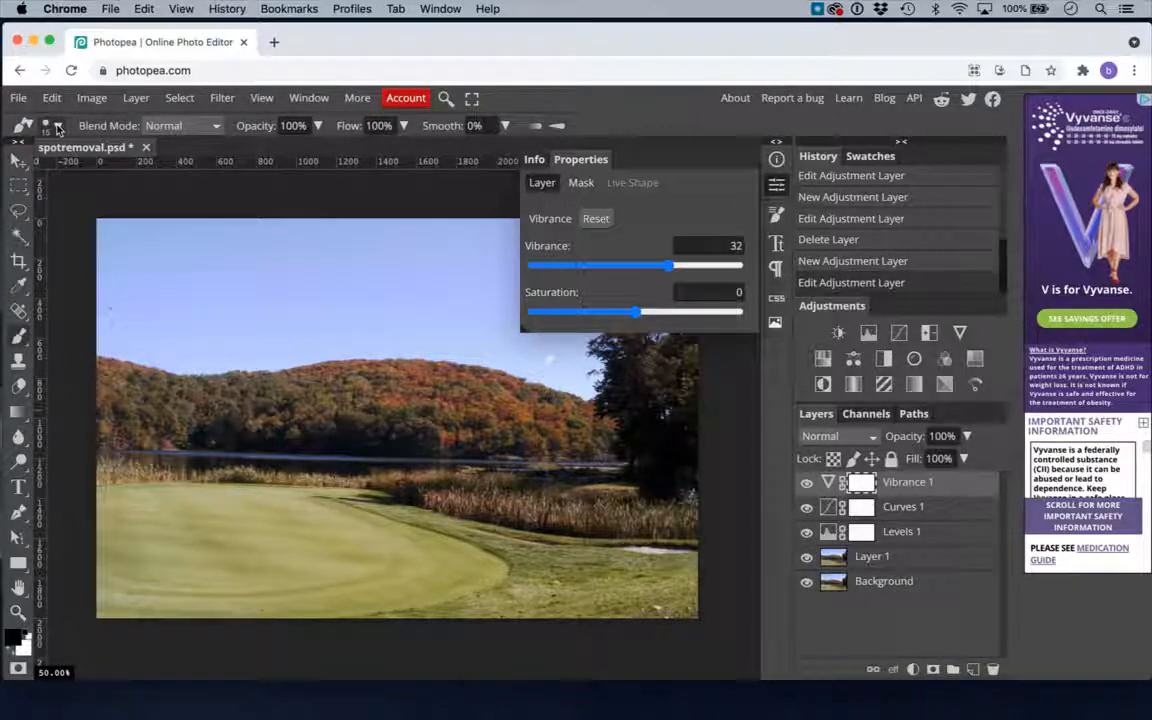
{"action": "left_click", "coordinate": [45, 125]}
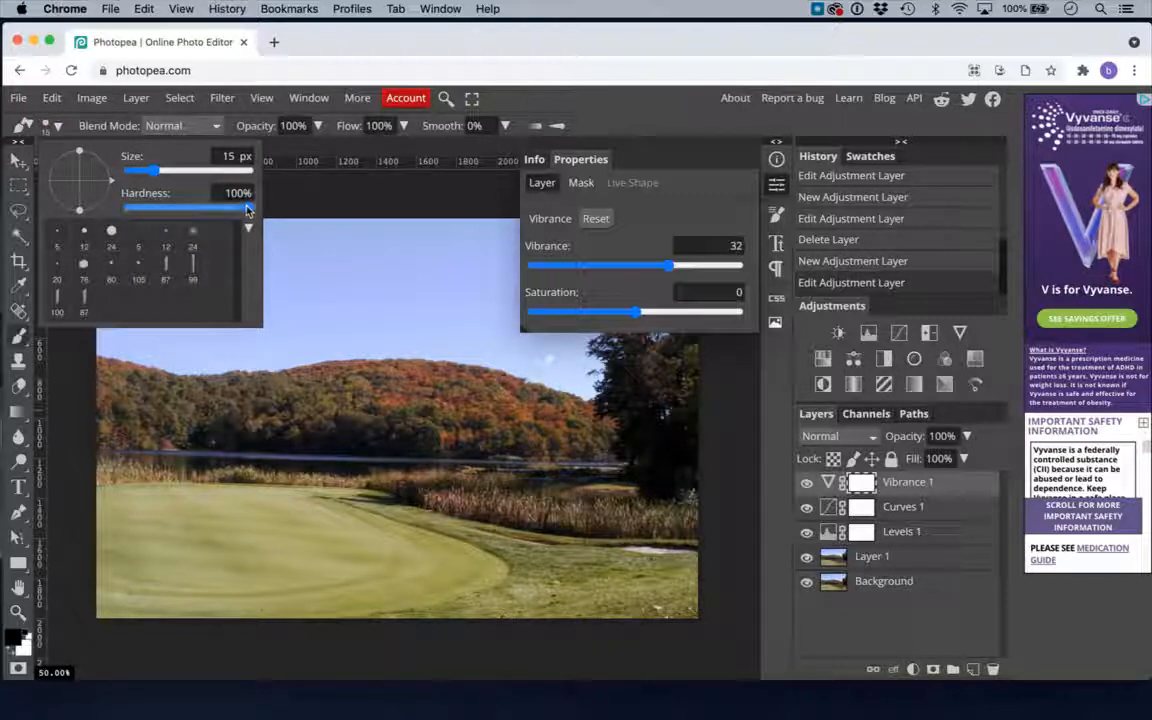
{"action": "left_click_drag", "start_coordinate": [248, 208], "coordinate": [163, 208]}
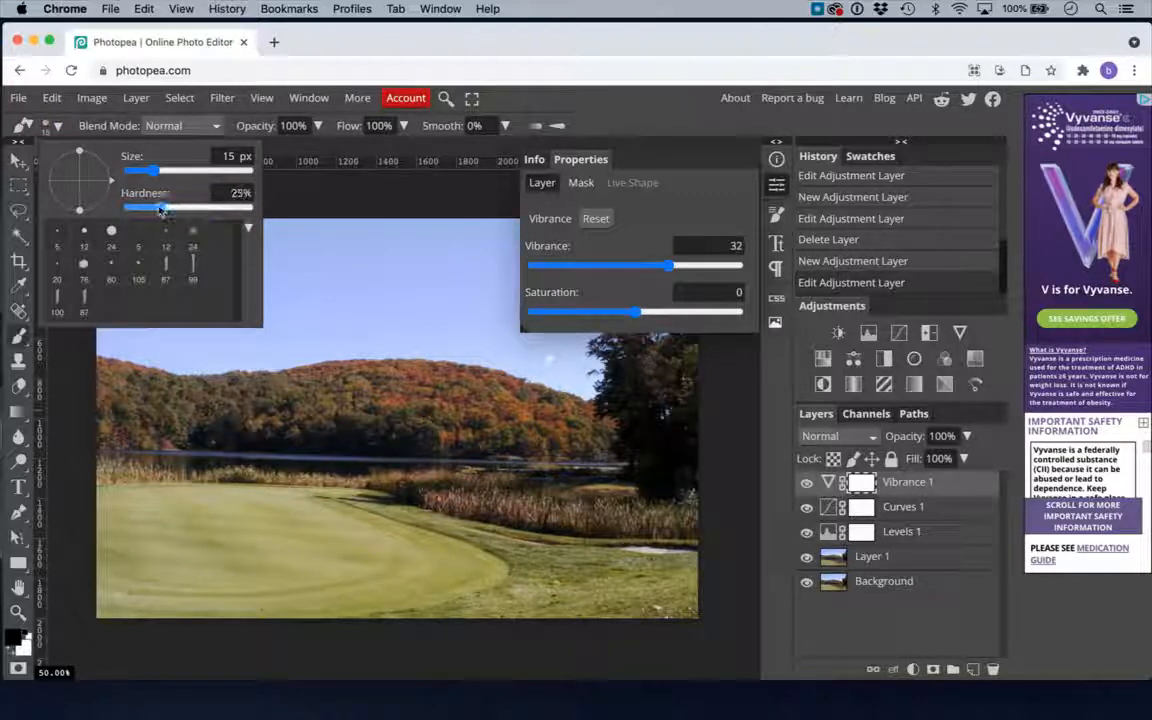
{"action": "left_click_drag", "start_coordinate": [162, 208], "coordinate": [180, 208]}
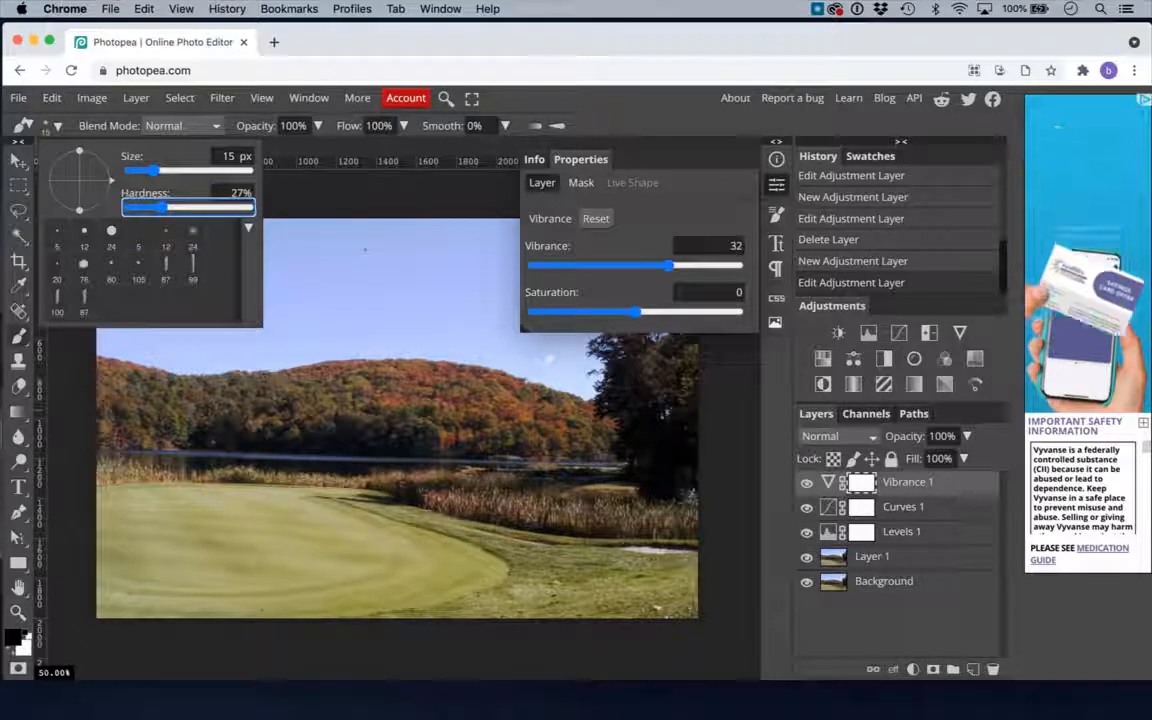
{"action": "left_click_drag", "start_coordinate": [144, 170], "coordinate": [166, 170]}
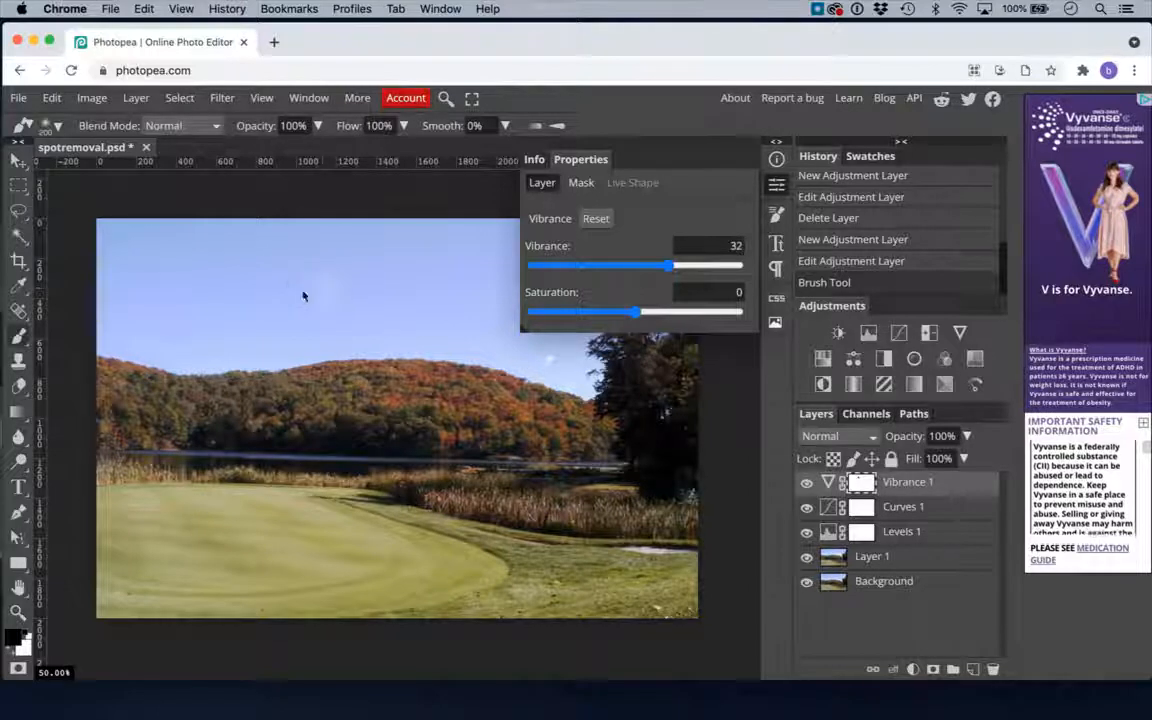
{"action": "mouse_move", "coordinate": [302, 290]}
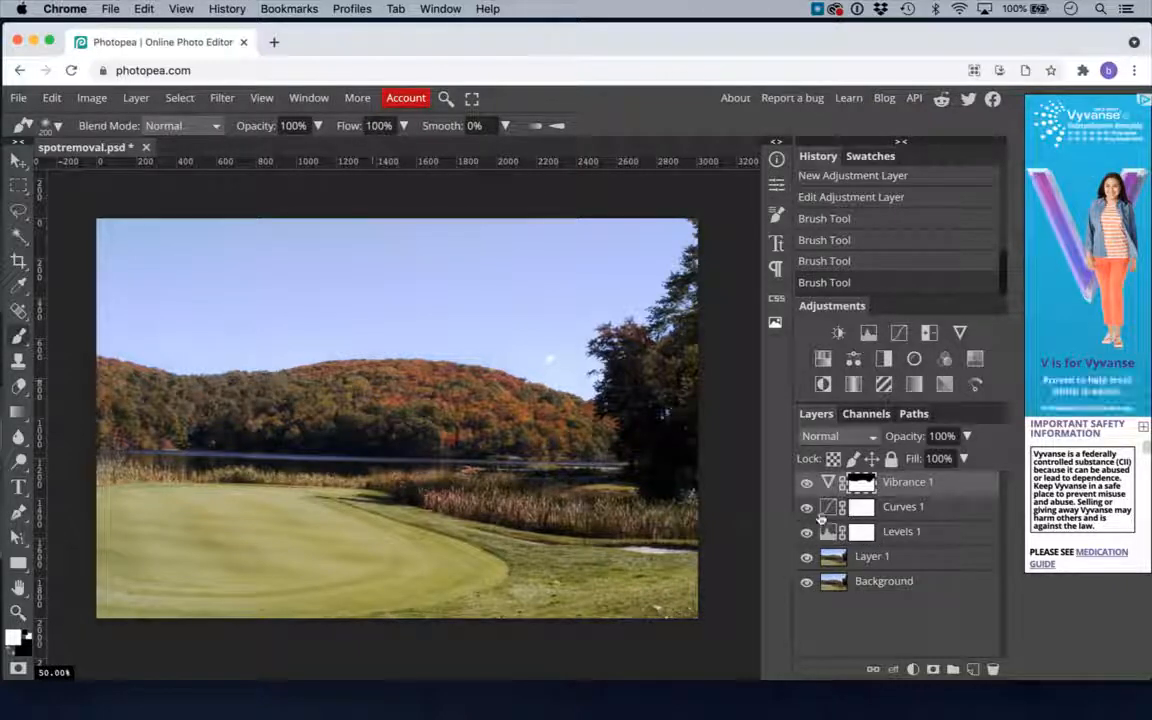
{"action": "left_click", "coordinate": [806, 506]}
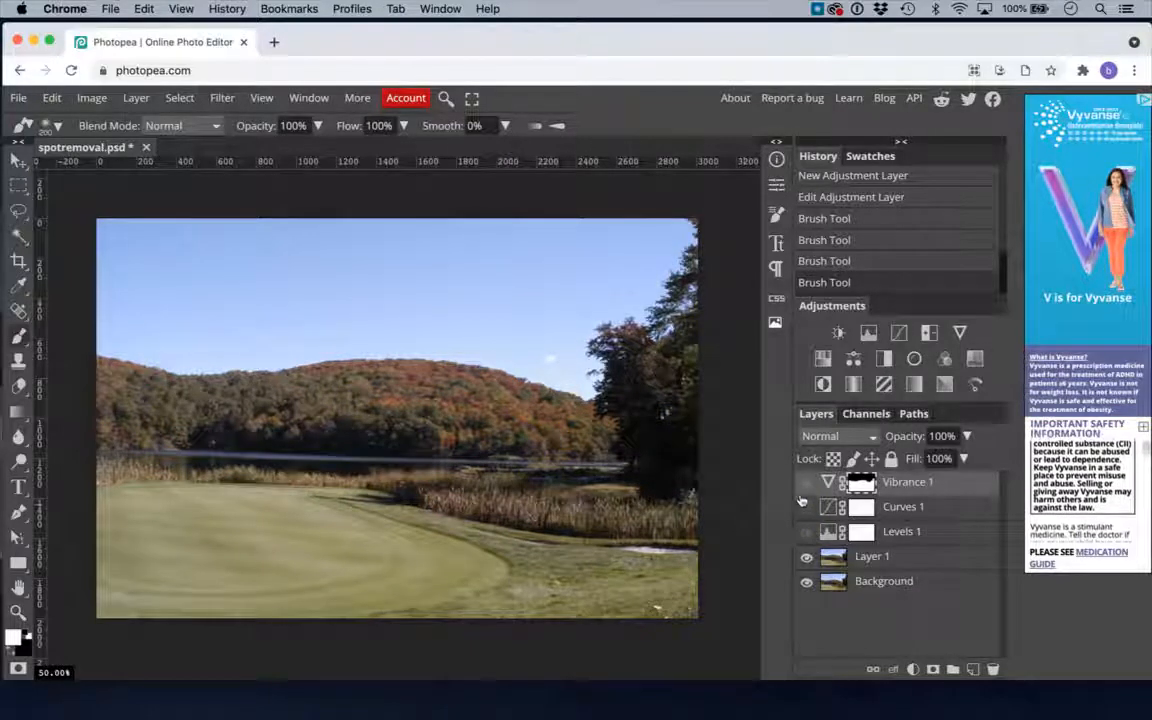
{"action": "left_click", "coordinate": [806, 506]}
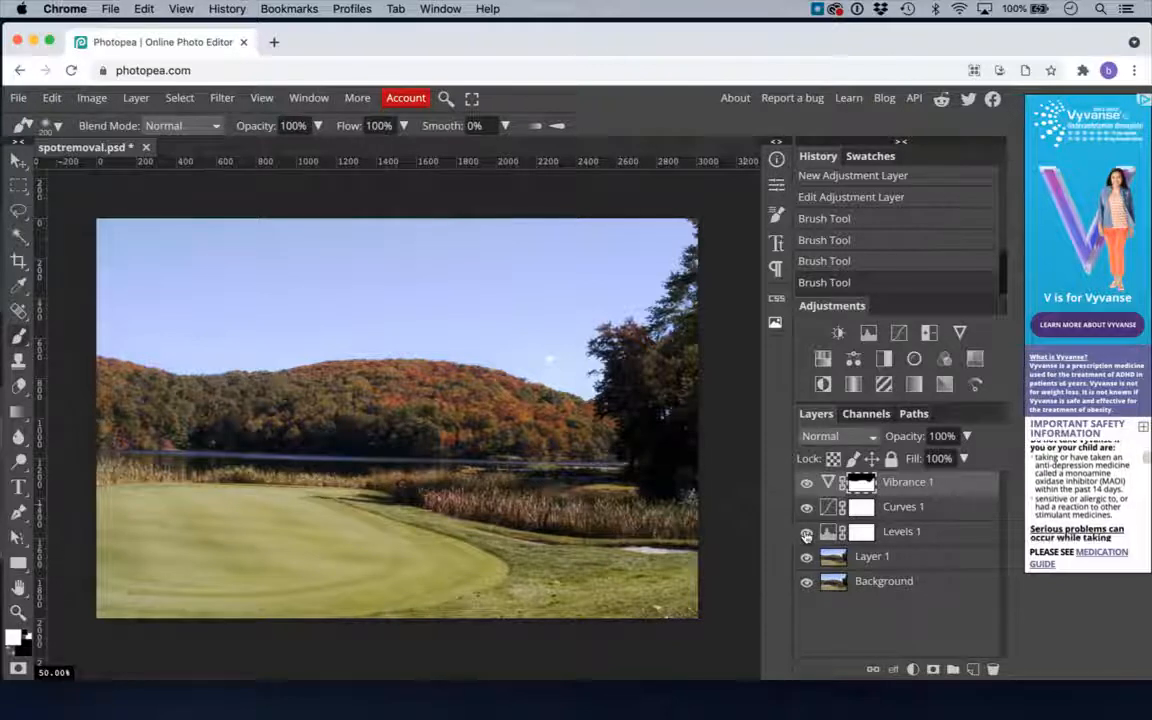
{"action": "left_click", "coordinate": [806, 531]}
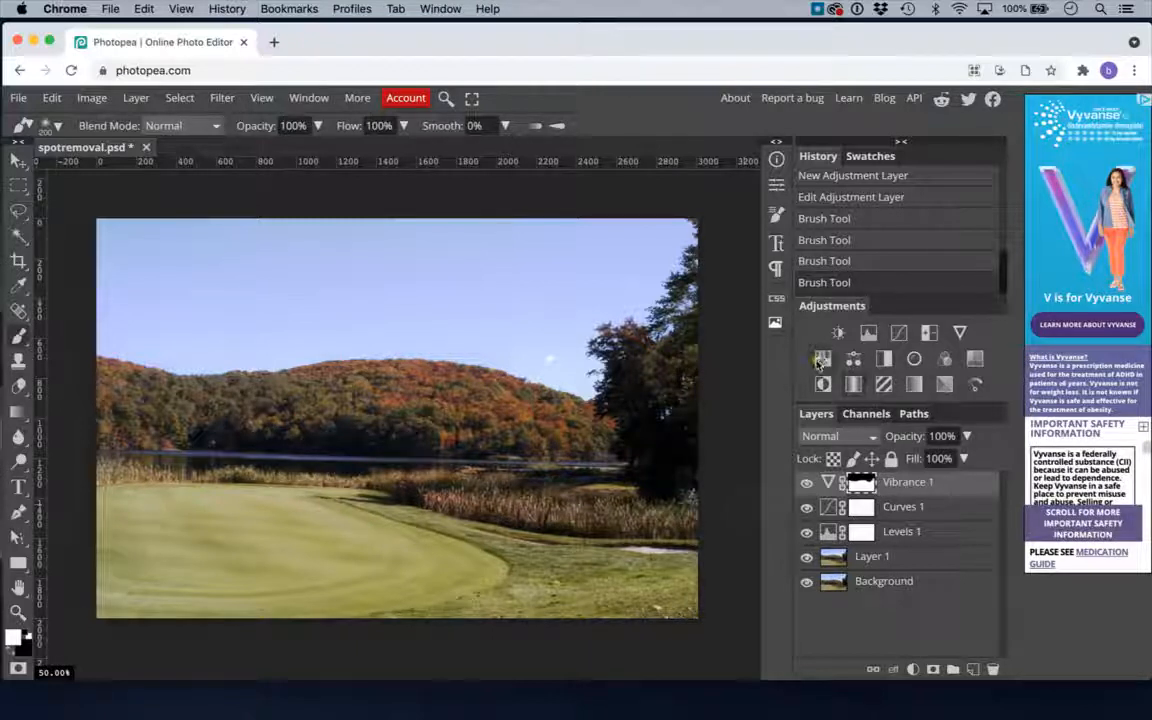
- Add a Hue/Saturation layer and sweep Hue through purple and green shifts back to near zero
{"action": "left_click", "coordinate": [822, 357]}
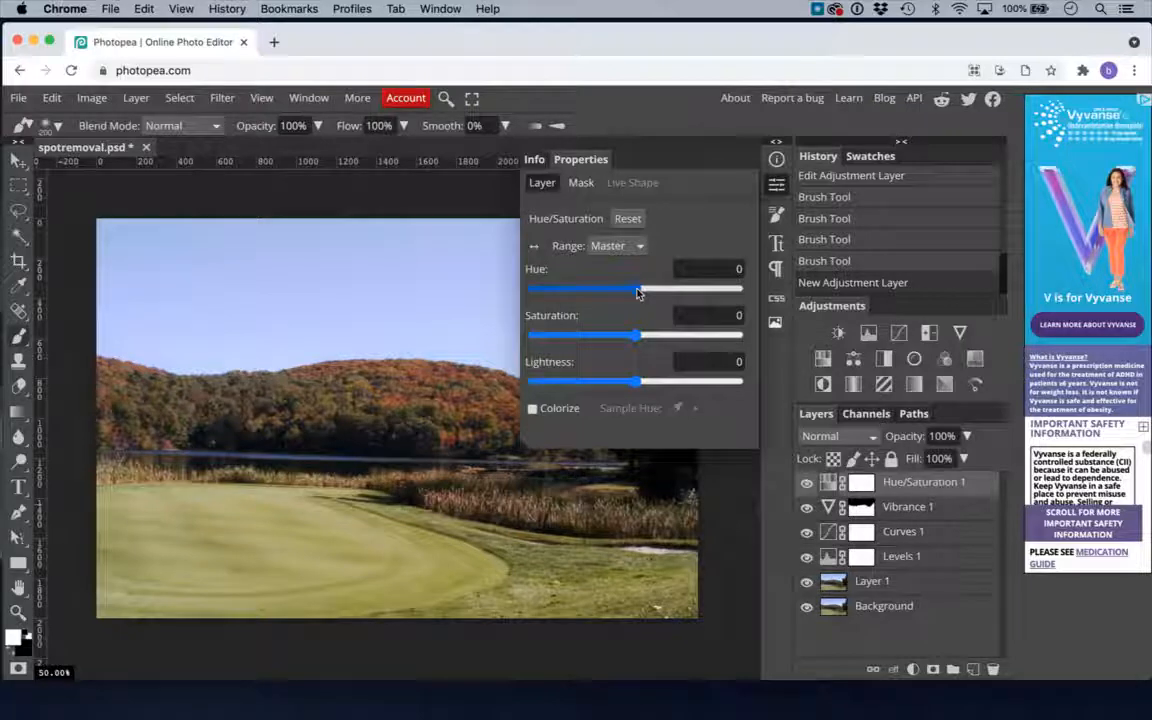
{"action": "left_click_drag", "start_coordinate": [637, 289], "coordinate": [610, 289]}
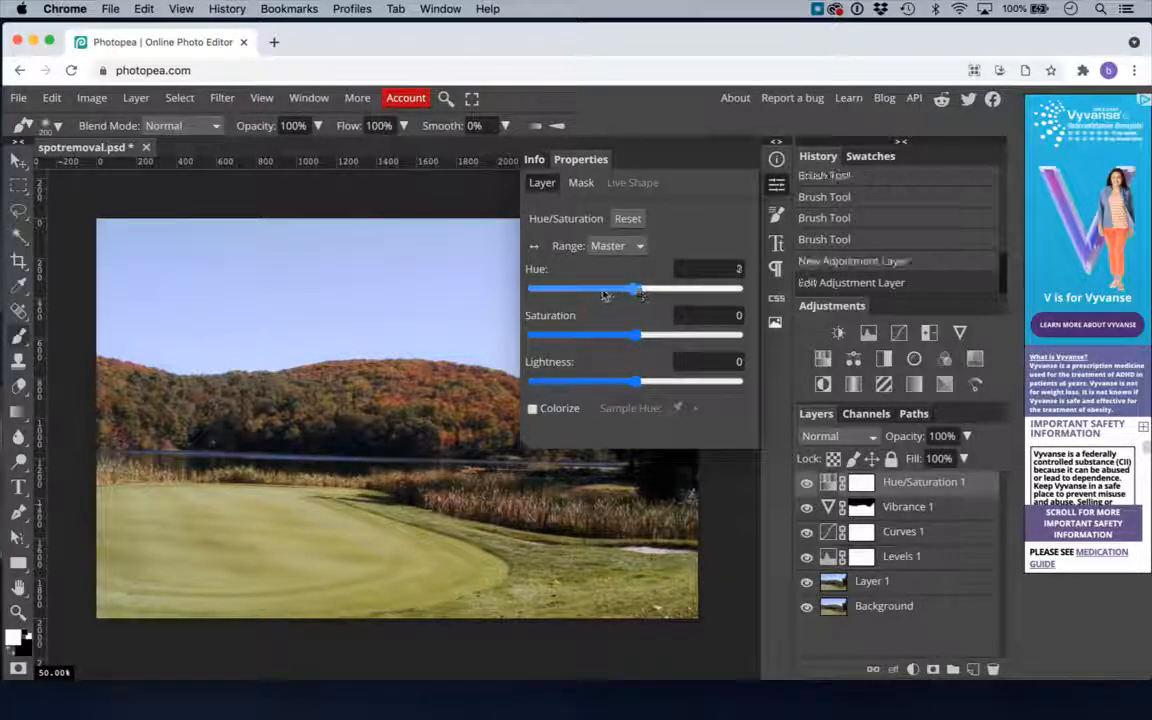
{"action": "left_click_drag", "start_coordinate": [640, 288], "coordinate": [545, 288]}
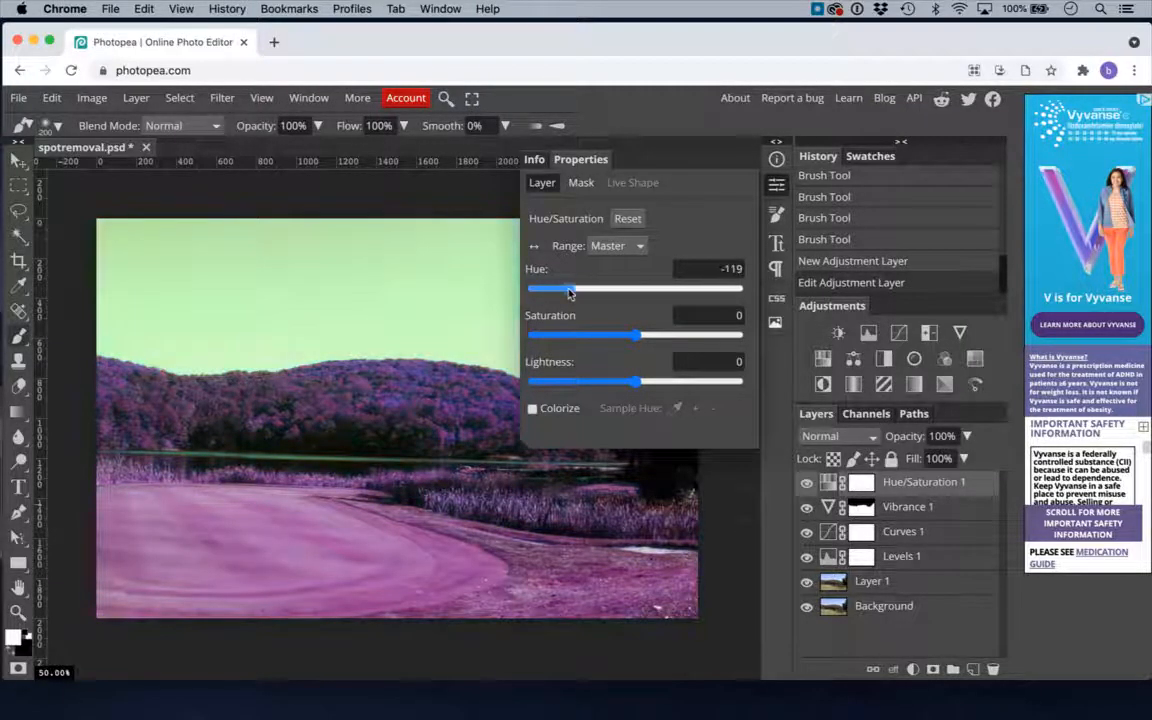
{"action": "left_click_drag", "start_coordinate": [548, 289], "coordinate": [632, 289]}
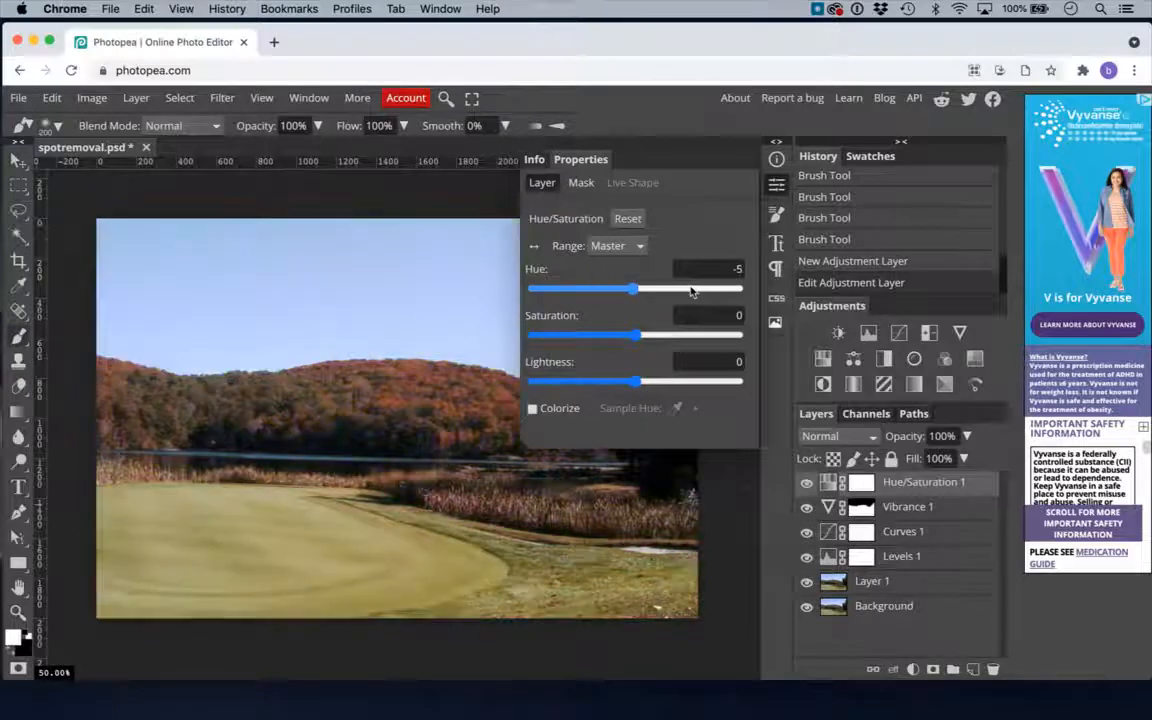
{"action": "left_click_drag", "start_coordinate": [628, 289], "coordinate": [693, 289]}
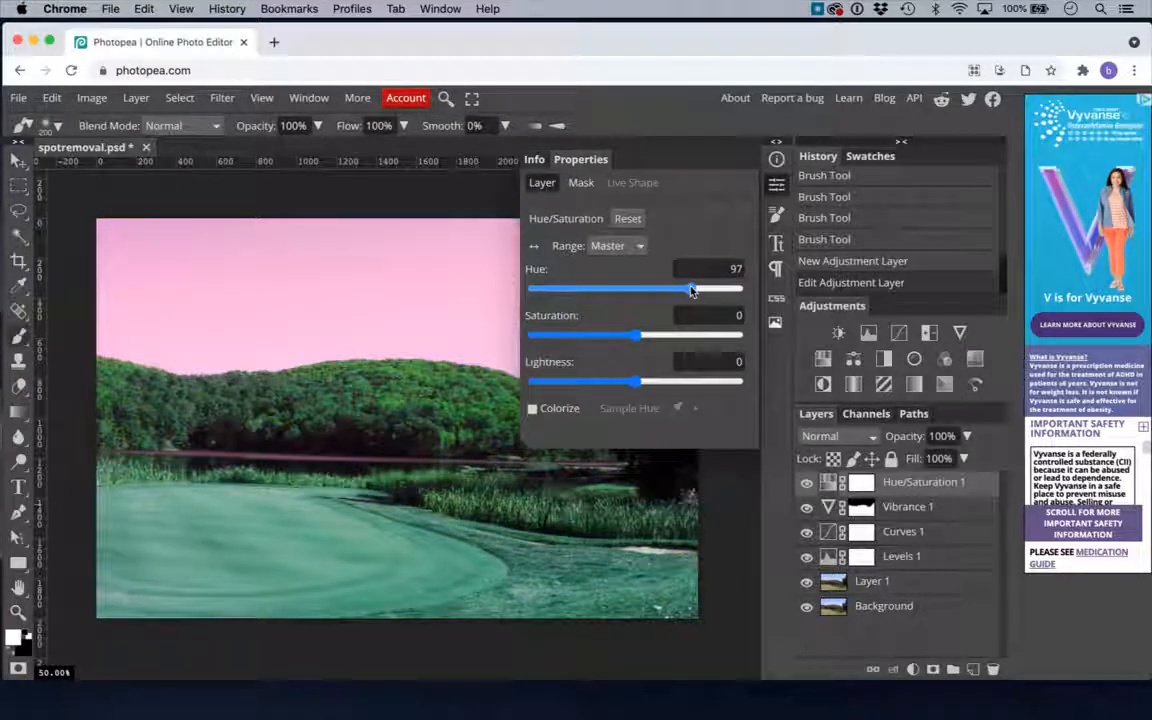
{"action": "left_click_drag", "start_coordinate": [690, 289], "coordinate": [658, 289]}
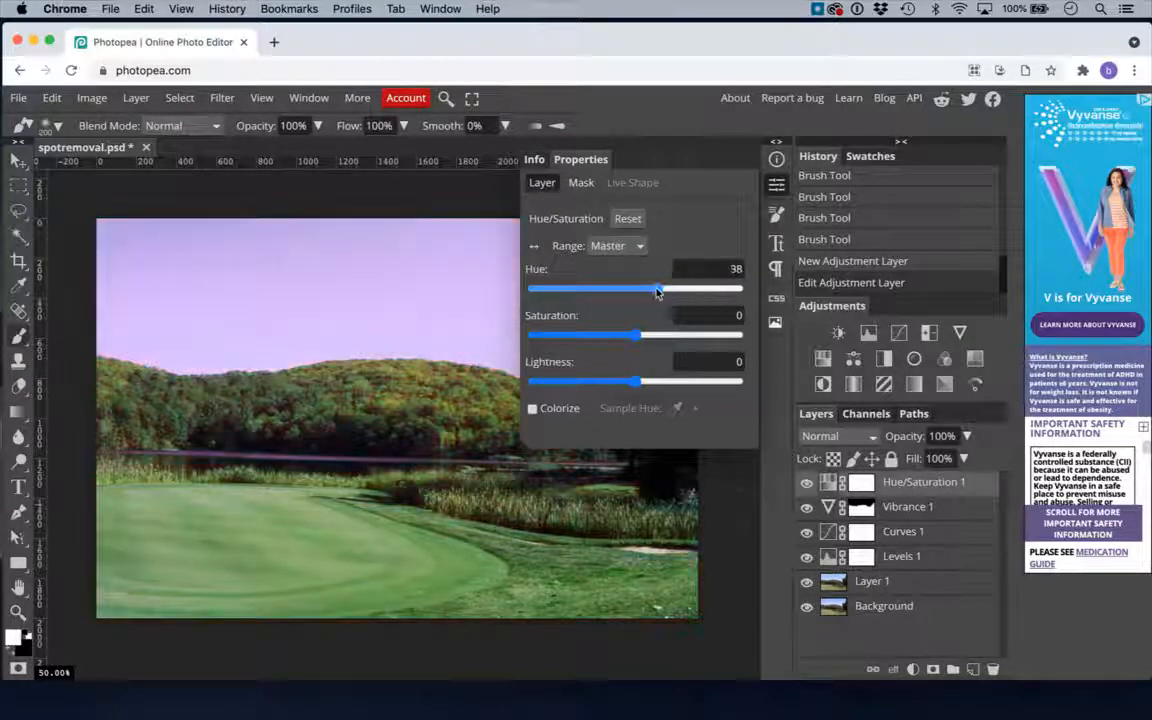
{"action": "left_click_drag", "start_coordinate": [655, 289], "coordinate": [615, 289]}
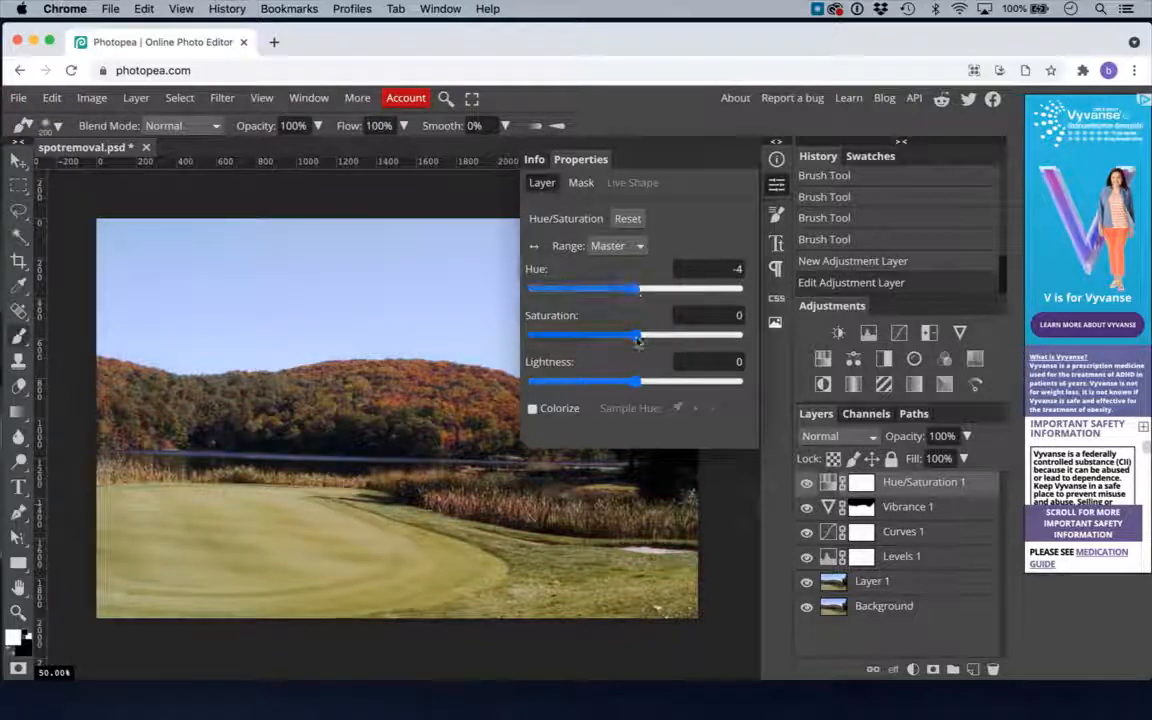
- Test saturation from boosted to near black-and-white, then set it to -1
{"action": "left_click_drag", "start_coordinate": [638, 335], "coordinate": [715, 335]}
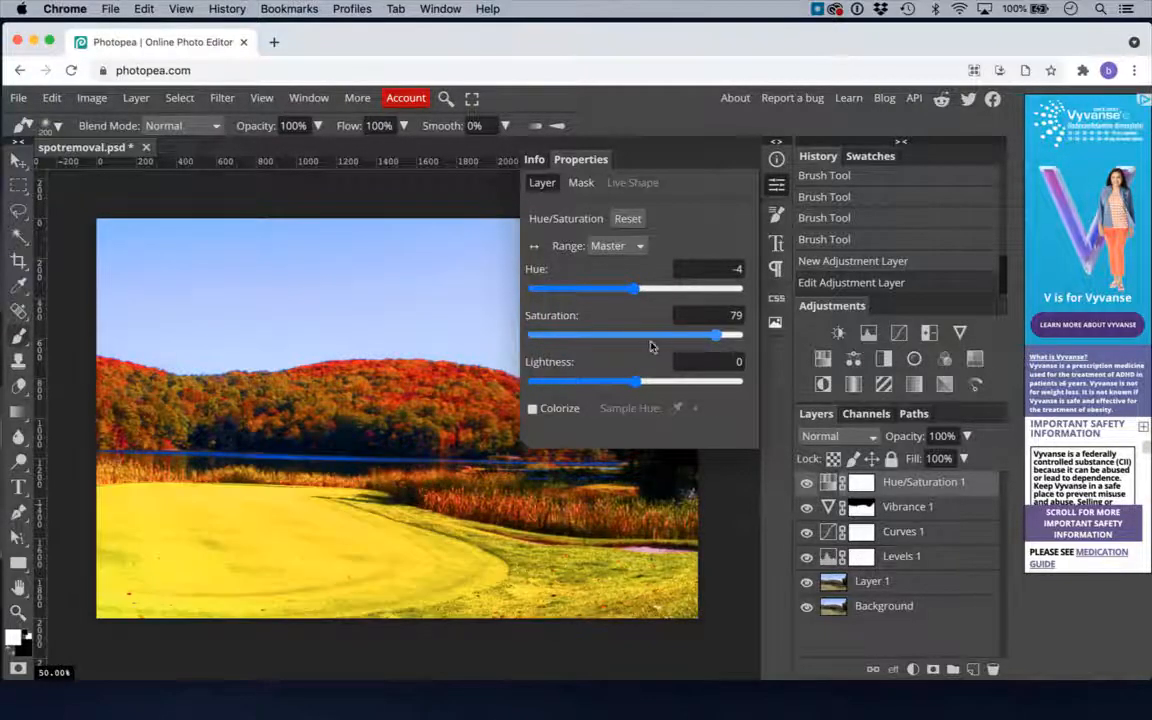
{"action": "left_click_drag", "start_coordinate": [714, 335], "coordinate": [544, 335]}
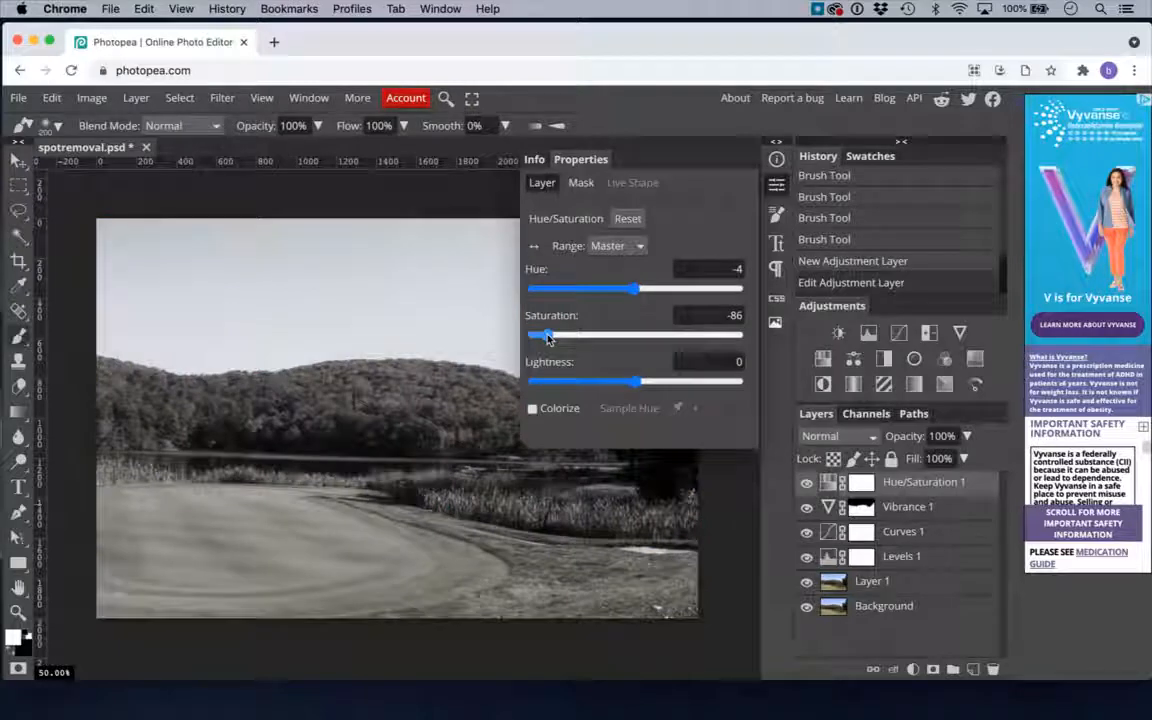
{"action": "left_click_drag", "start_coordinate": [545, 334], "coordinate": [635, 334]}
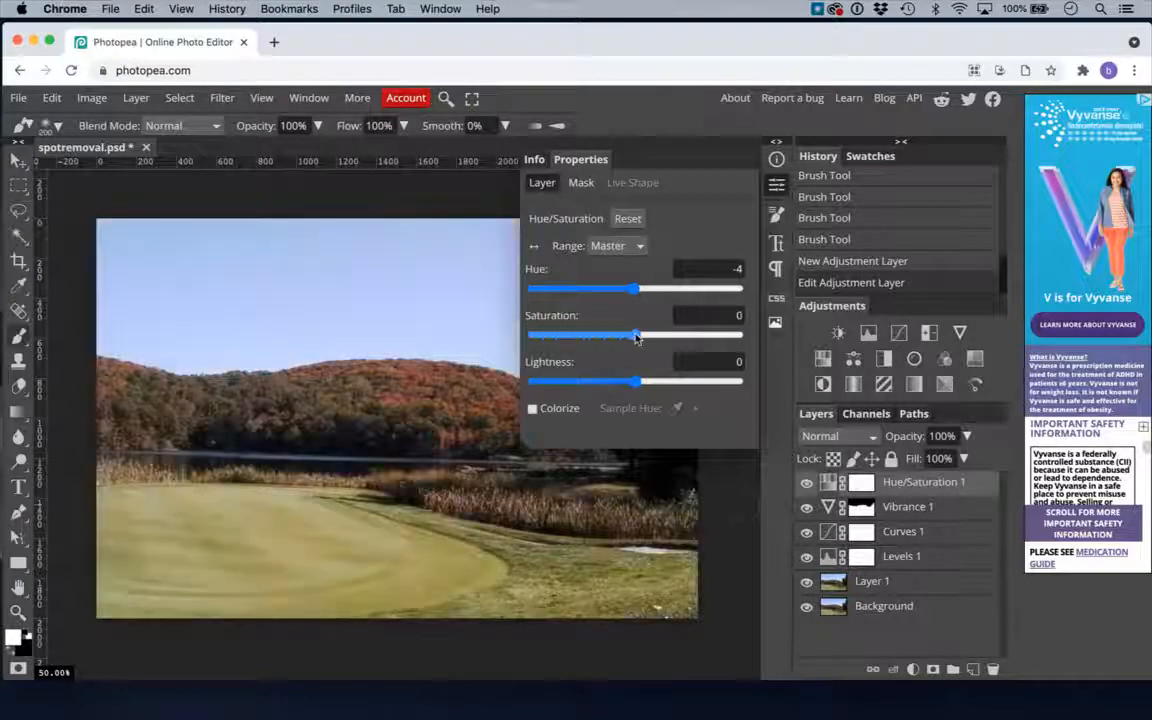
{"action": "left_click_drag", "start_coordinate": [640, 335], "coordinate": [635, 335]}
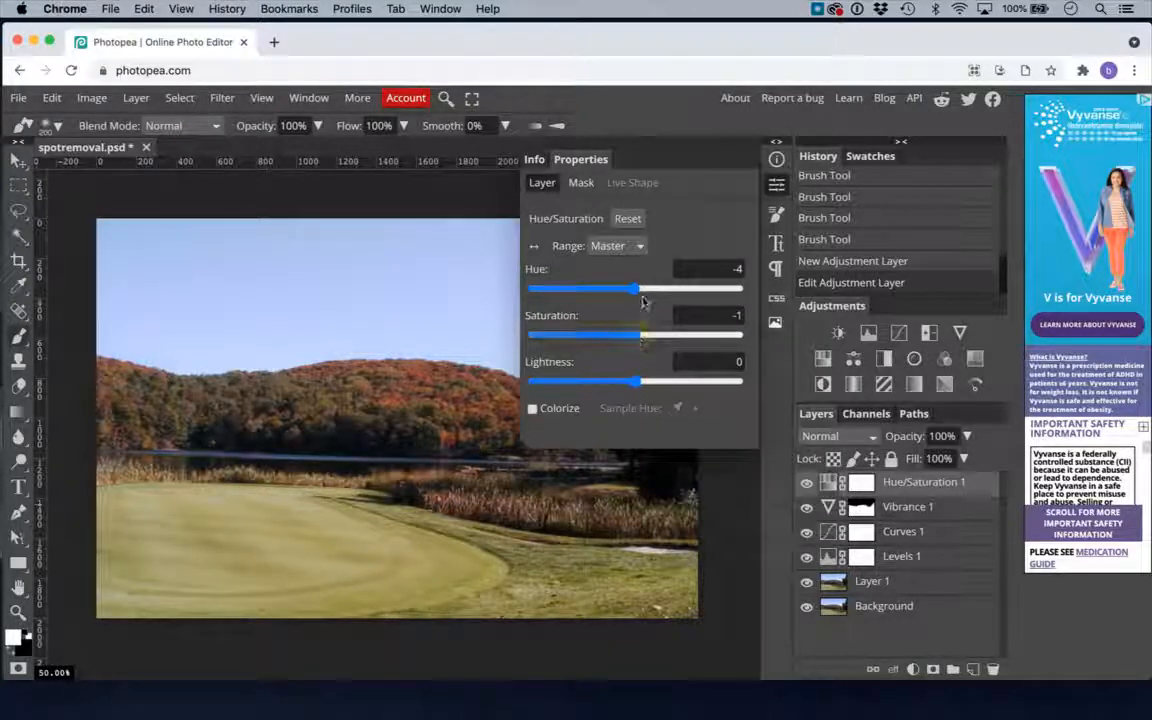
- Fine-tune the overall Hue slider, settling it at -2
{"action": "left_click_drag", "start_coordinate": [642, 289], "coordinate": [627, 289]}
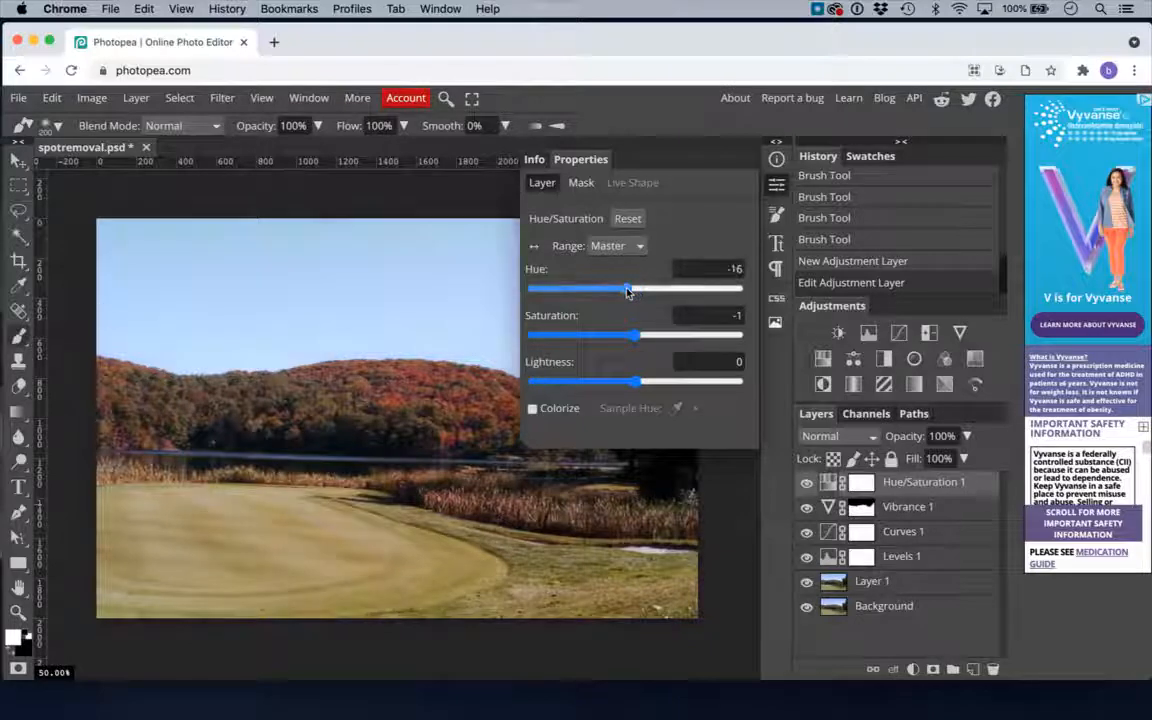
{"action": "left_click_drag", "start_coordinate": [625, 288], "coordinate": [638, 288]}
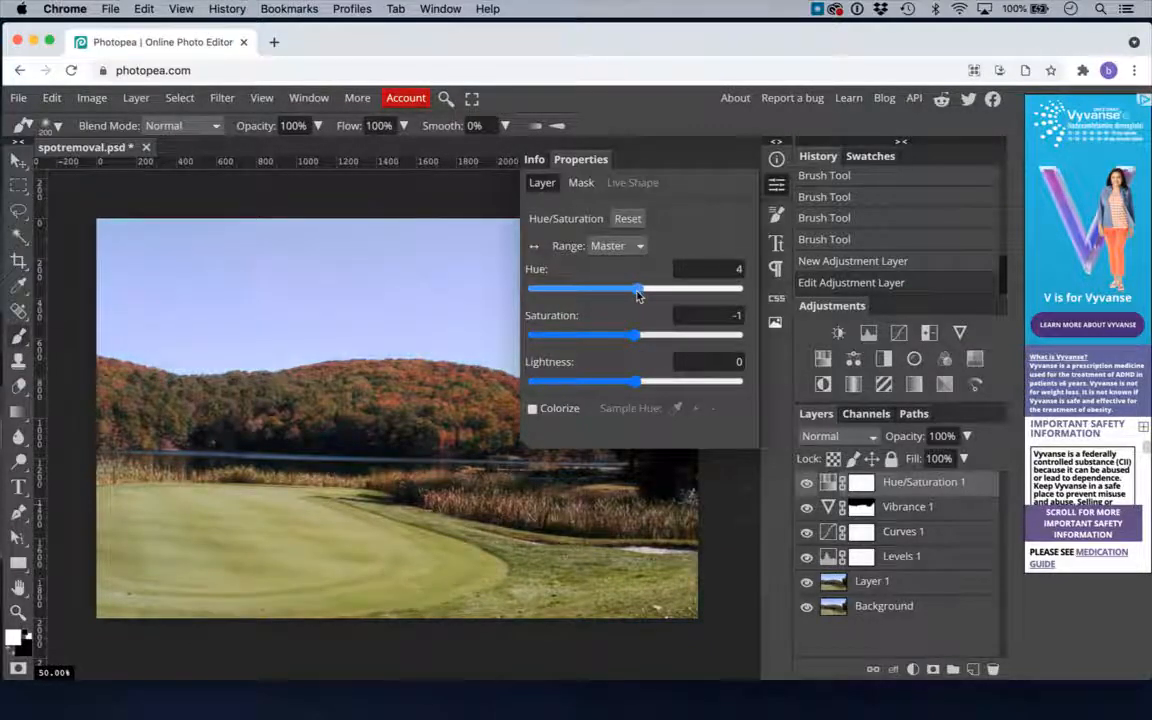
{"action": "left_click_drag", "start_coordinate": [641, 288], "coordinate": [637, 288]}
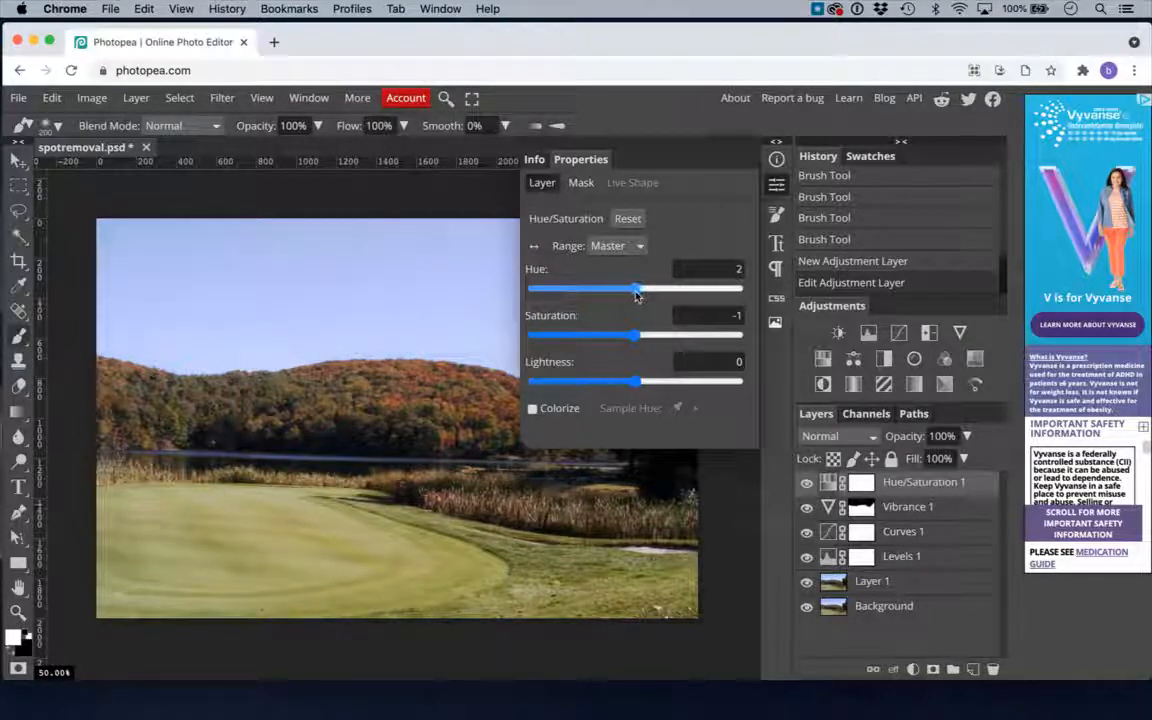
{"action": "left_click_drag", "start_coordinate": [638, 288], "coordinate": [628, 288]}
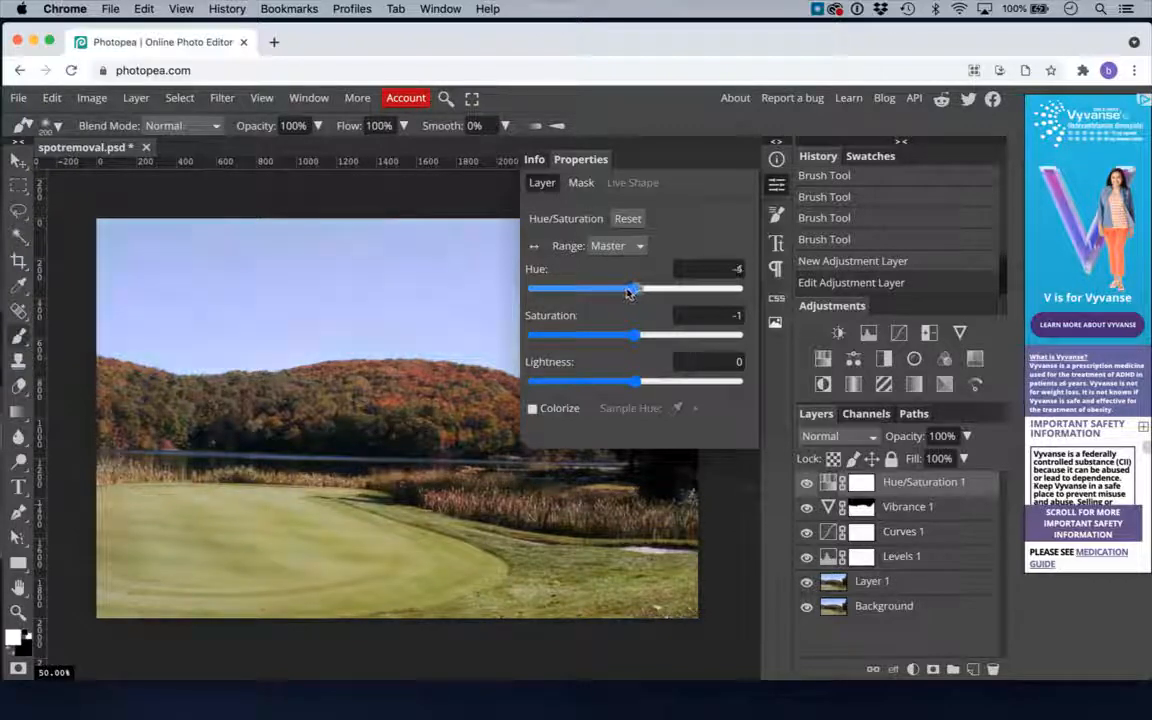
{"action": "left_click_drag", "start_coordinate": [632, 288], "coordinate": [620, 288]}
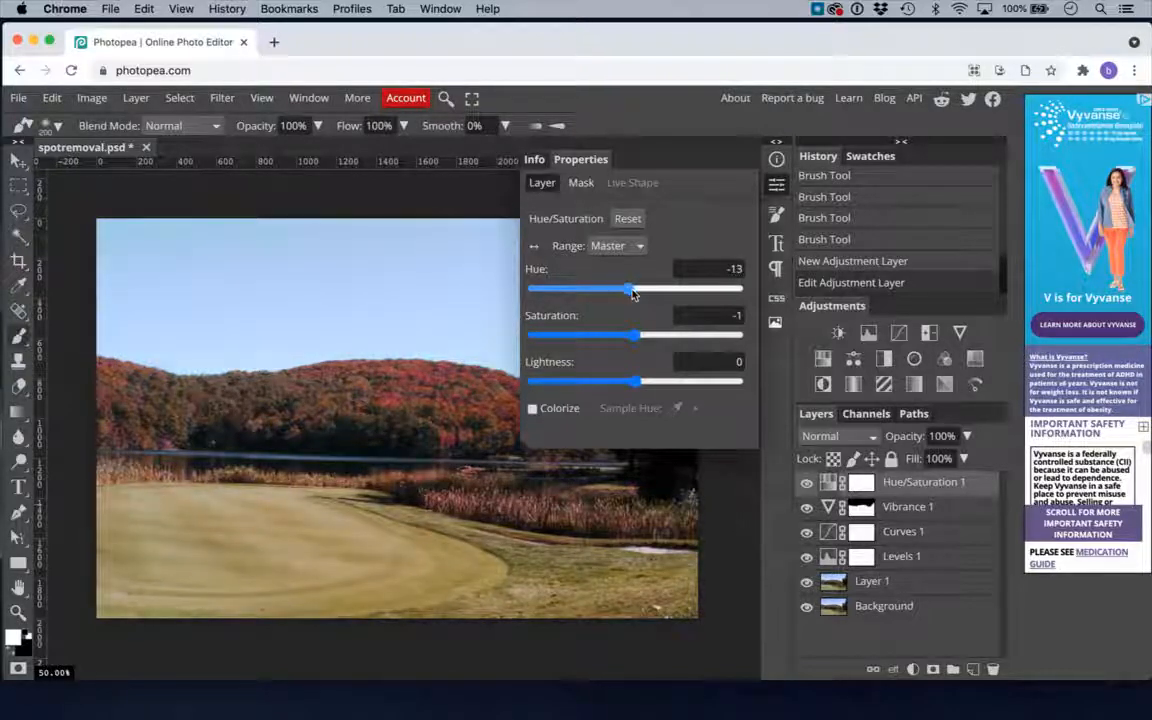
{"action": "left_click_drag", "start_coordinate": [630, 288], "coordinate": [640, 288]}
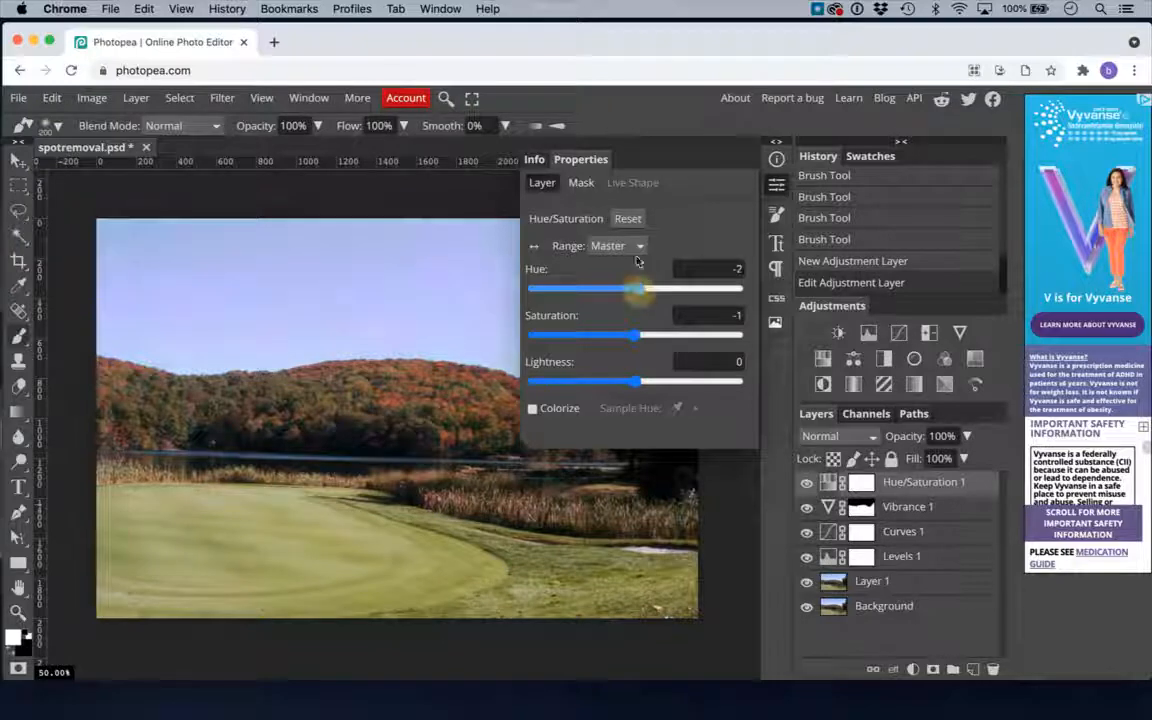
- Restrict Hue/Saturation 1 to the Blue range and settle its hue around -20
{"action": "left_click", "coordinate": [615, 245]}
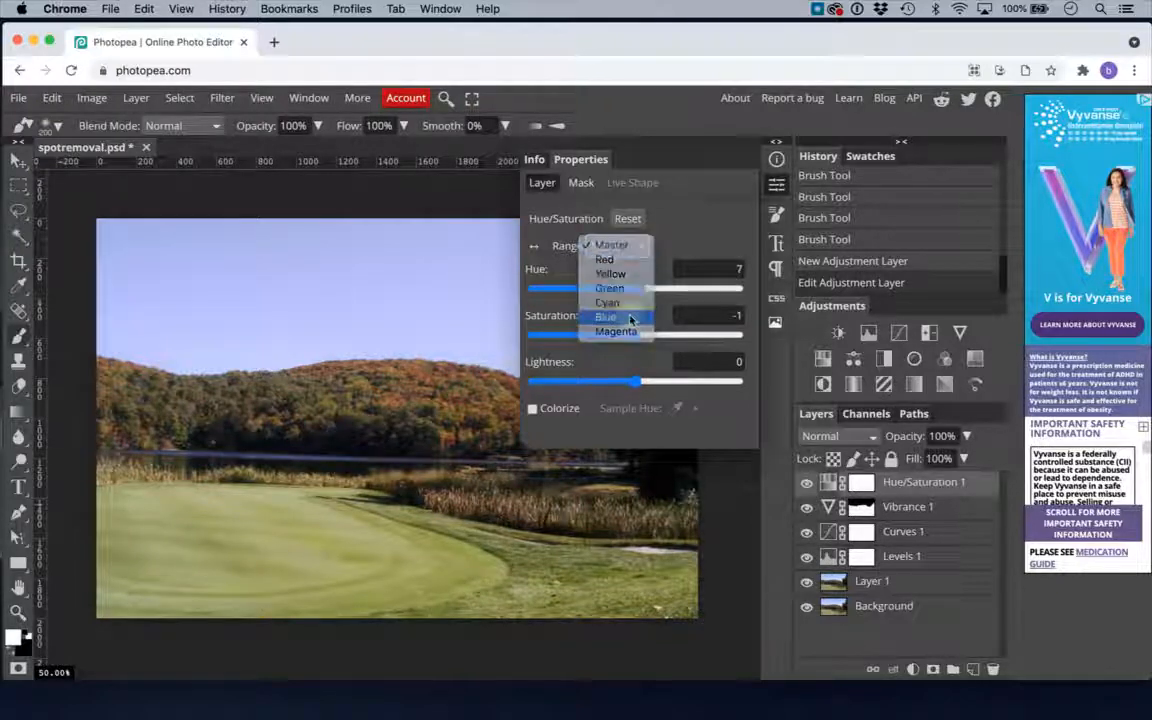
{"action": "left_click", "coordinate": [606, 316]}
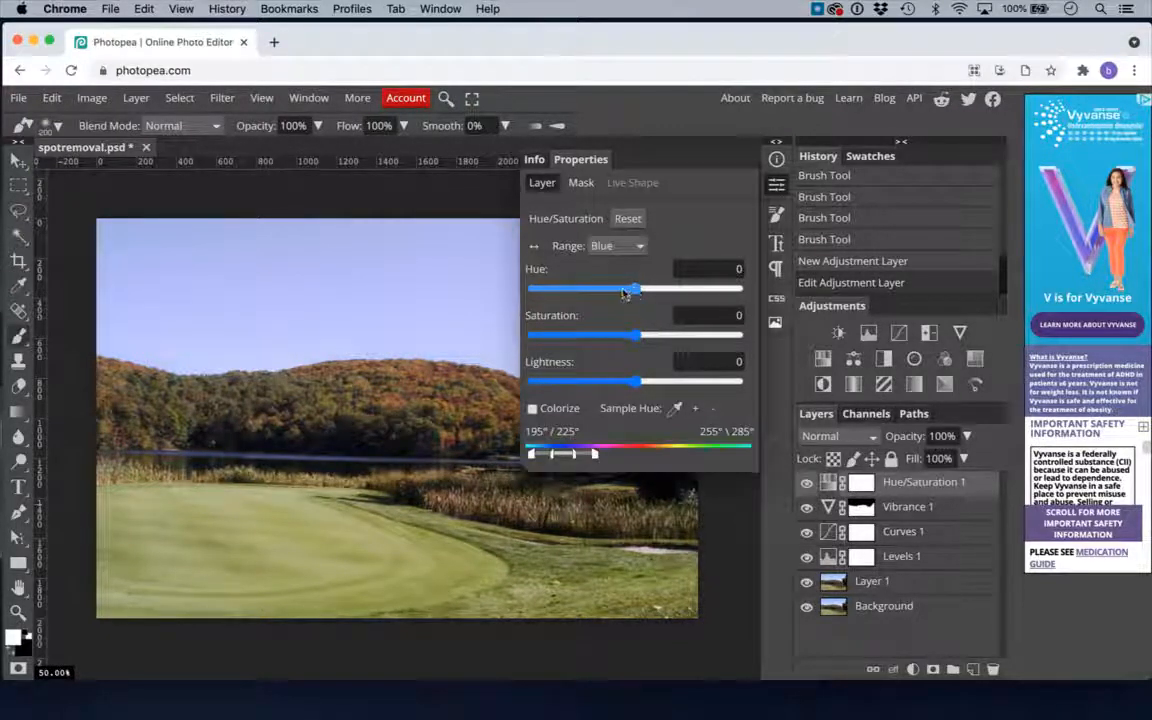
{"action": "left_click_drag", "start_coordinate": [637, 288], "coordinate": [615, 288]}
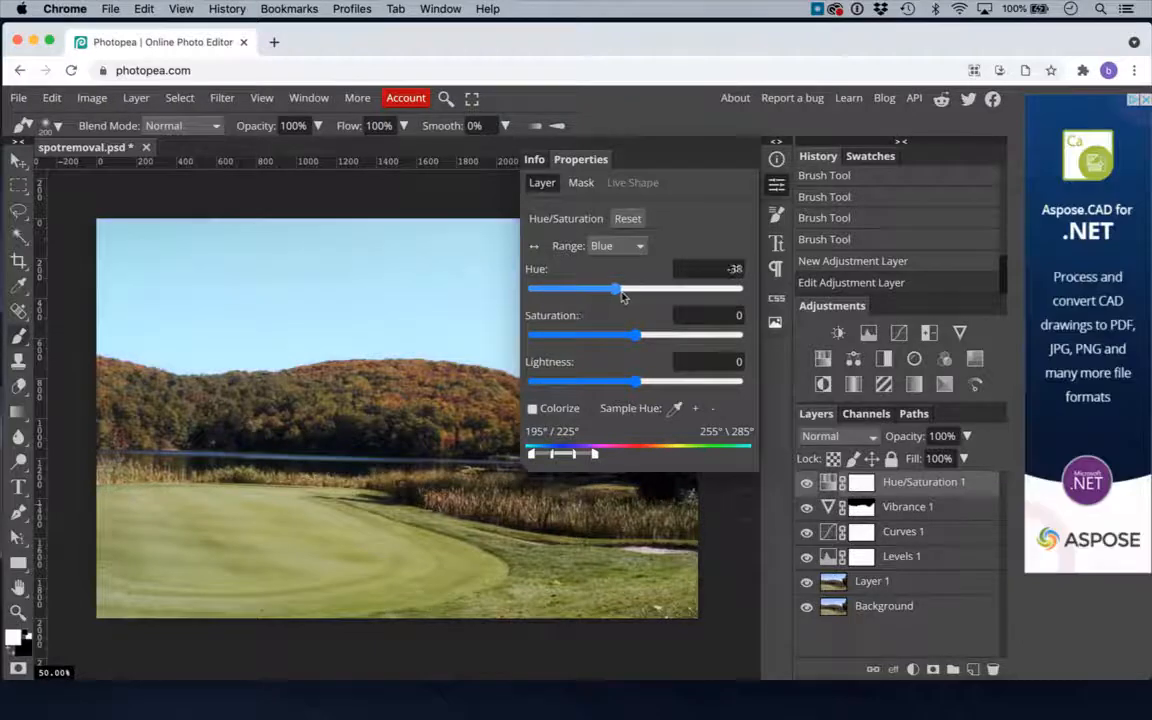
{"action": "left_click_drag", "start_coordinate": [615, 289], "coordinate": [630, 289]}
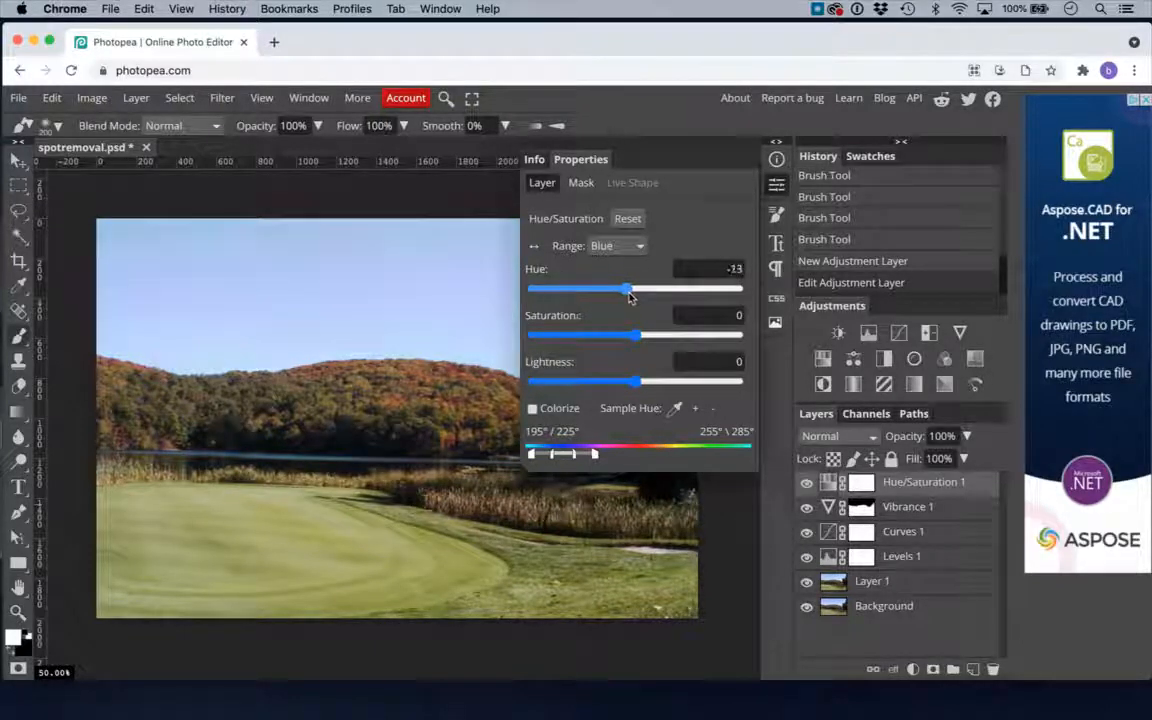
{"action": "left_click_drag", "start_coordinate": [628, 289], "coordinate": [643, 289]}
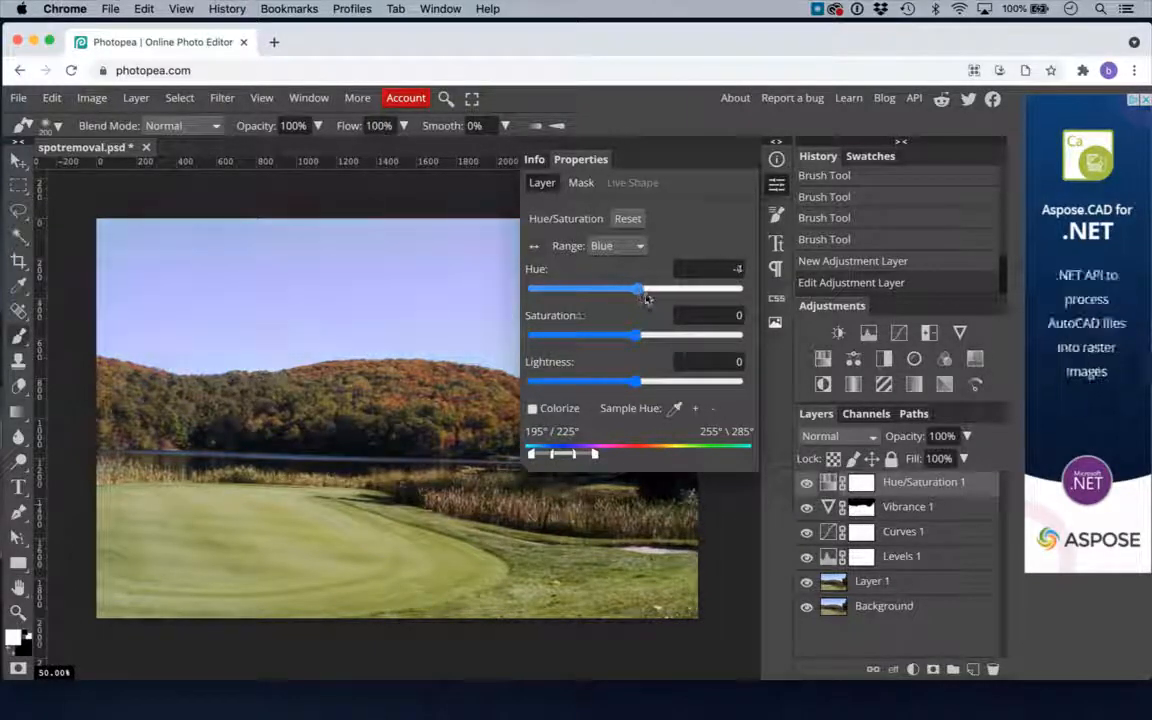
{"action": "left_click_drag", "start_coordinate": [643, 288], "coordinate": [672, 288]}
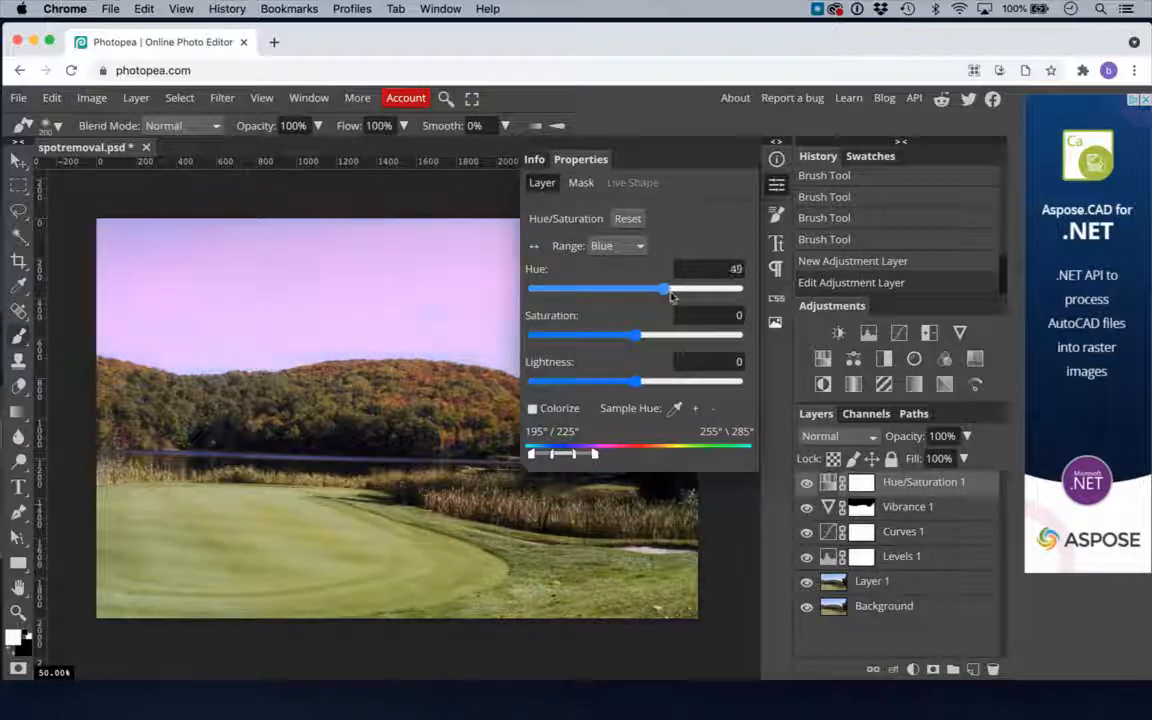
{"action": "left_click_drag", "start_coordinate": [660, 288], "coordinate": [685, 288]}
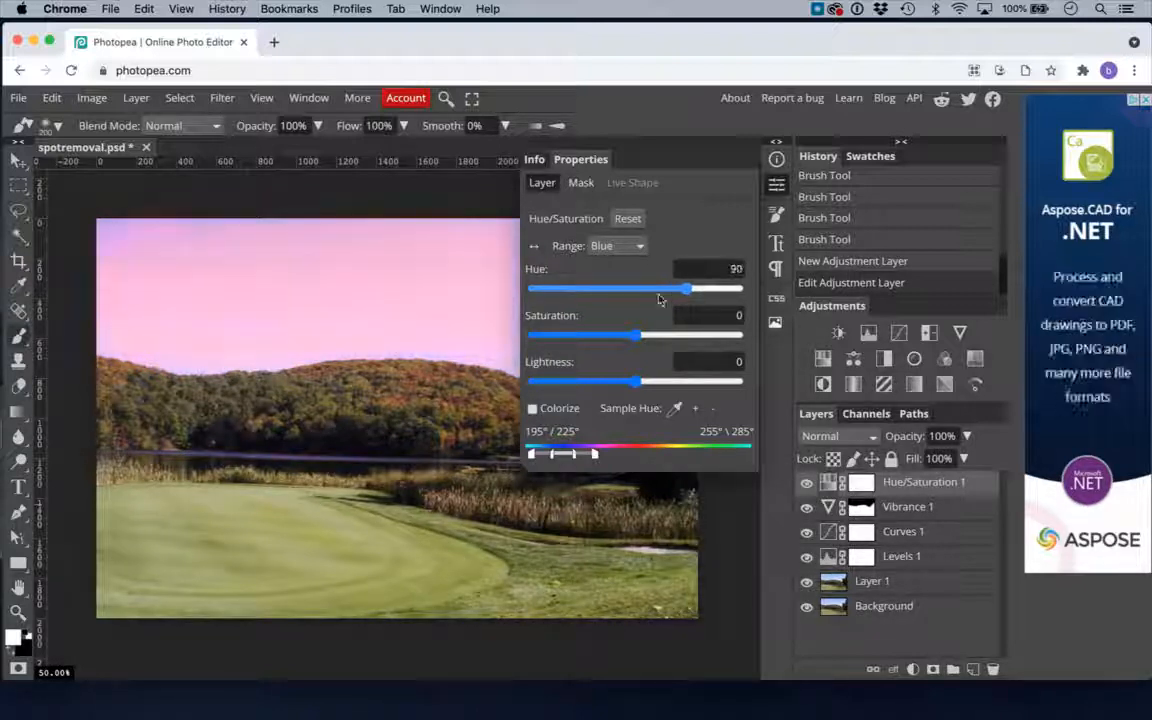
{"action": "left_click_drag", "start_coordinate": [685, 289], "coordinate": [628, 289]}
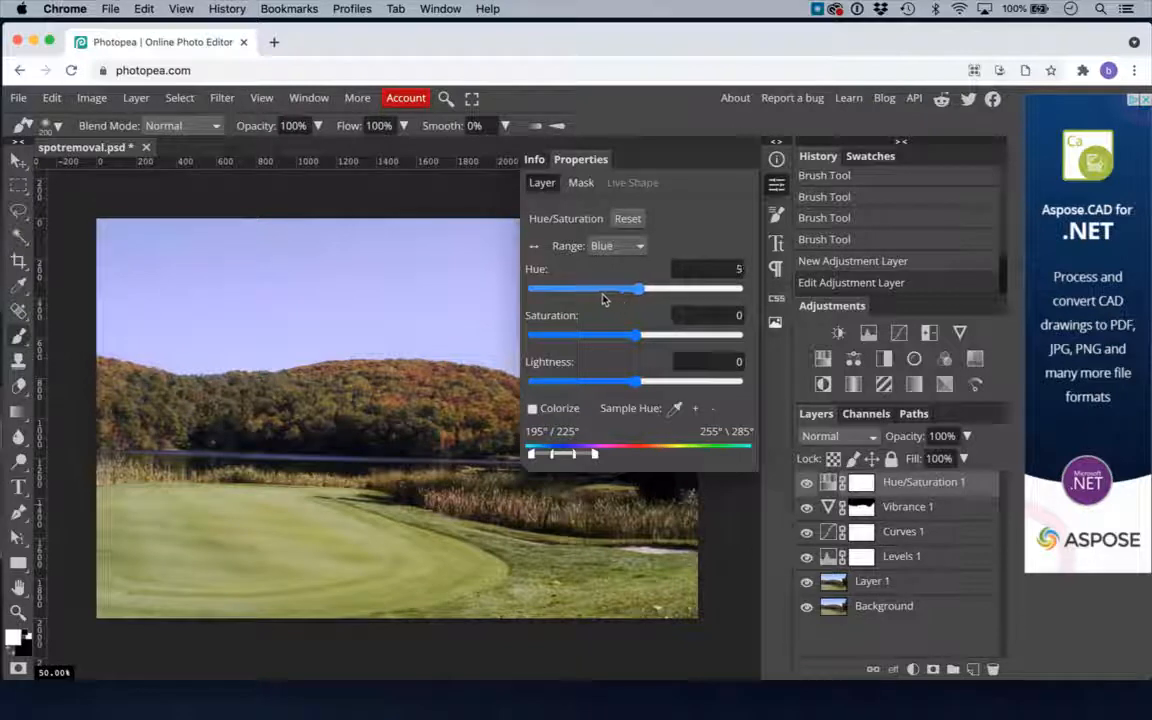
{"action": "left_click_drag", "start_coordinate": [630, 288], "coordinate": [595, 288]}
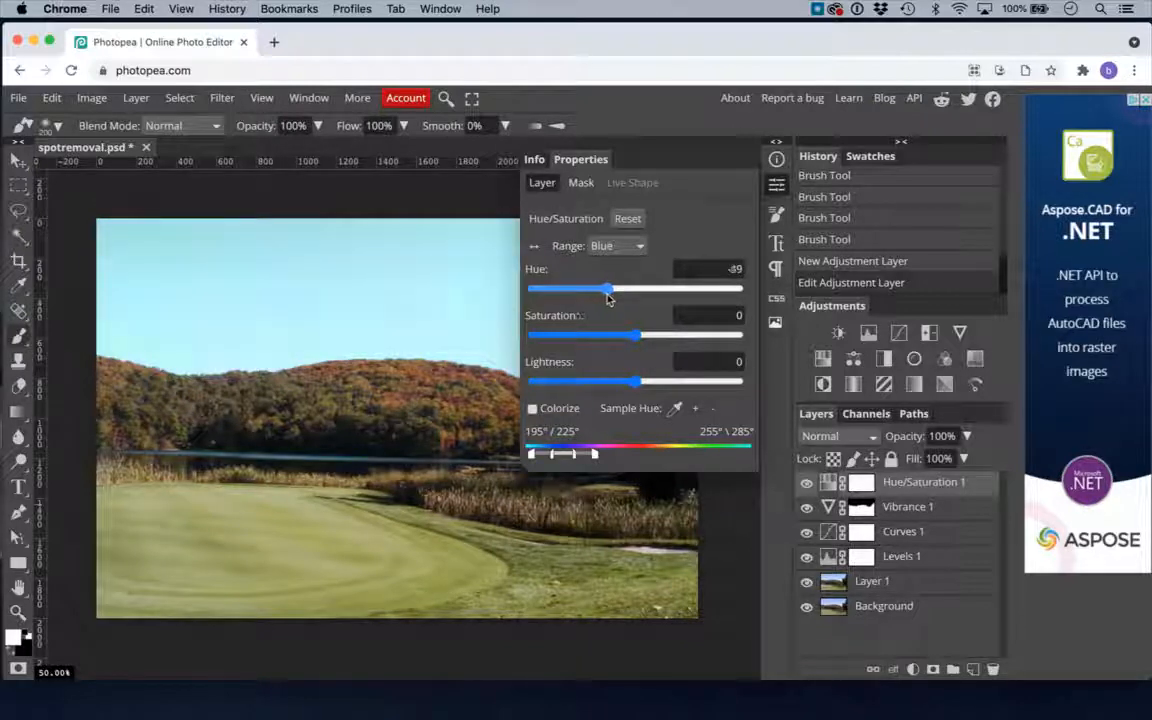
{"action": "left_click_drag", "start_coordinate": [595, 288], "coordinate": [615, 288]}
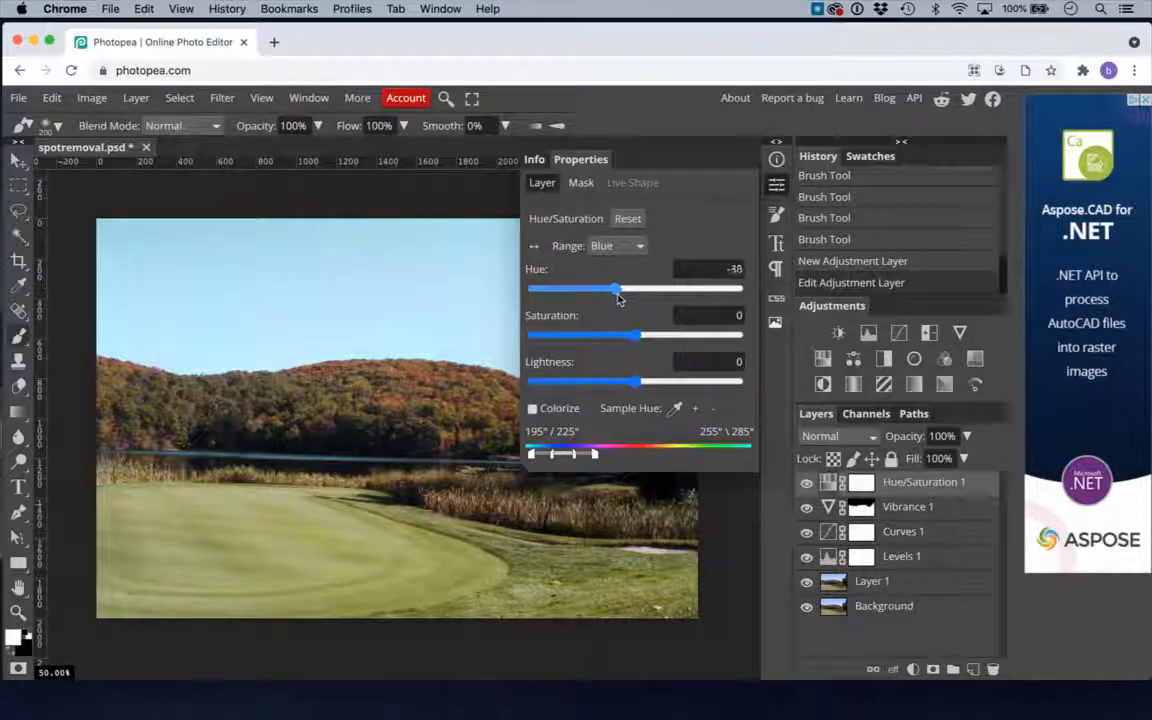
{"action": "left_click_drag", "start_coordinate": [614, 288], "coordinate": [625, 288]}
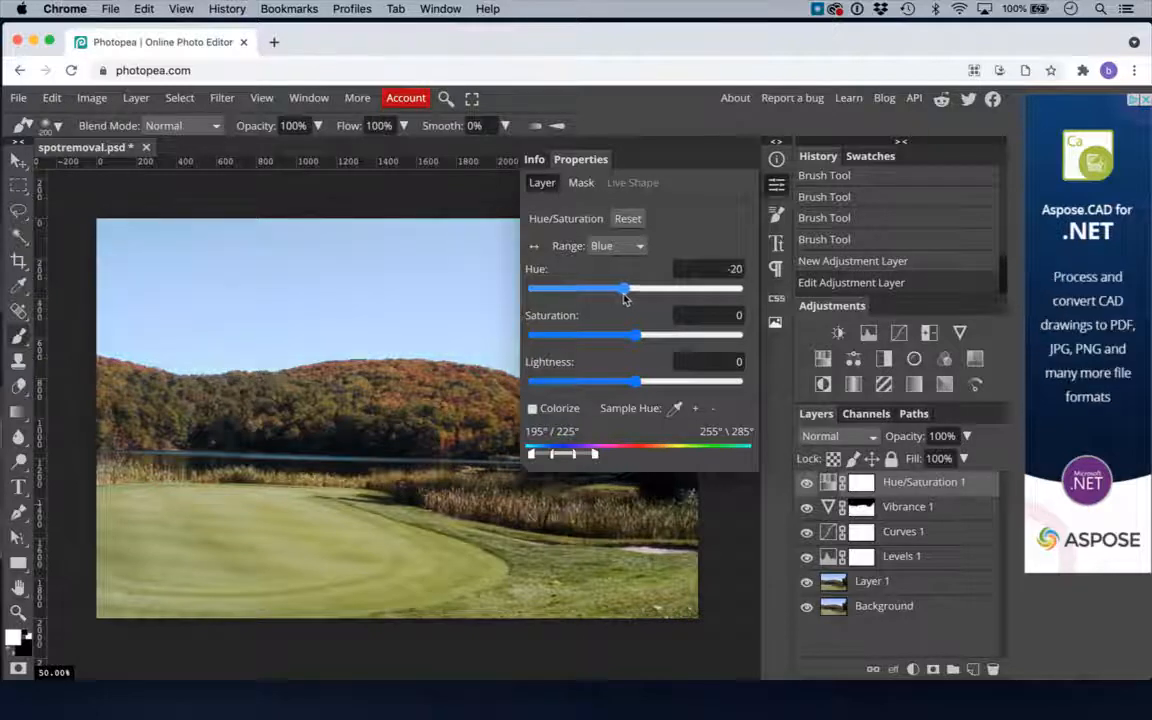
{"action": "left_click_drag", "start_coordinate": [618, 289], "coordinate": [627, 289]}
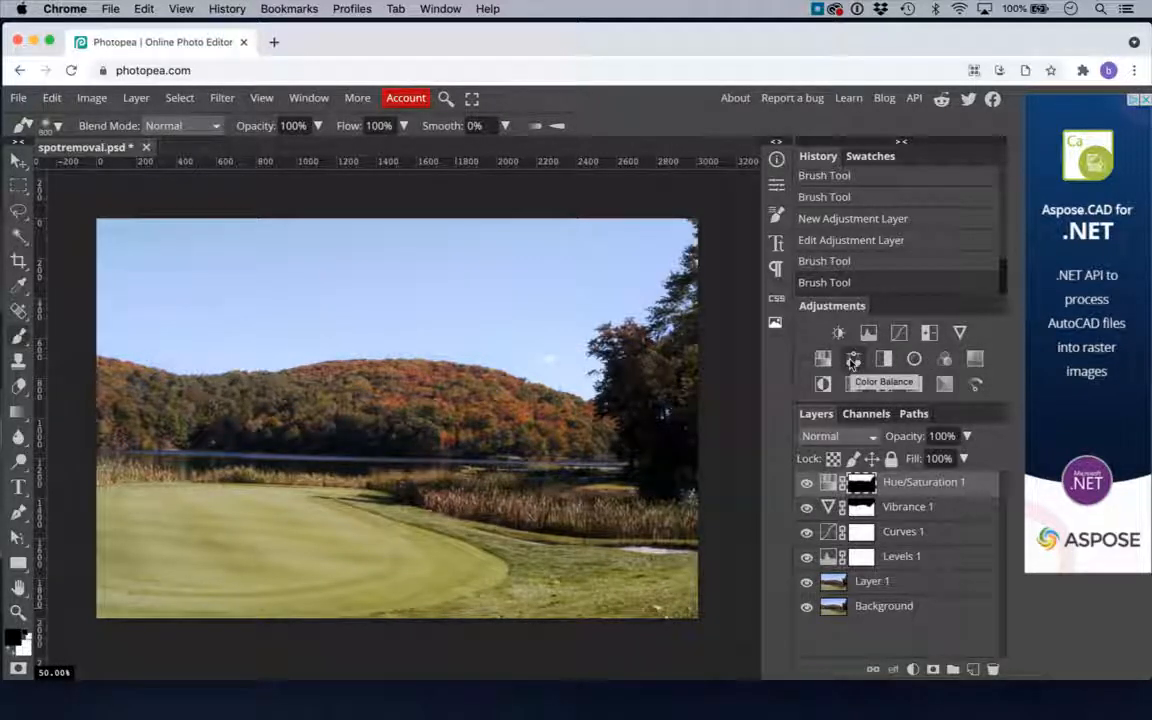
{"action": "mouse_move", "coordinate": [910, 328]}
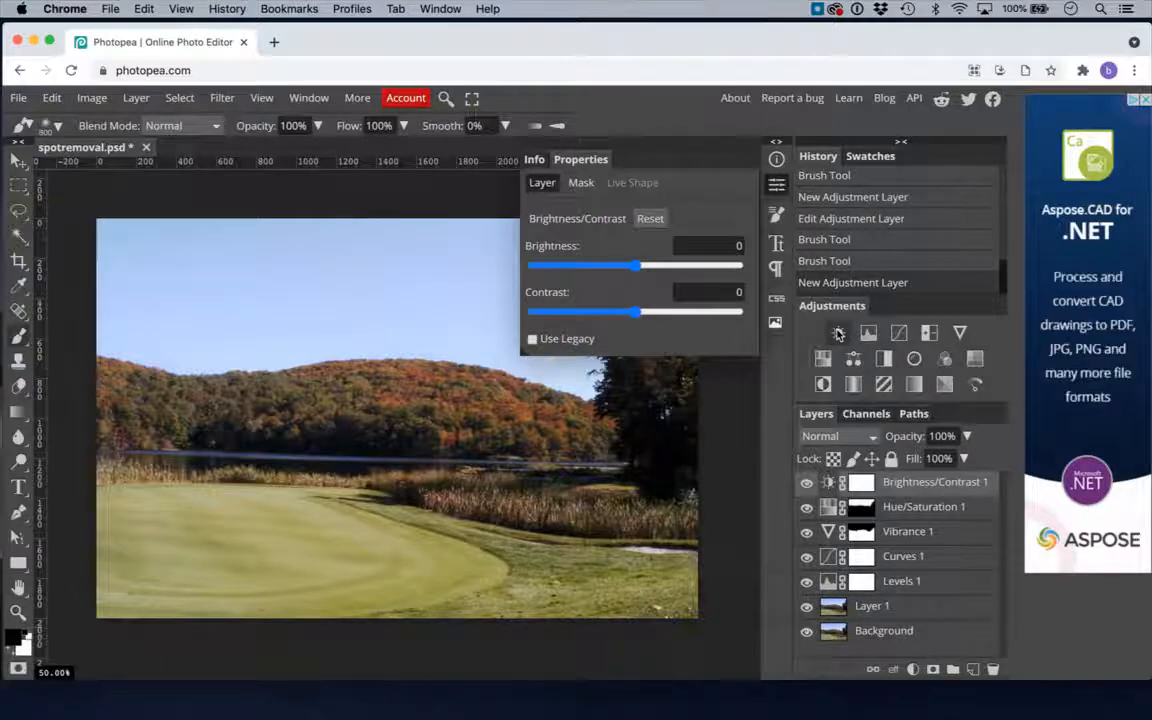
- Set Brightness to about -23 and Contrast to about -9, then close Properties
{"action": "left_click_drag", "start_coordinate": [623, 265], "coordinate": [635, 265]}
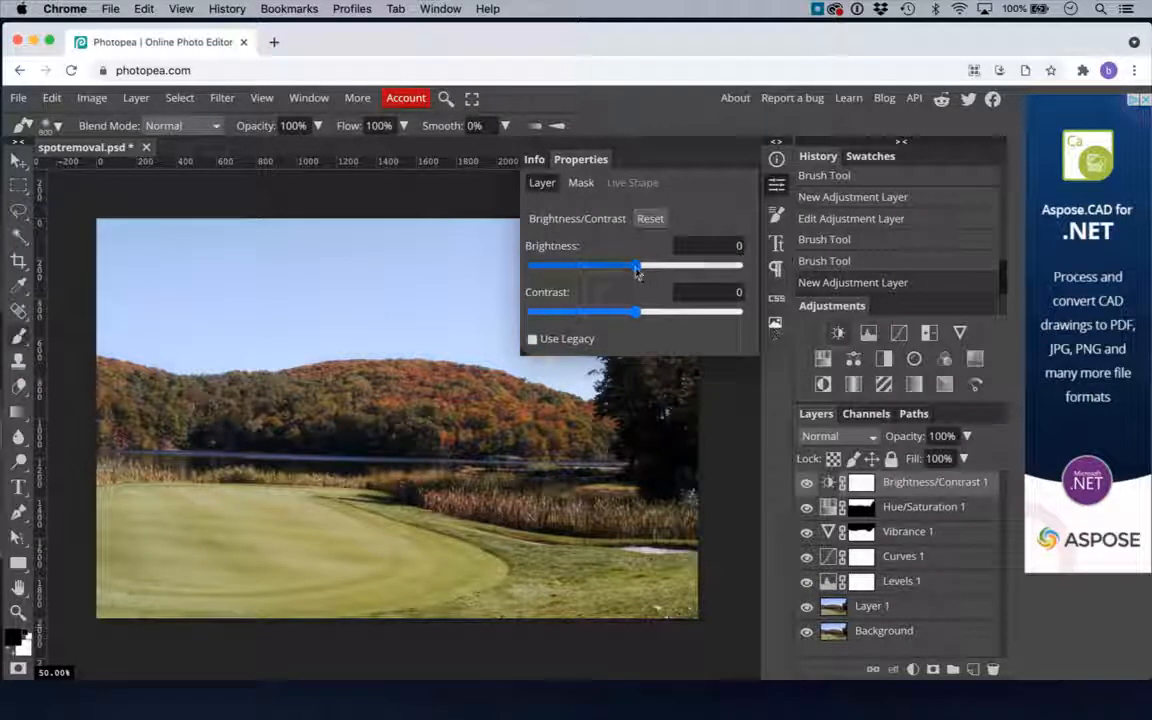
{"action": "left_click_drag", "start_coordinate": [635, 266], "coordinate": [647, 266]}
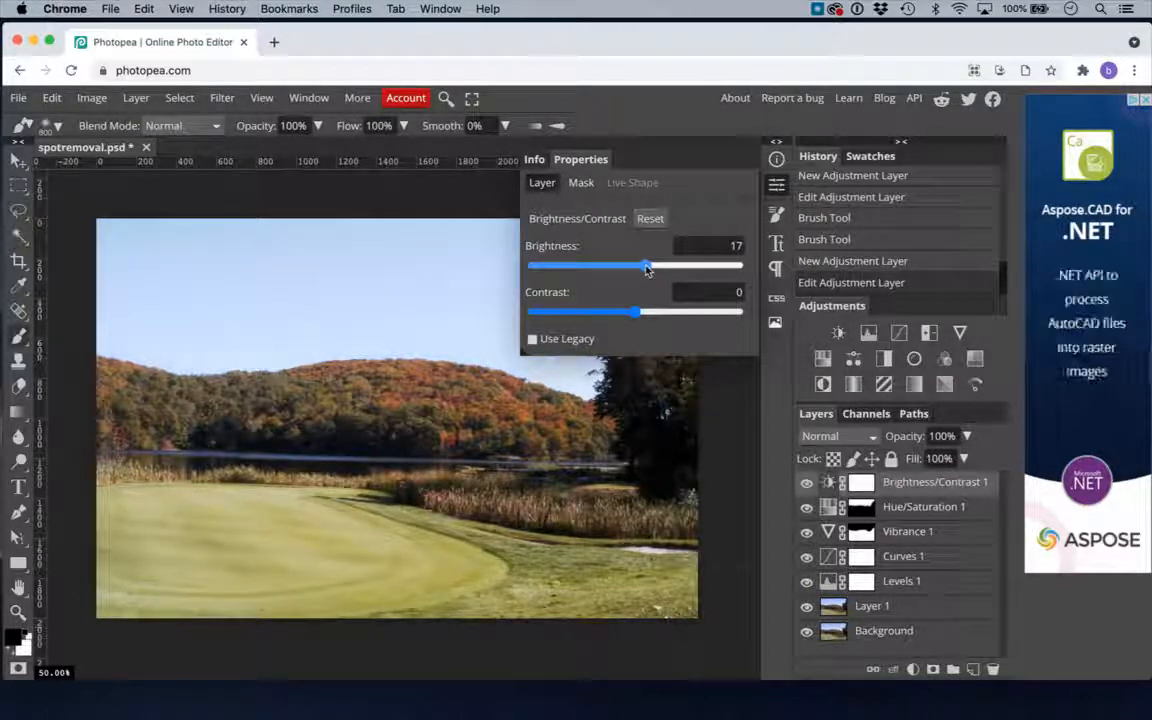
{"action": "left_click_drag", "start_coordinate": [647, 266], "coordinate": [626, 266]}
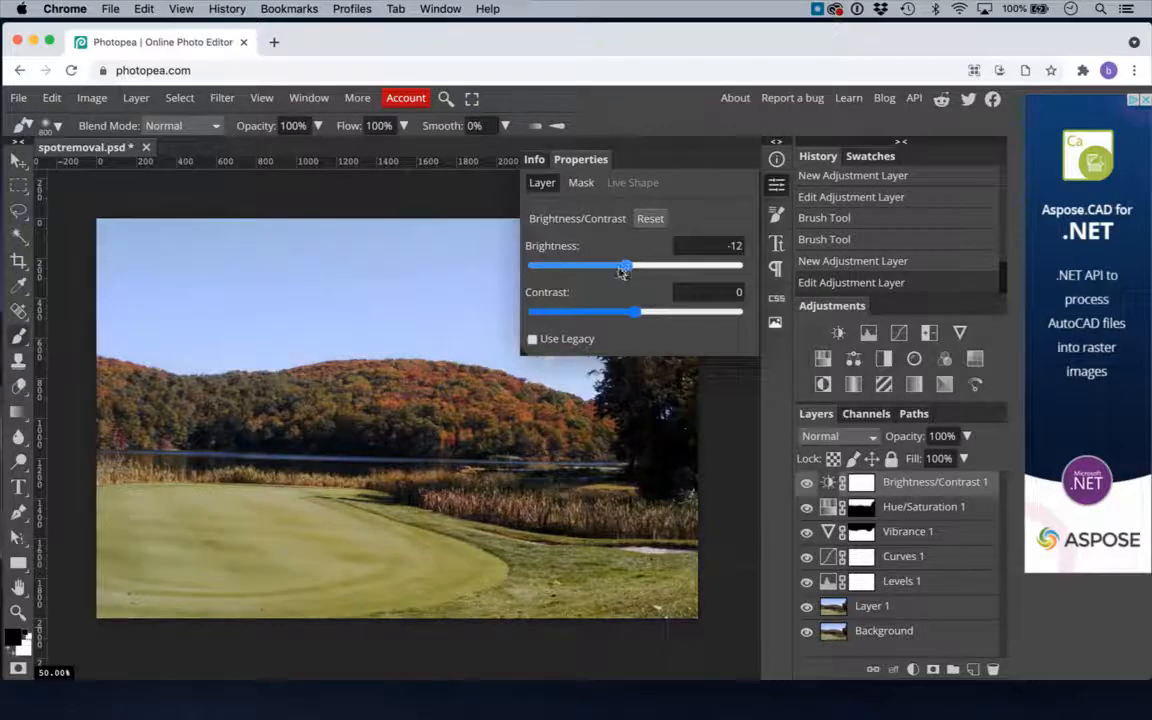
{"action": "left_click_drag", "start_coordinate": [625, 265], "coordinate": [618, 265]}
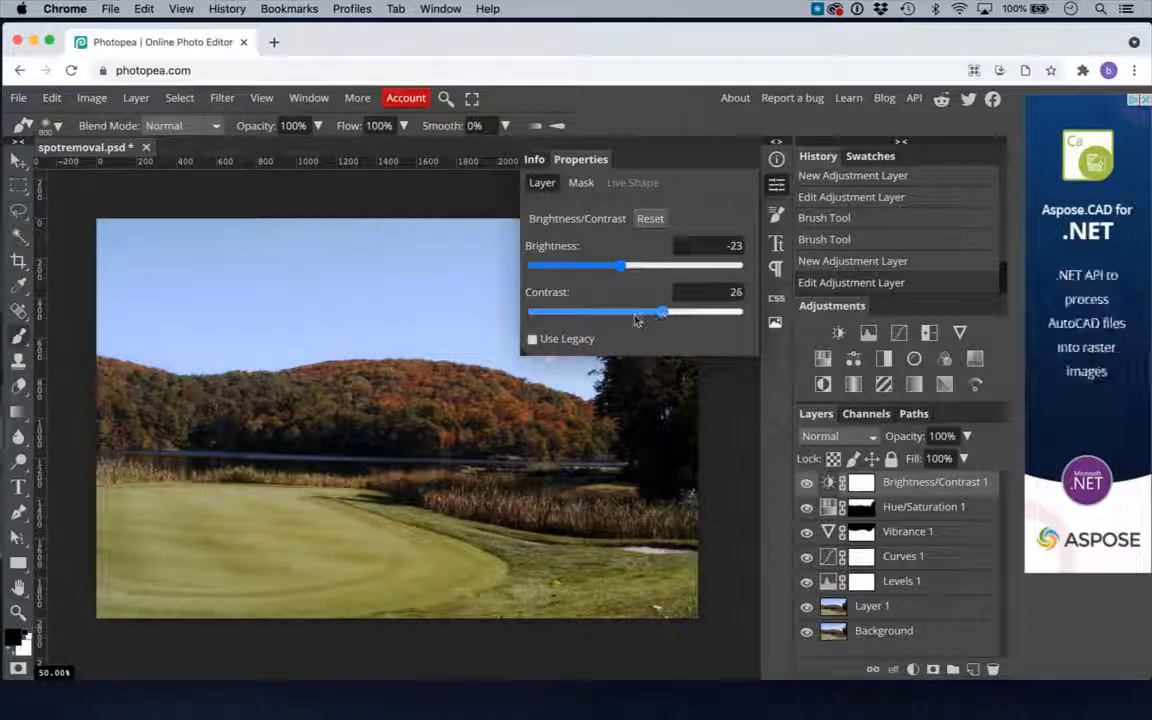
{"action": "left_click_drag", "start_coordinate": [660, 312], "coordinate": [612, 312]}
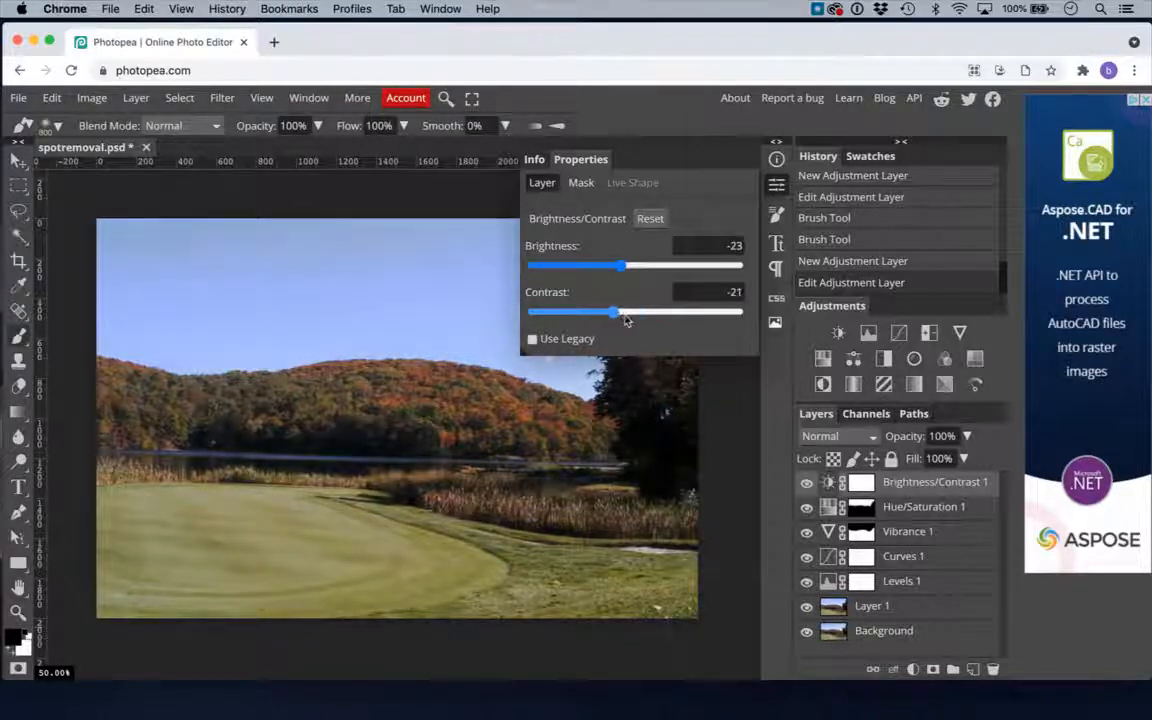
{"action": "left_click_drag", "start_coordinate": [613, 312], "coordinate": [627, 312]}
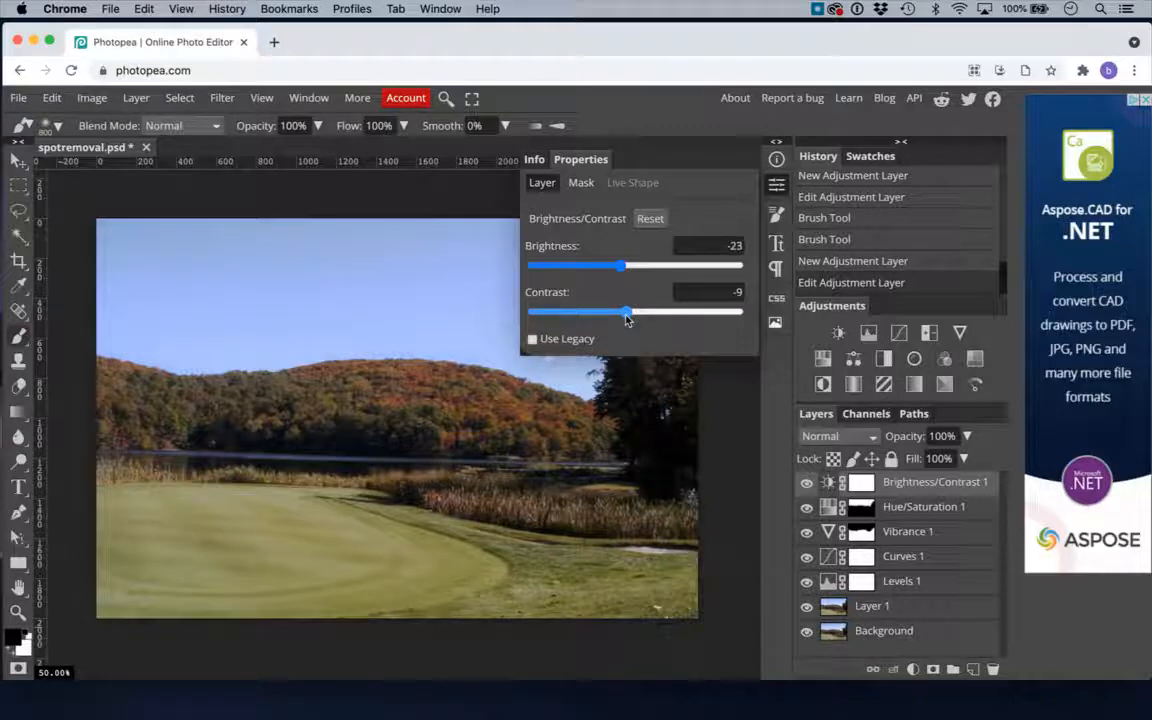
{"action": "left_click", "coordinate": [776, 187]}
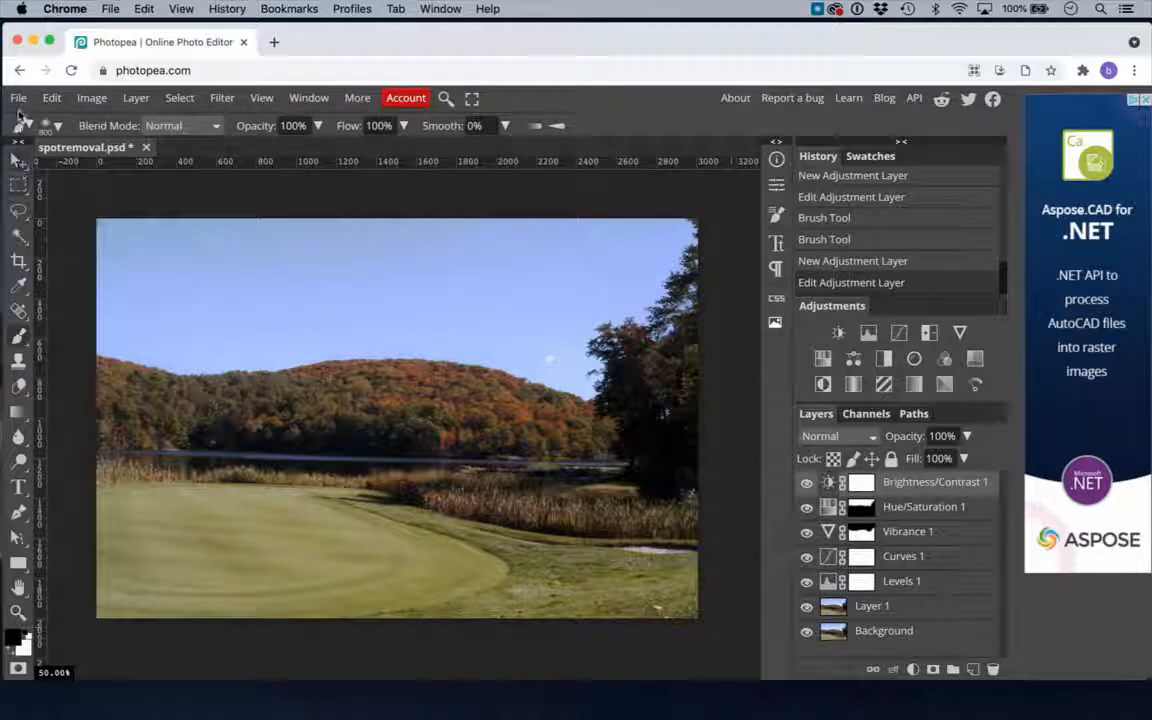
- Save spotremoval.psd as a layered PSD file
{"action": "left_click", "coordinate": [18, 97]}
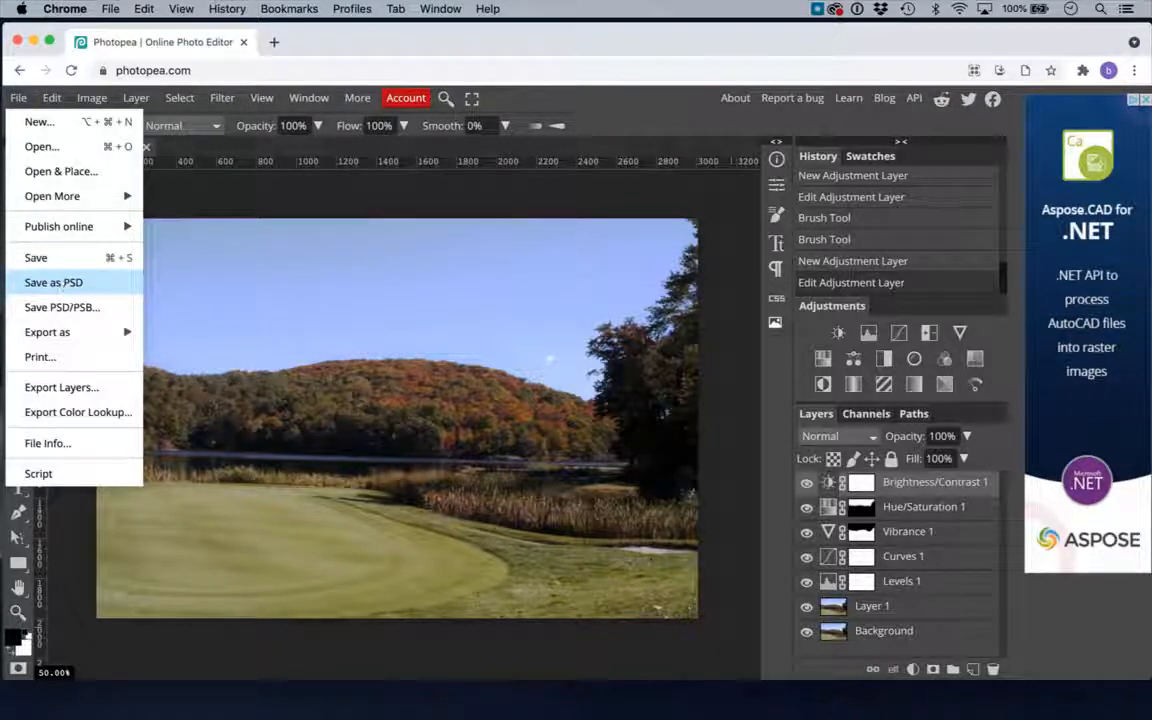
{"action": "left_click", "coordinate": [53, 282]}
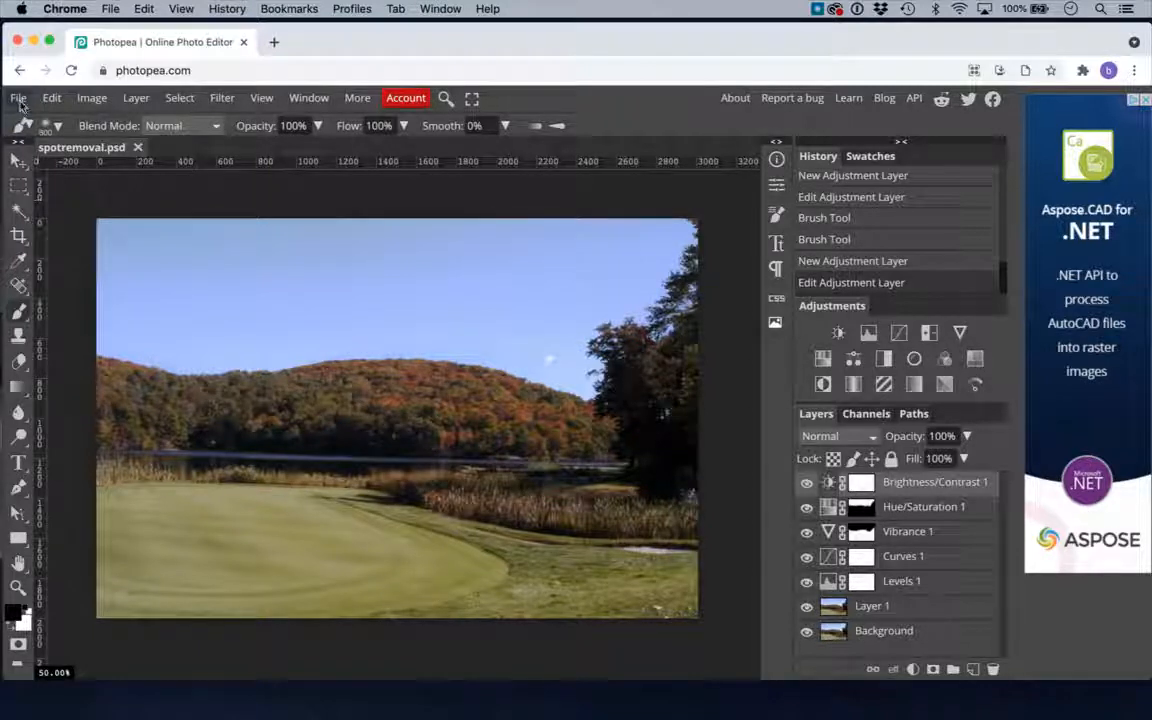
{"action": "left_click", "coordinate": [18, 97]}
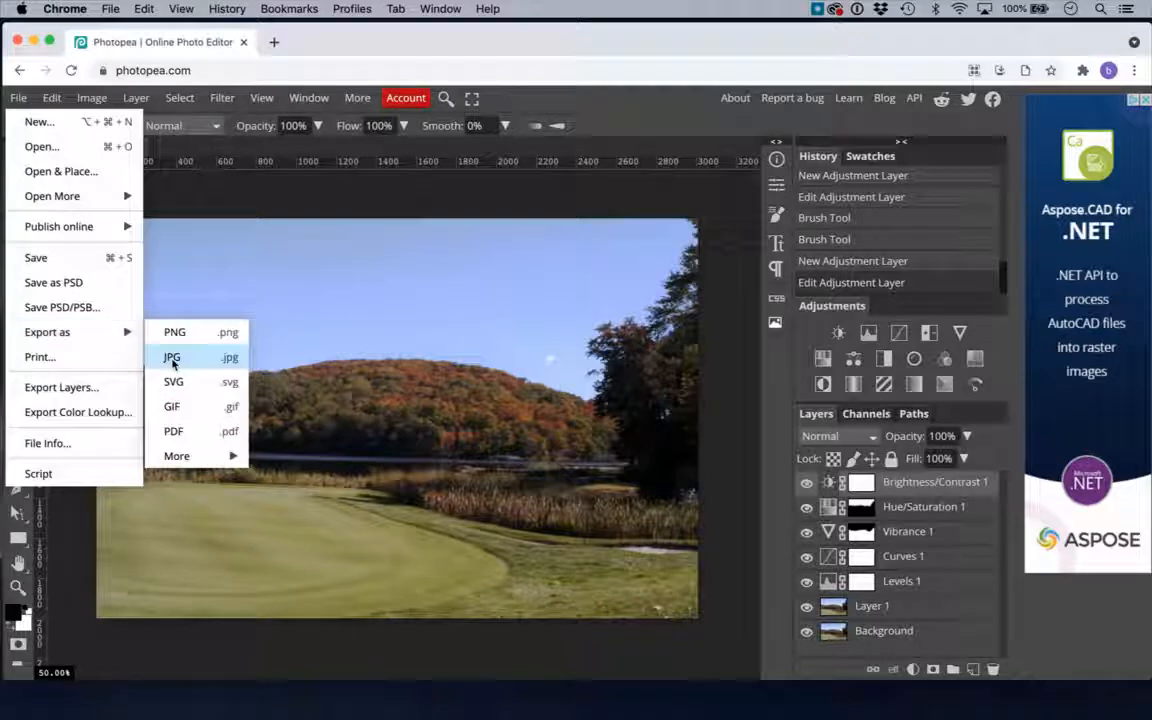
- Export the photo as a 3008×2000 JPG at 70% quality
{"action": "left_click", "coordinate": [171, 357]}
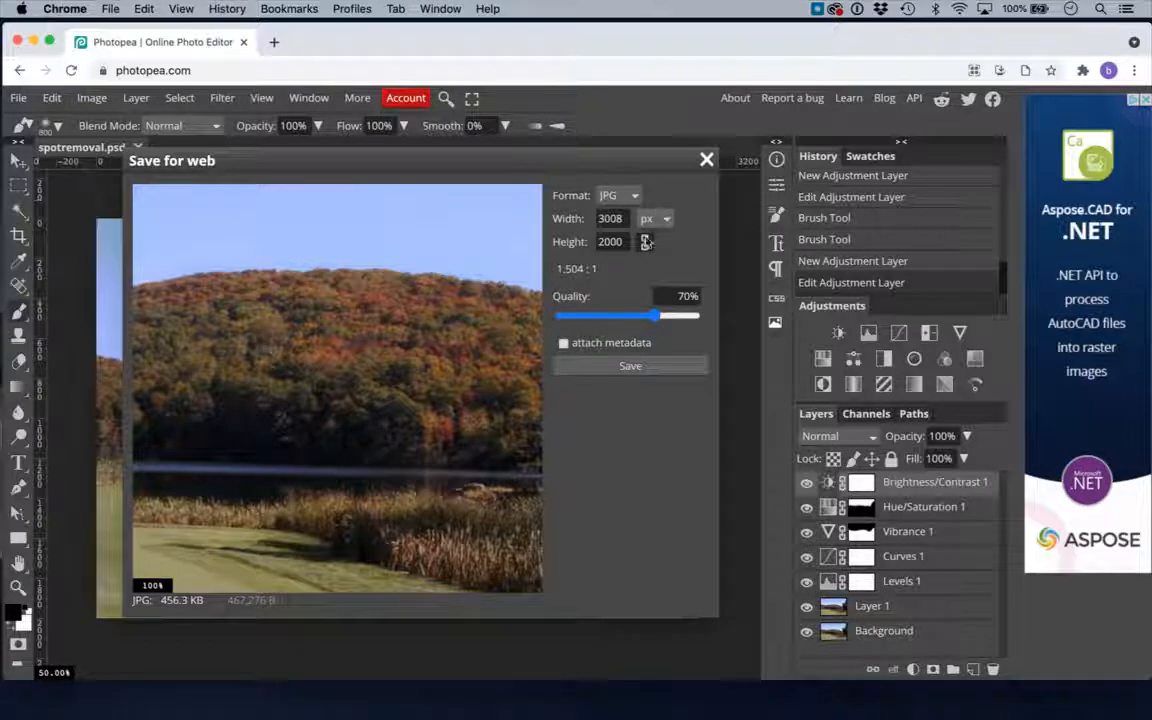
{"action": "left_click", "coordinate": [618, 195]}
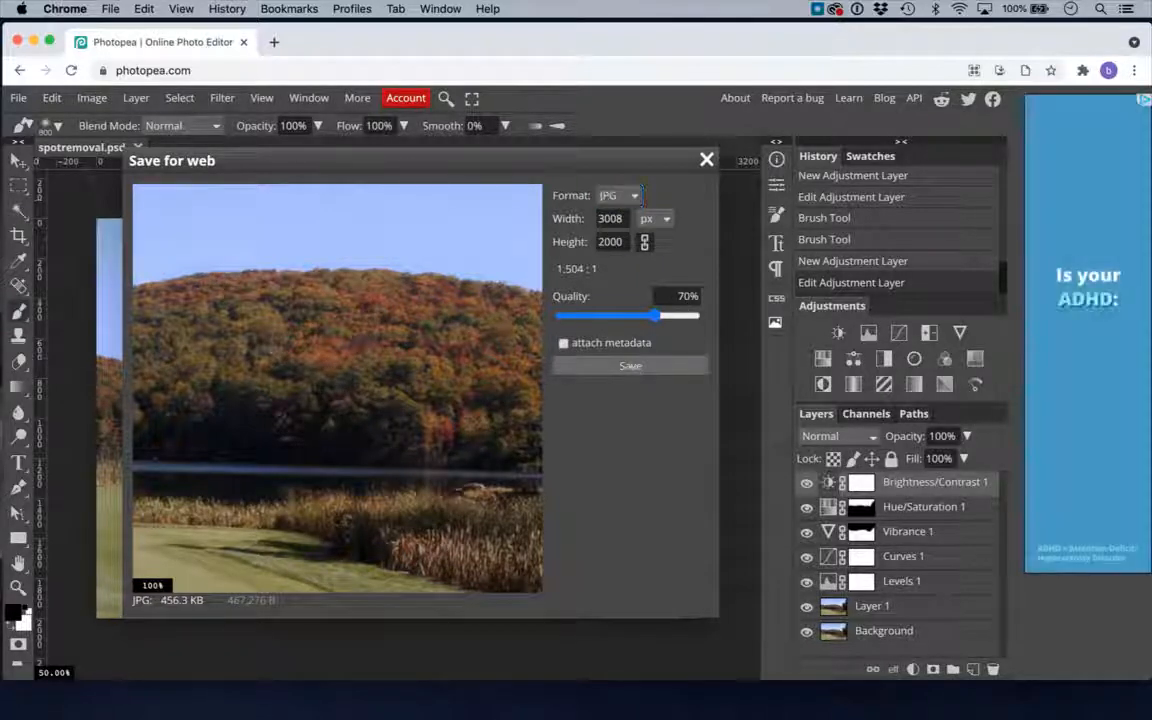
{"action": "left_click", "coordinate": [630, 365]}
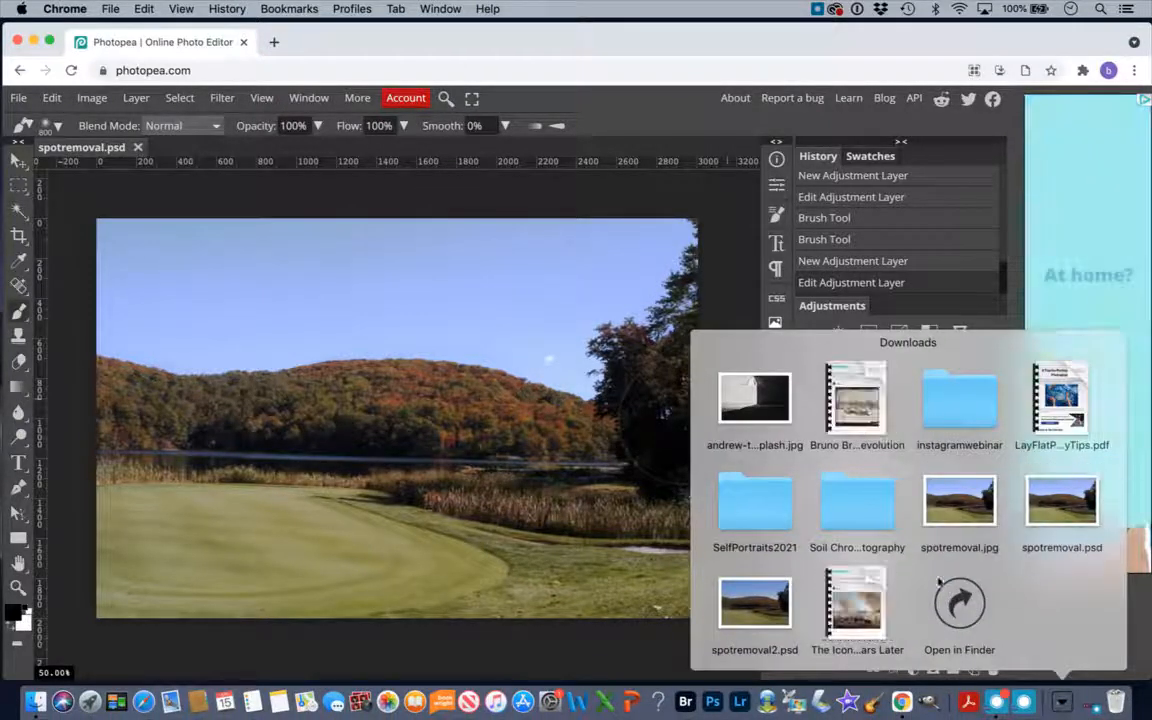
- Check spotremoval.psd and spotremoval.jpg in the Downloads stack, then return to Photopea
{"action": "left_click", "coordinate": [959, 602]}
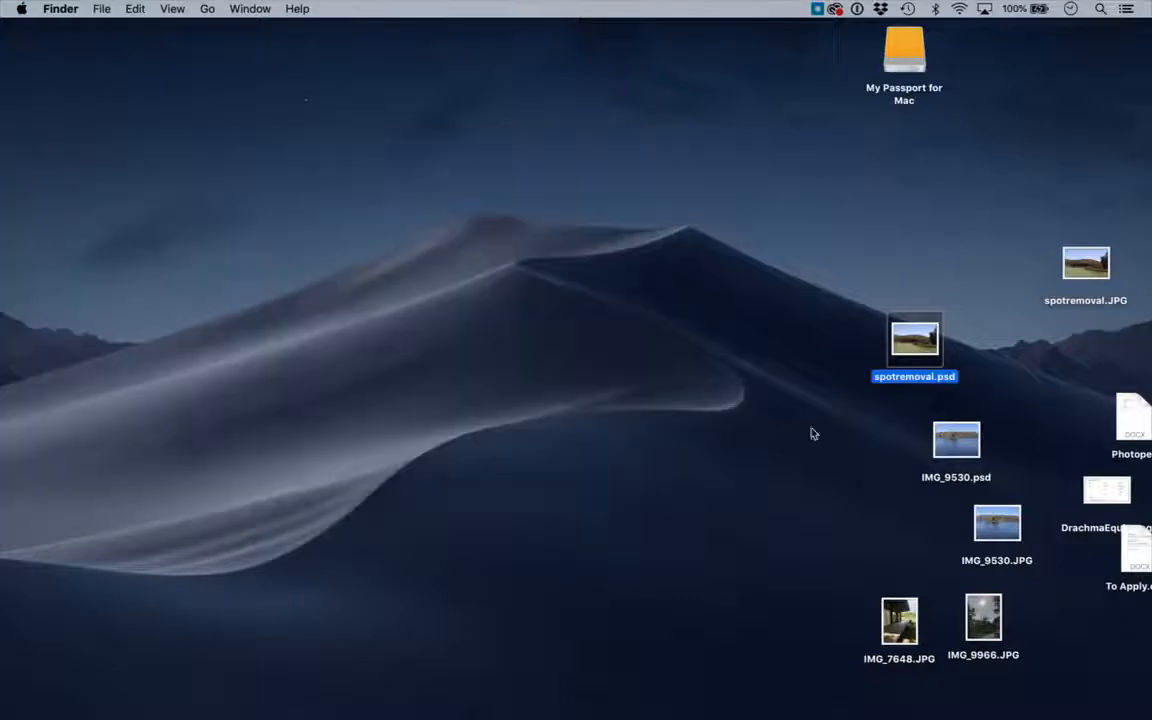
{"action": "mouse_move", "coordinate": [1009, 562]}
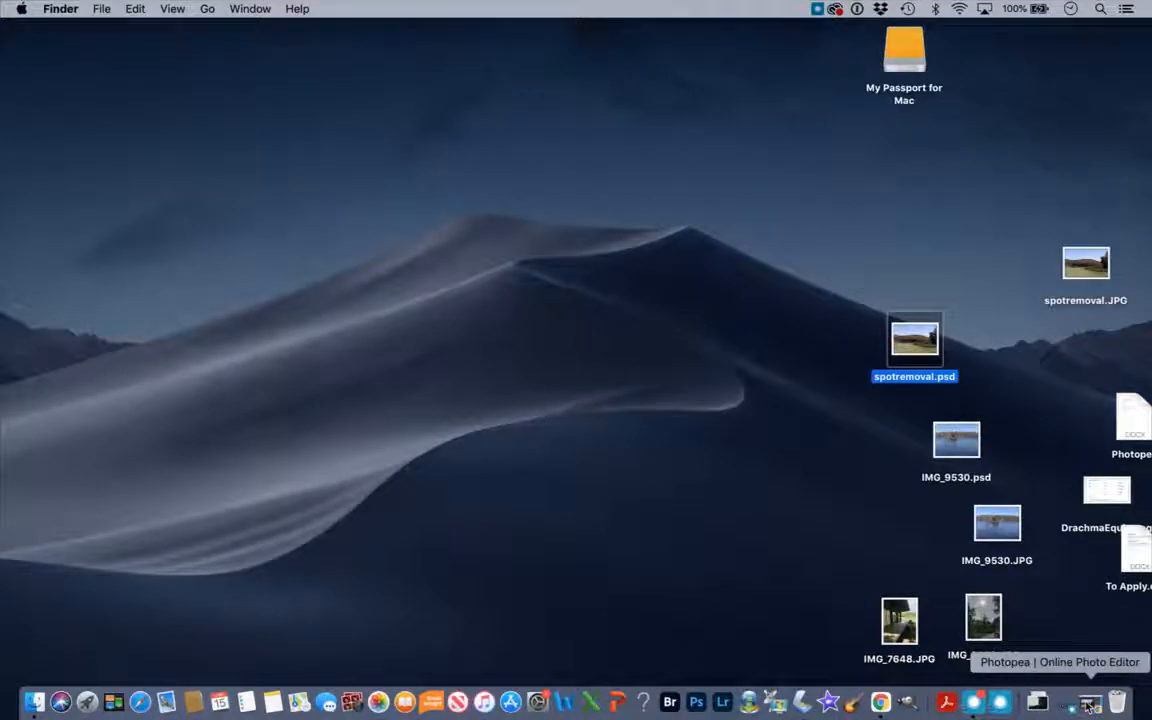
{"action": "left_click", "coordinate": [1036, 702]}
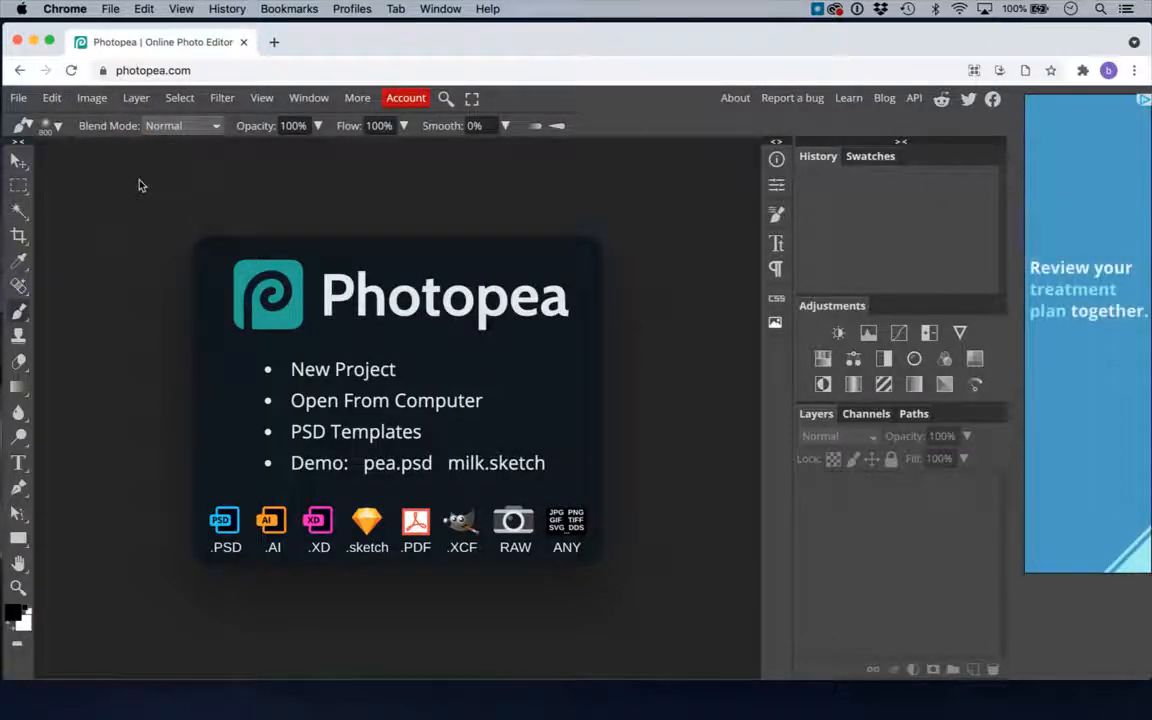
- Reopen spotremoval.psd from the Downloads folder
{"action": "left_click", "coordinate": [385, 400]}
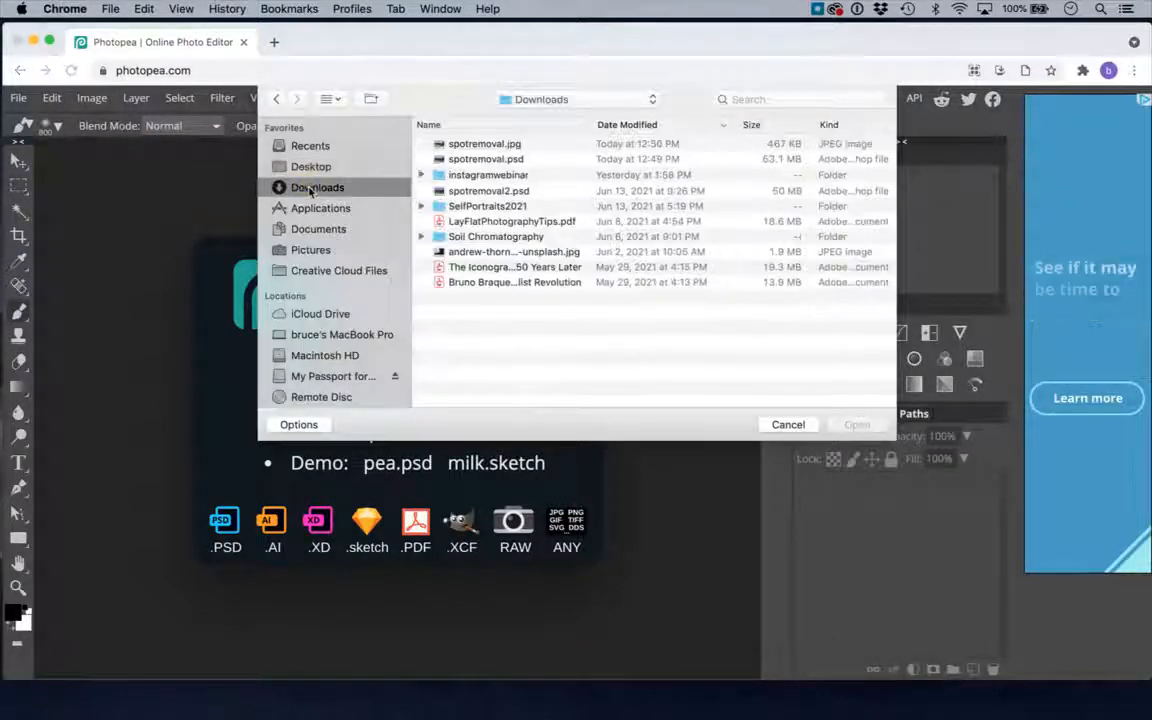
{"action": "left_click", "coordinate": [486, 159]}
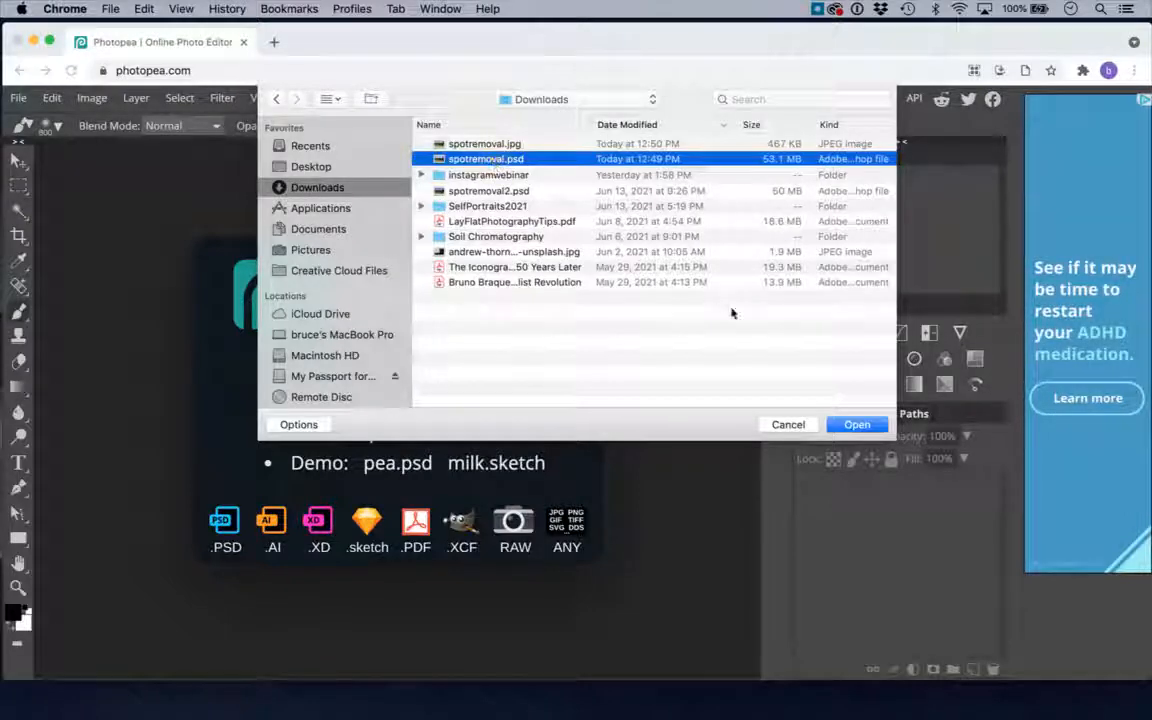
{"action": "left_click", "coordinate": [856, 424]}
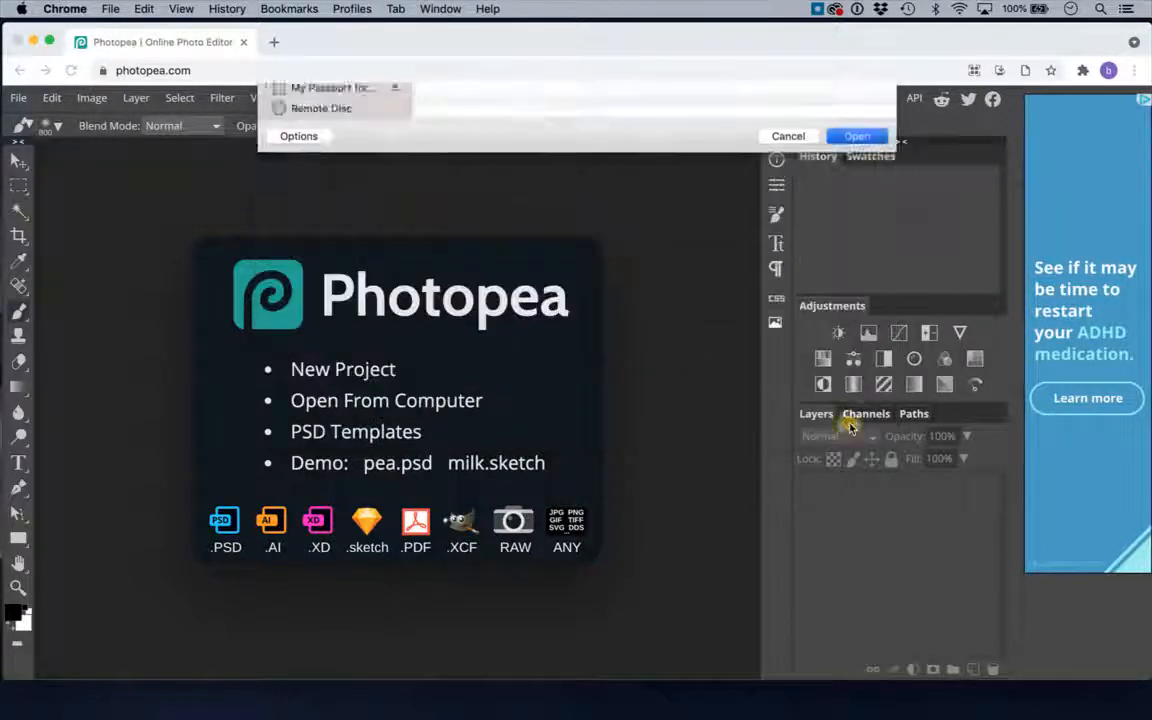
{"action": "left_click", "coordinate": [857, 135]}
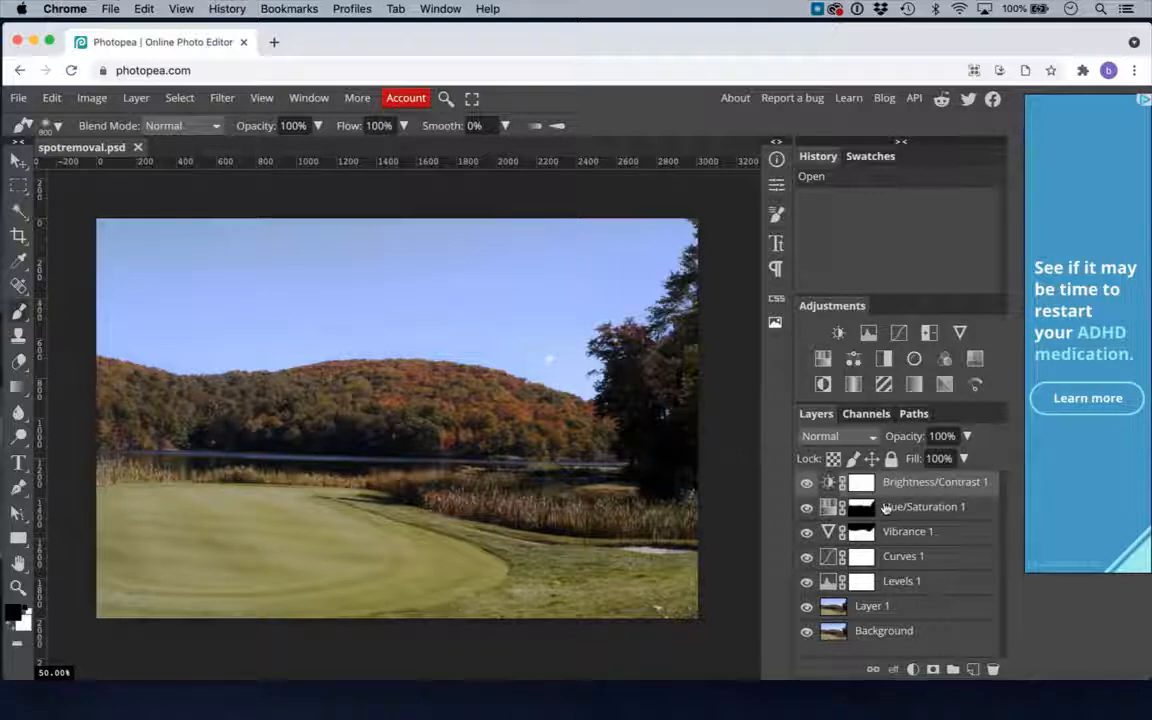
{"action": "left_click", "coordinate": [907, 531]}
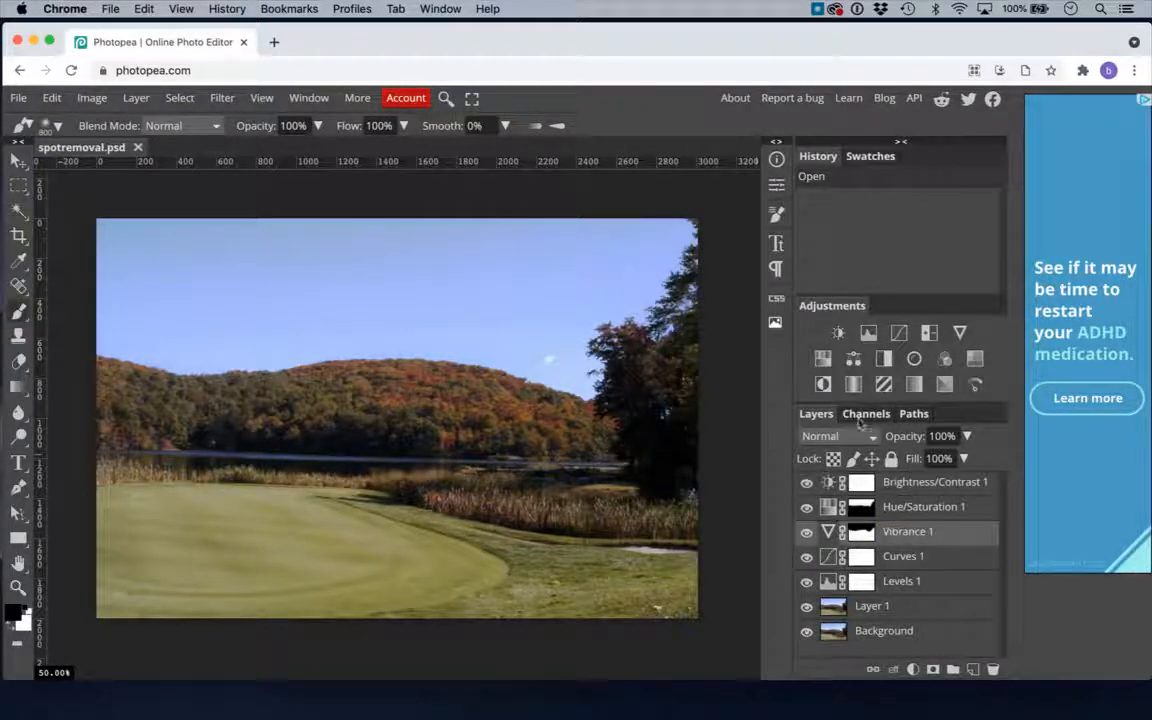
{"action": "left_click", "coordinate": [853, 358]}
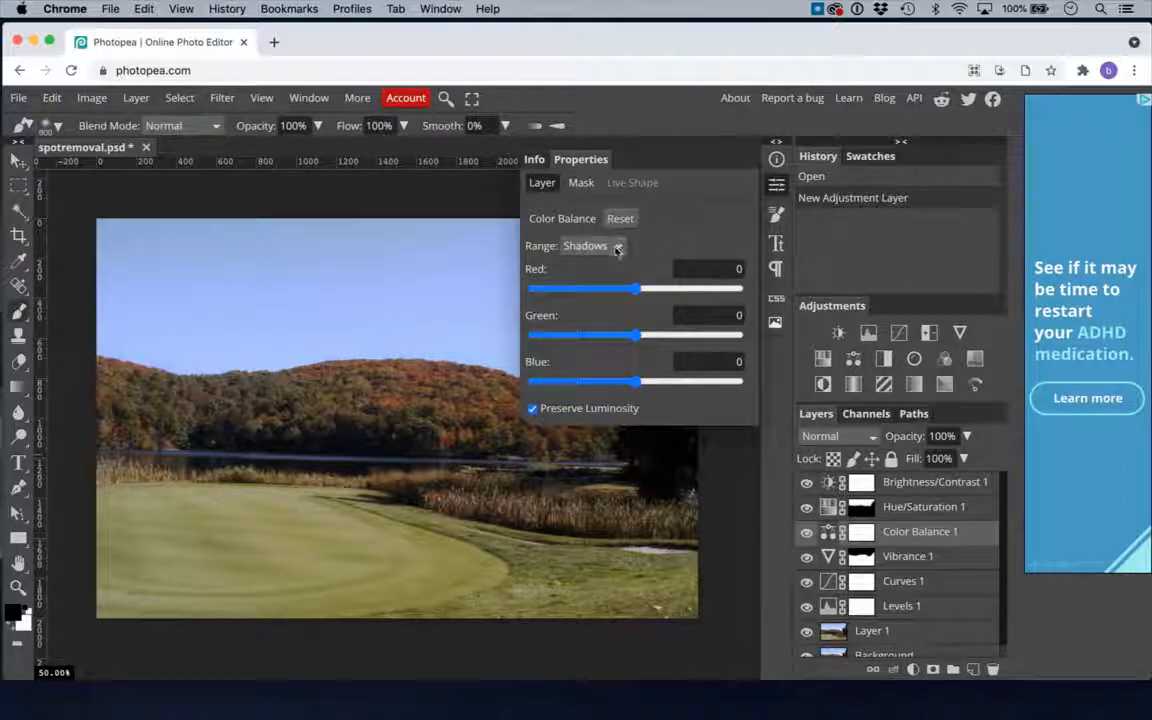
{"action": "left_click", "coordinate": [592, 246]}
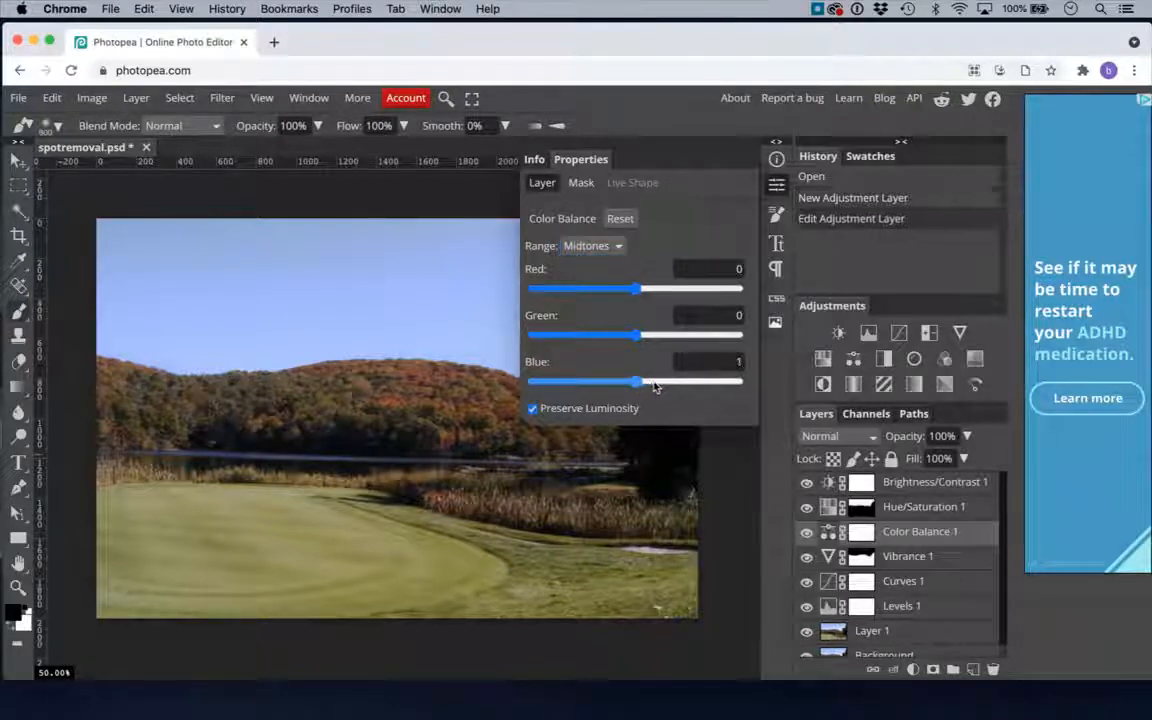
{"action": "left_click_drag", "start_coordinate": [630, 381], "coordinate": [655, 381]}
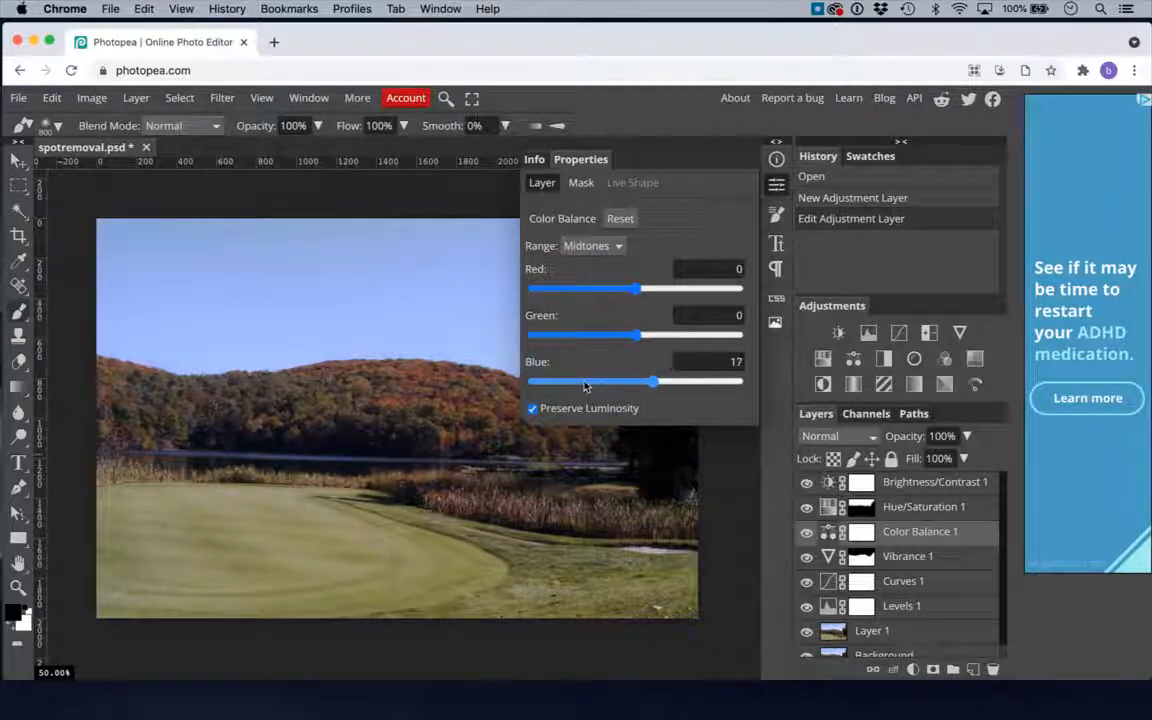
{"action": "left_click_drag", "start_coordinate": [655, 381], "coordinate": [585, 381]}
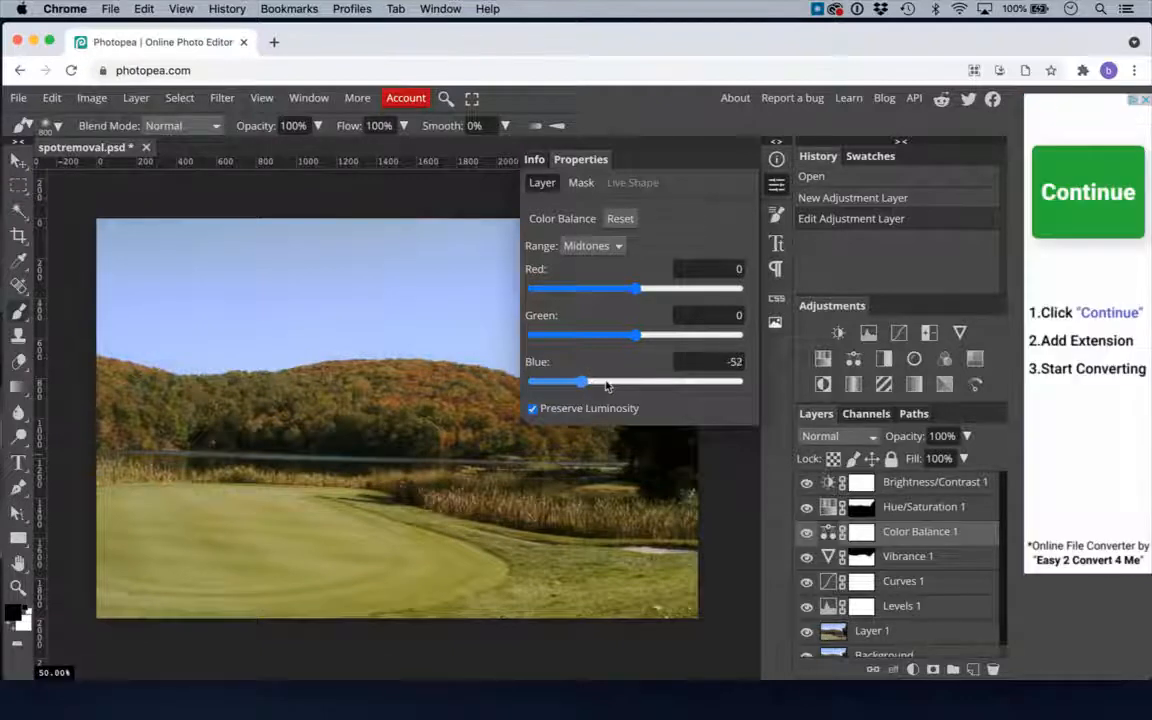
{"action": "left_click_drag", "start_coordinate": [583, 382], "coordinate": [623, 382]}
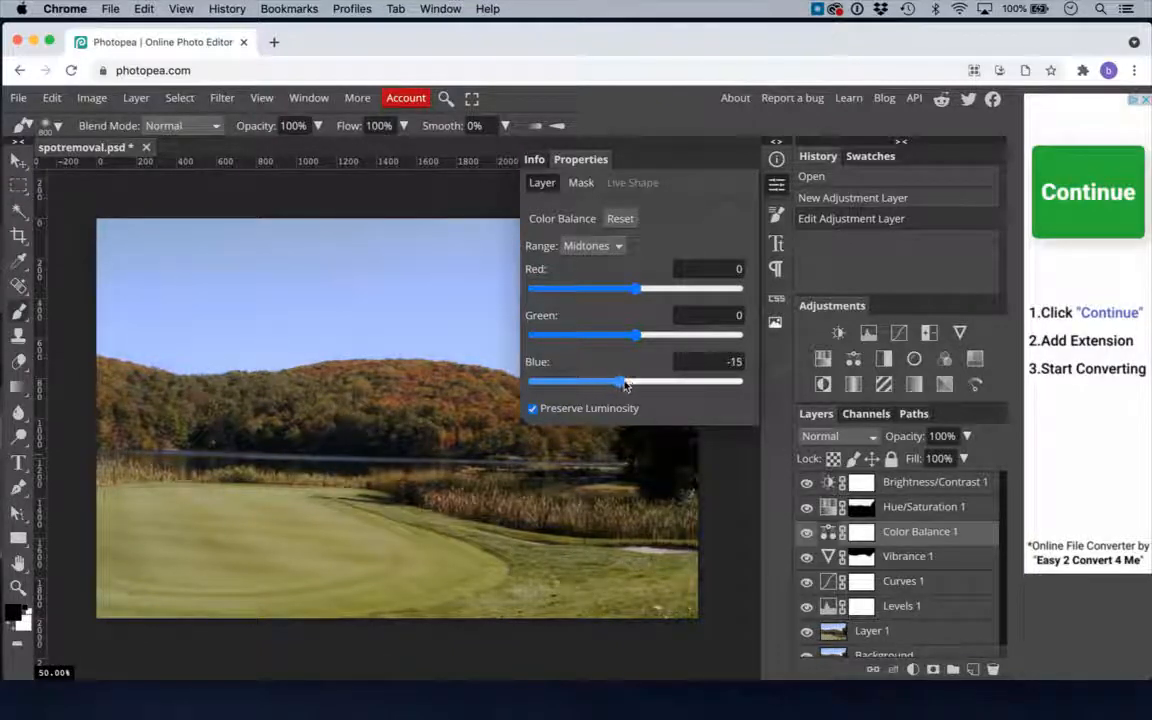
{"action": "left_click_drag", "start_coordinate": [625, 381], "coordinate": [598, 381]}
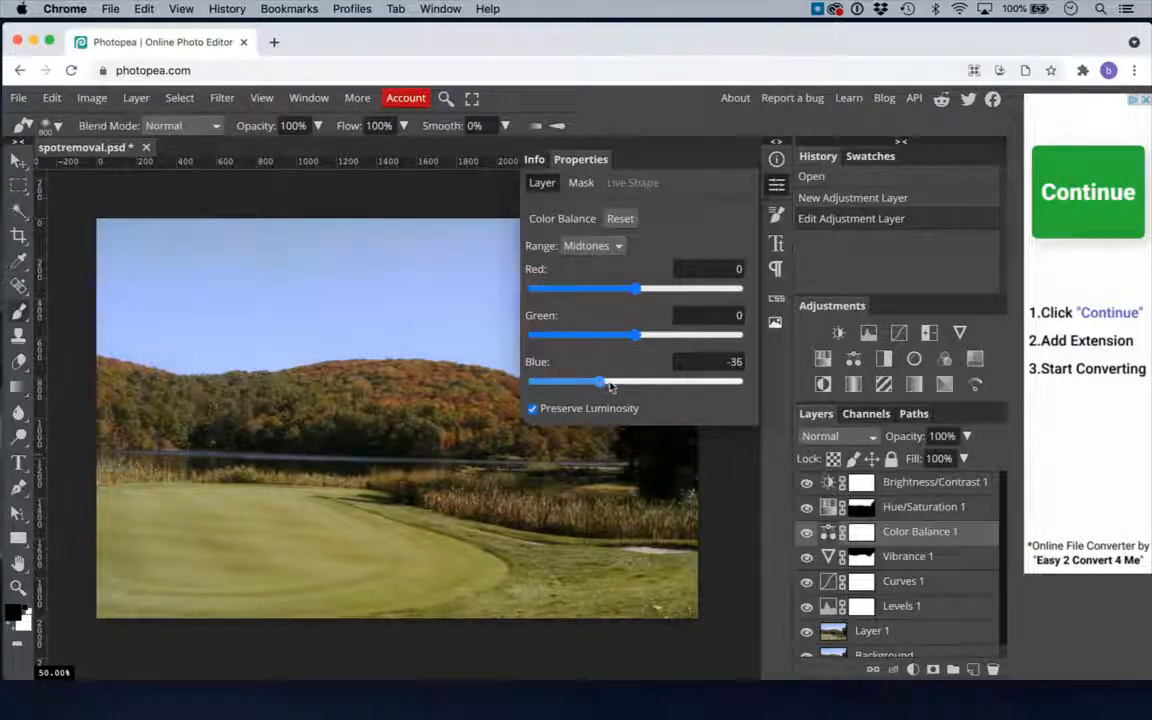
{"action": "left_click_drag", "start_coordinate": [598, 382], "coordinate": [612, 382]}
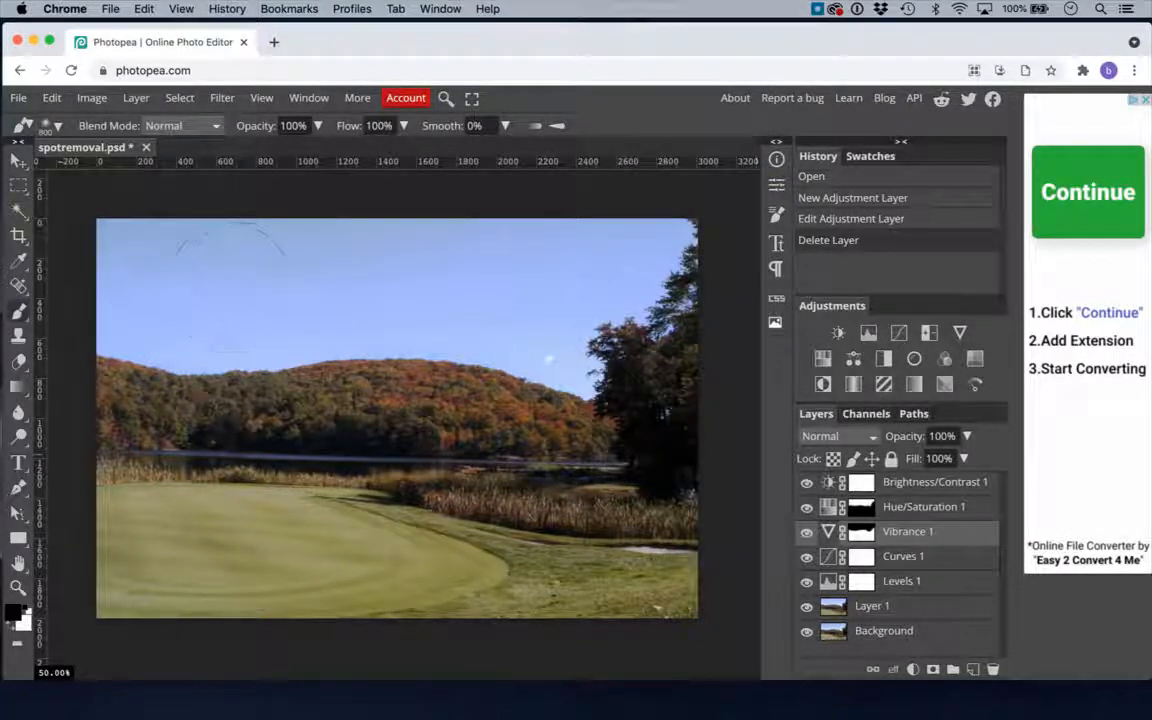
{"action": "left_click", "coordinate": [18, 97]}
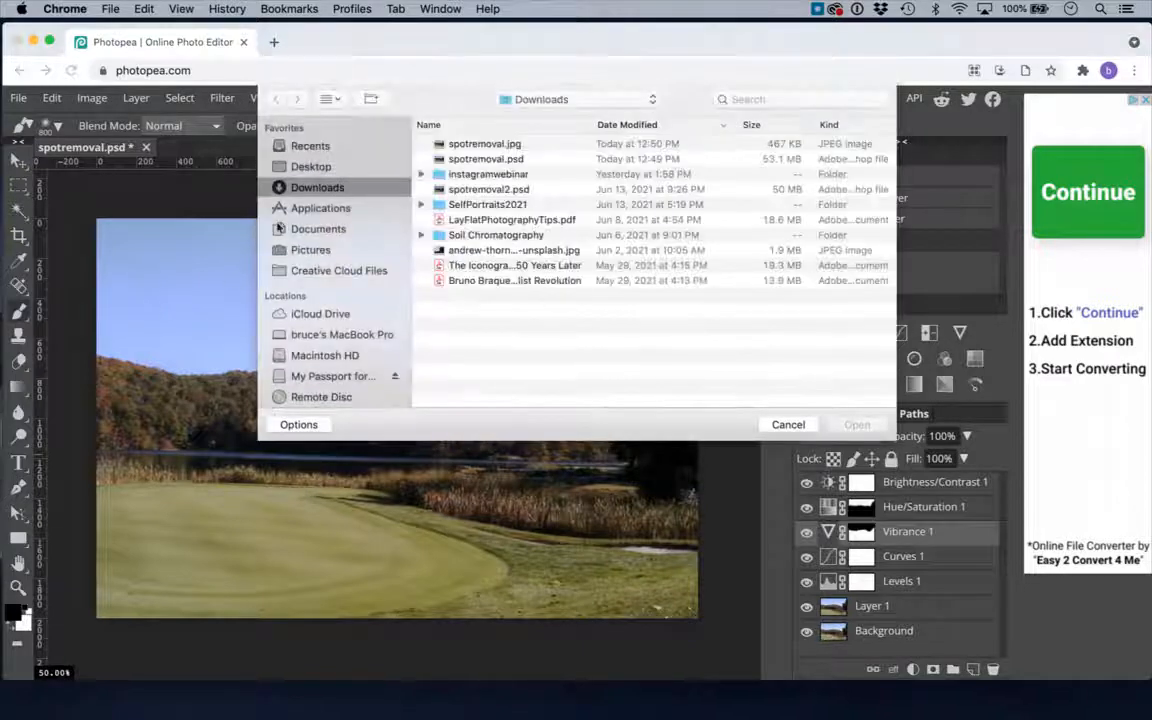
{"action": "left_click", "coordinate": [485, 143]}
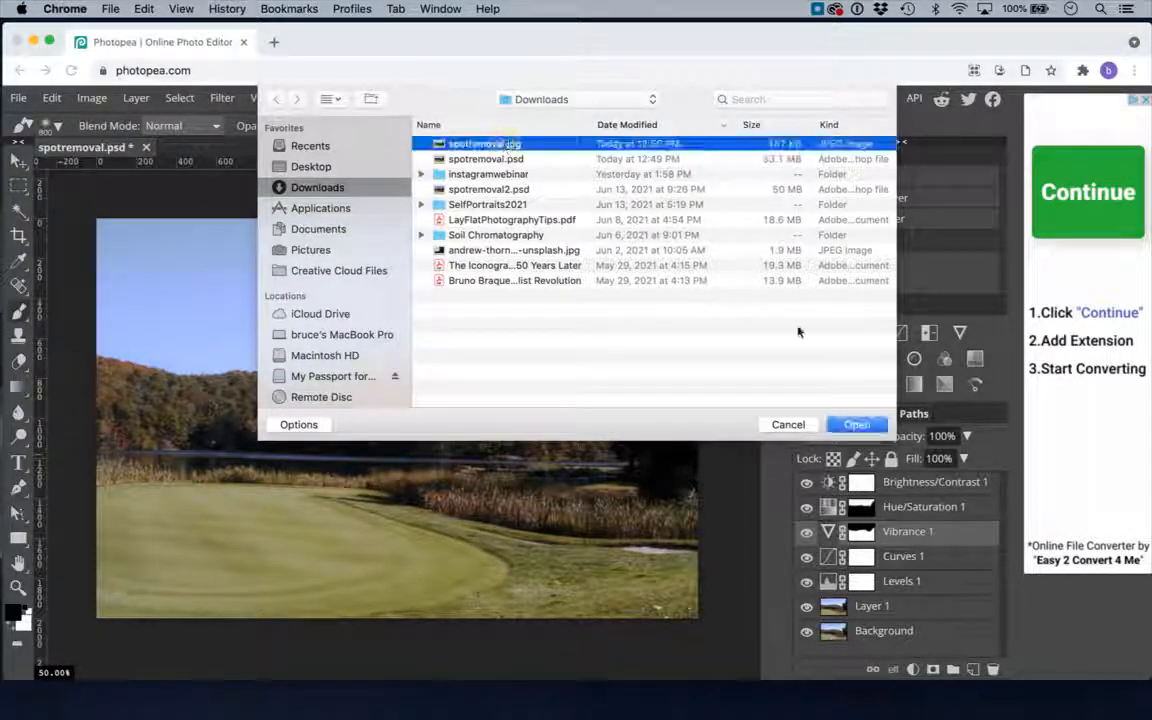
{"action": "left_click", "coordinate": [857, 424]}
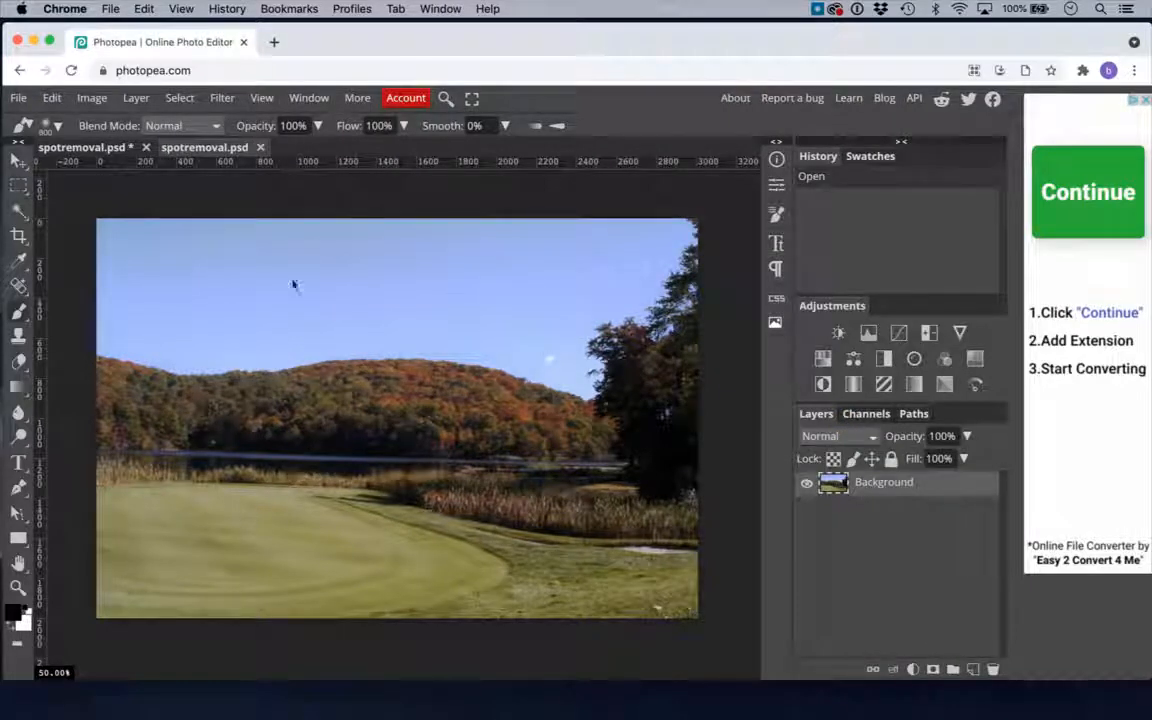
{"action": "left_click", "coordinate": [205, 147]}
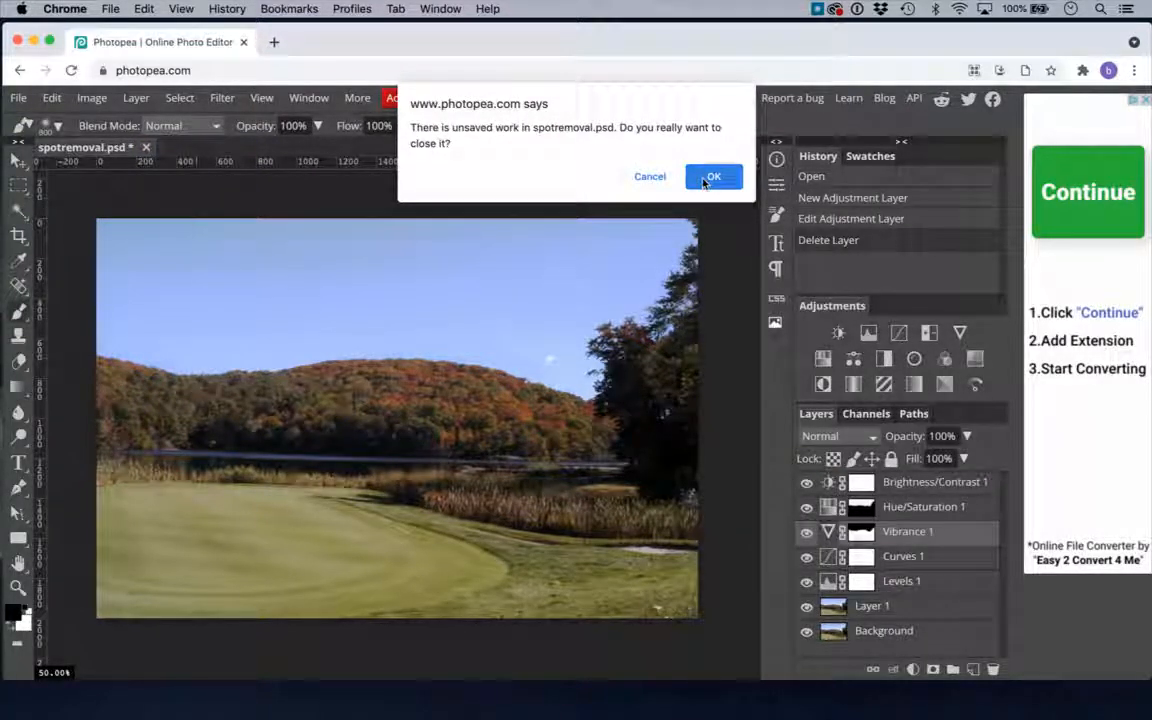
- Discard the unsaved document and minimize the Chrome window
{"action": "left_click", "coordinate": [713, 176]}
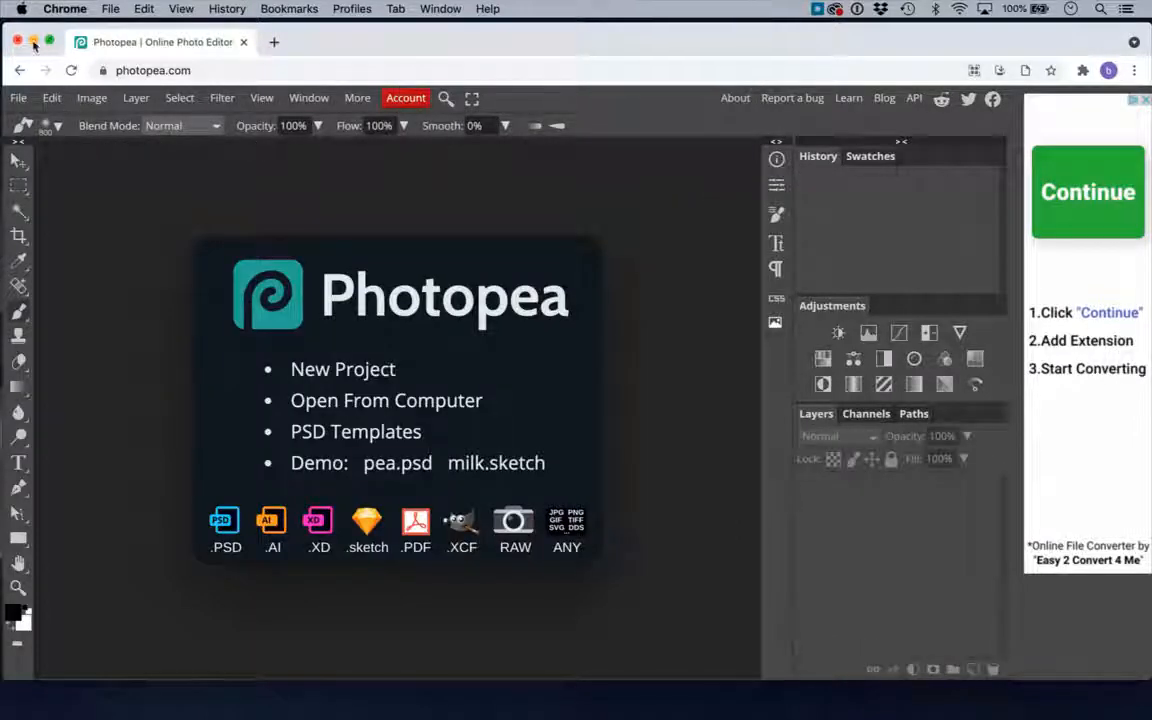
{"action": "left_click", "coordinate": [17, 41]}
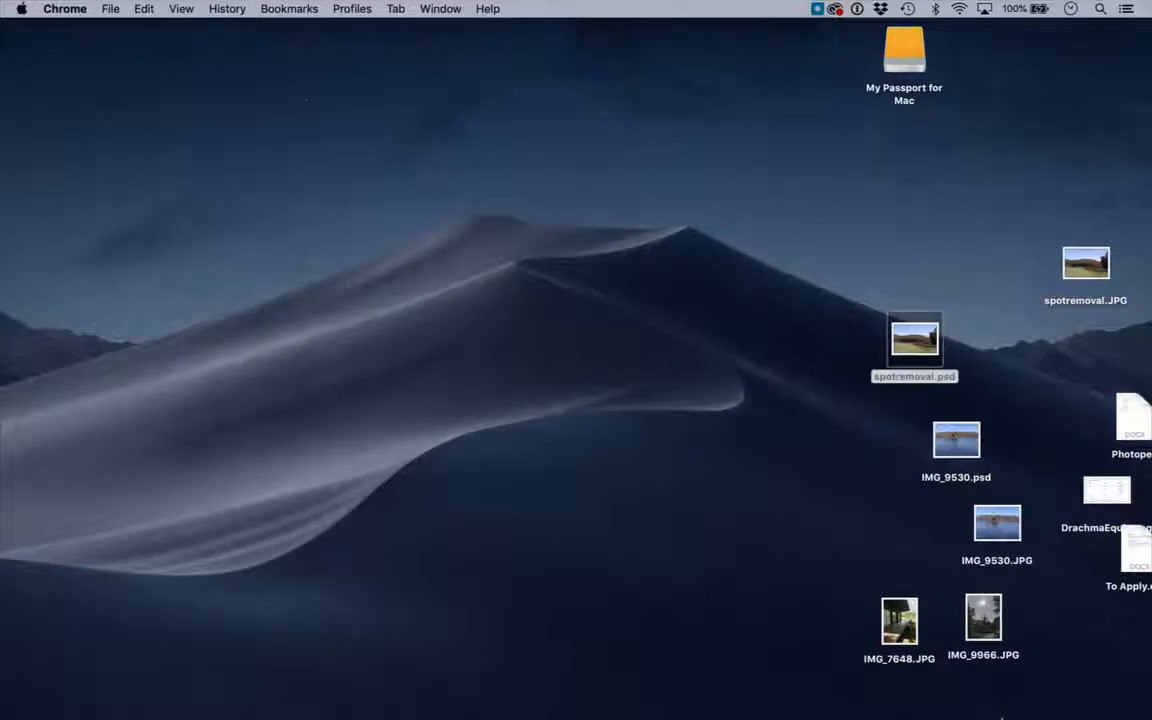